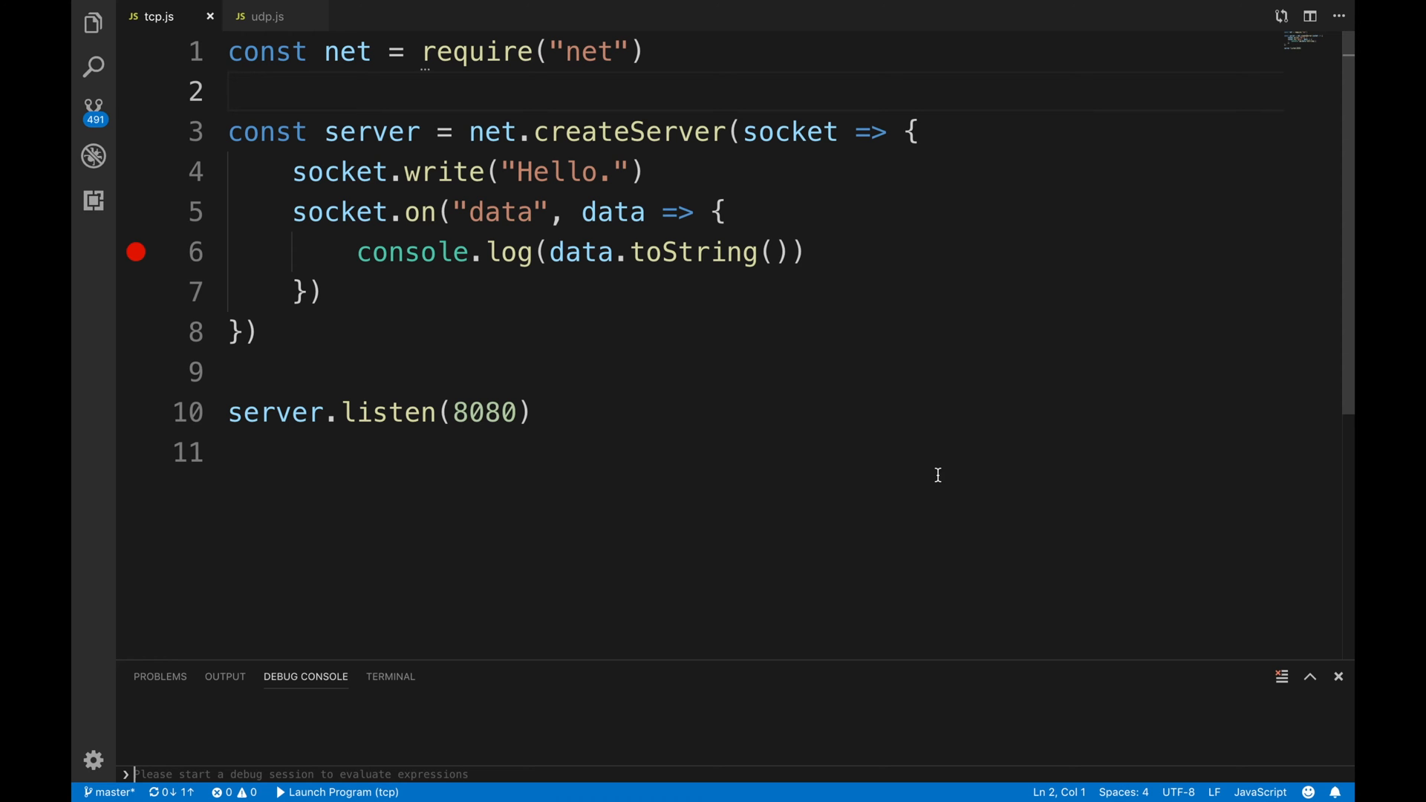
mouse_move(823, 229)
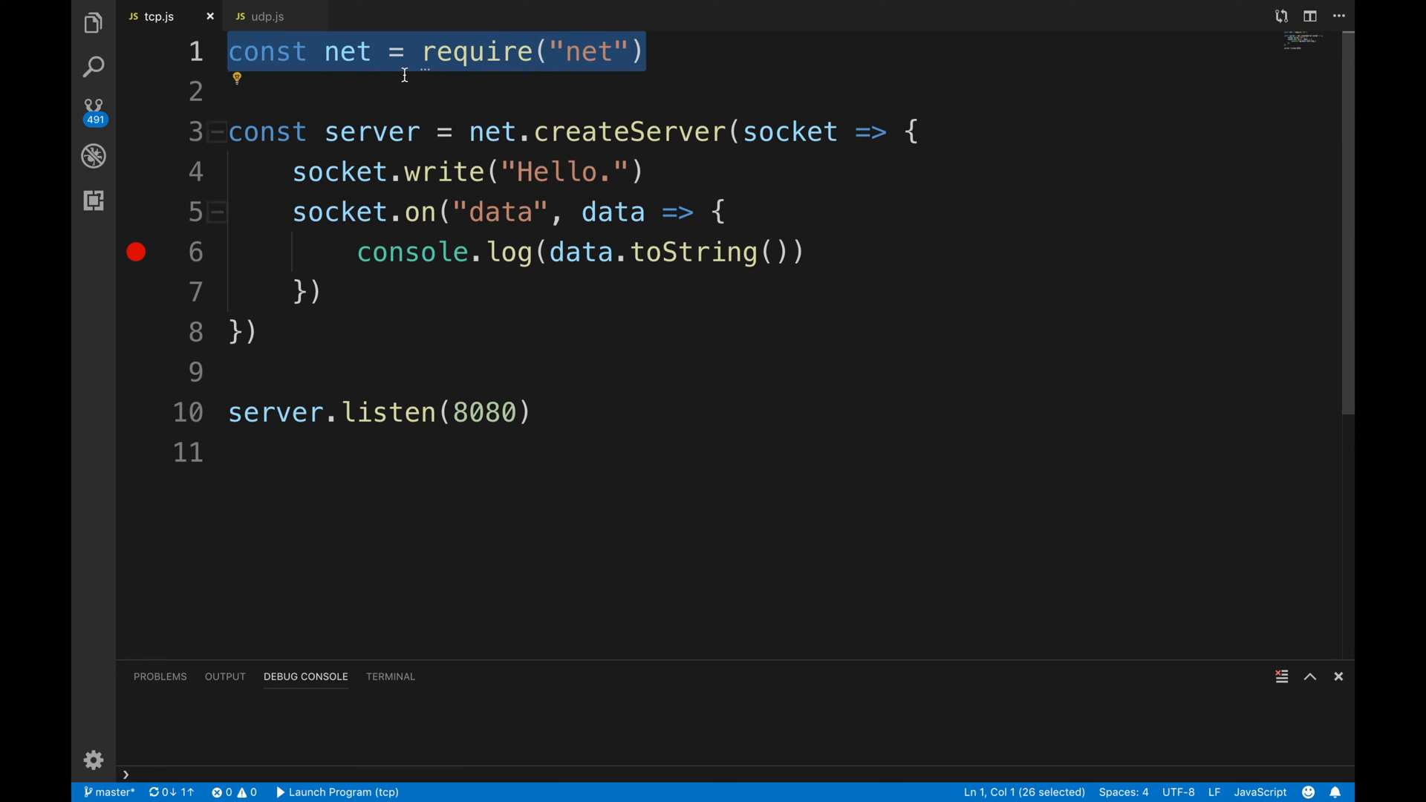
- Review the createServer call, the socket argument and the data event handler in tcp.js
left_click(700, 51)
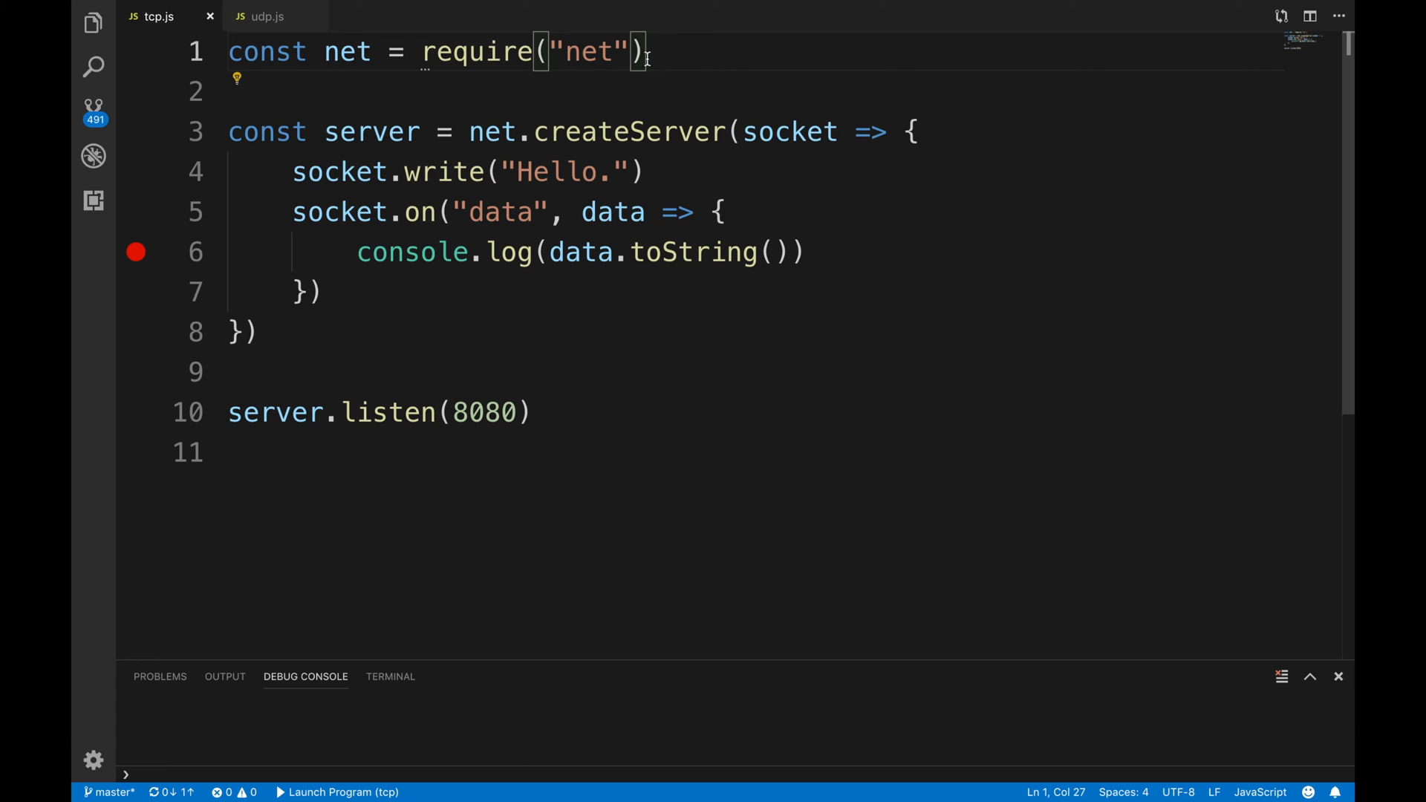
double_click(627, 133)
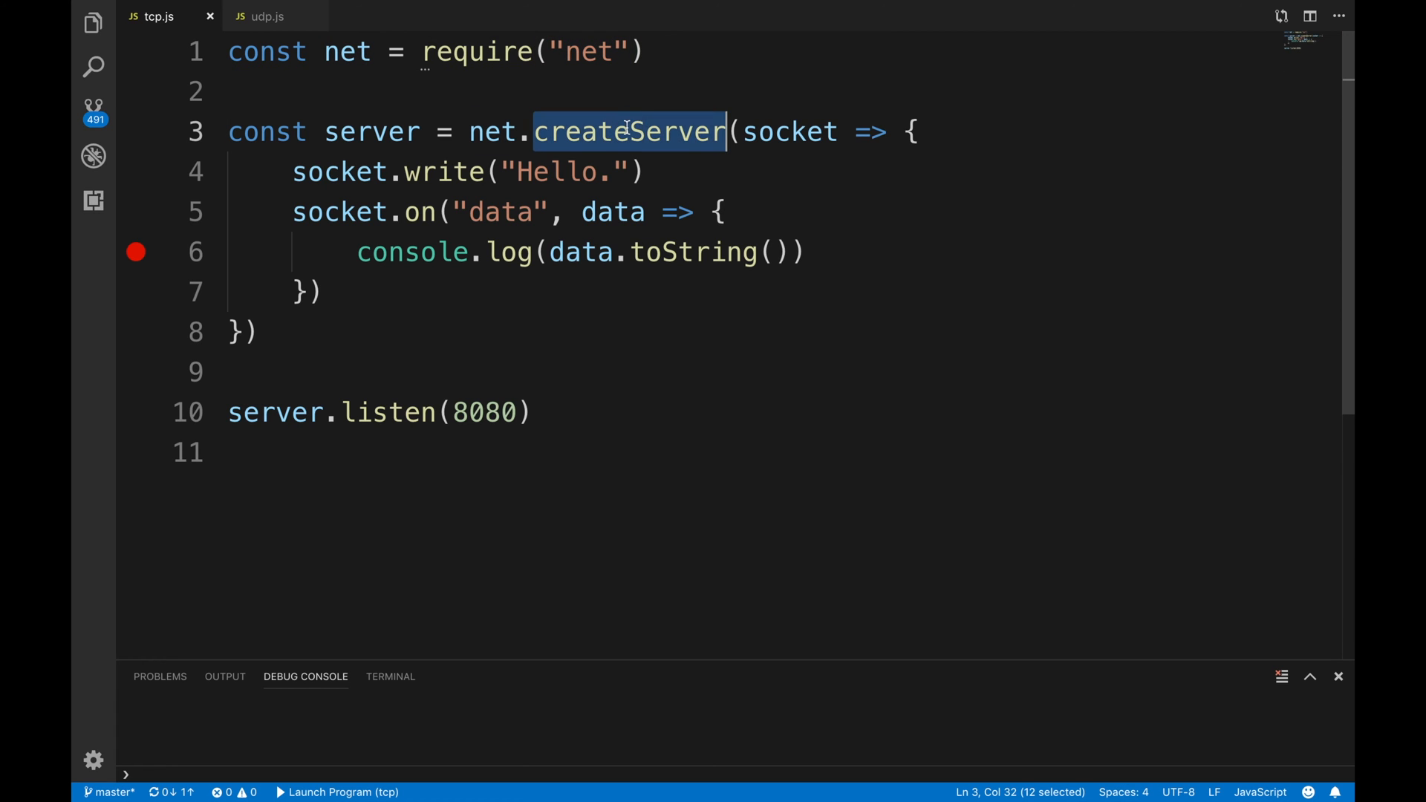
mouse_move(785, 146)
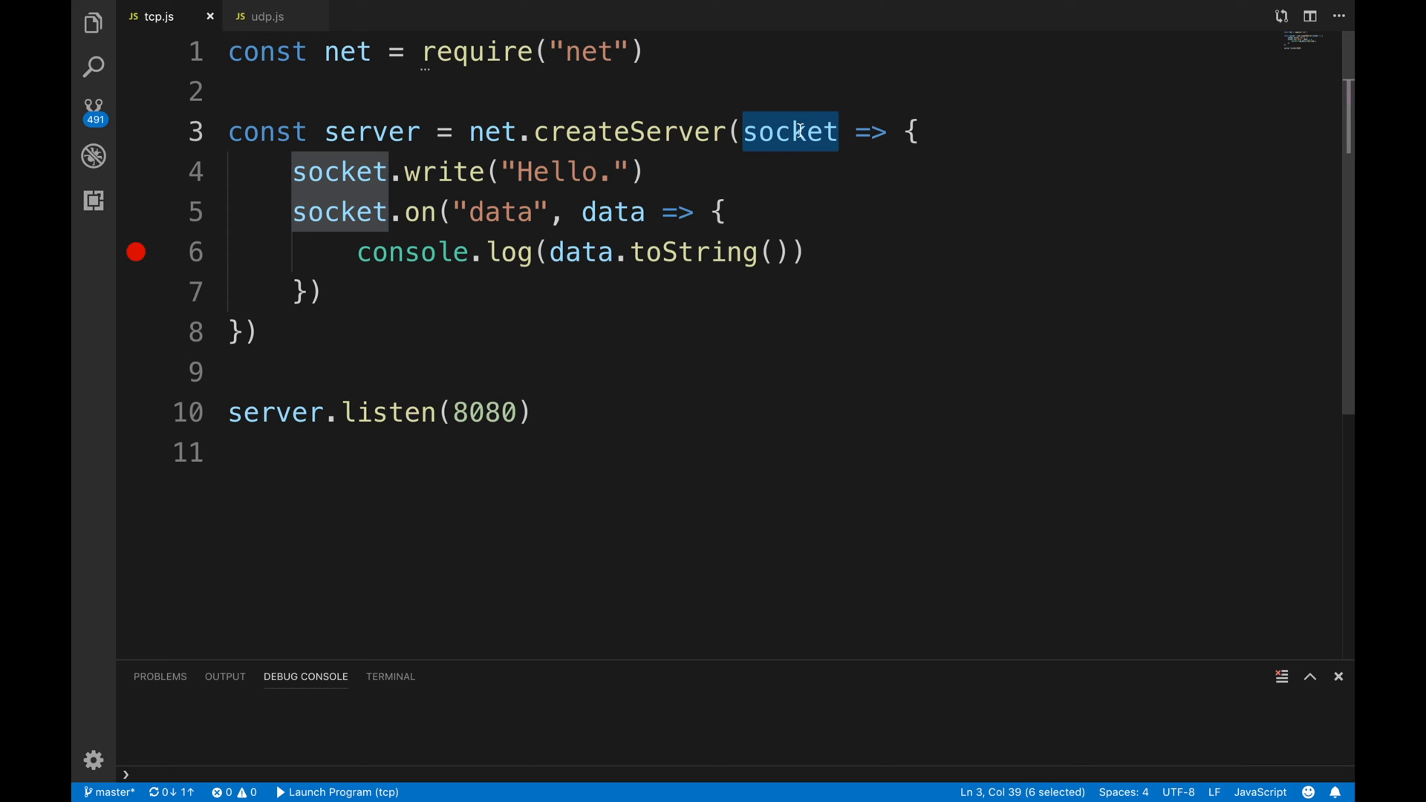
left_click(801, 131)
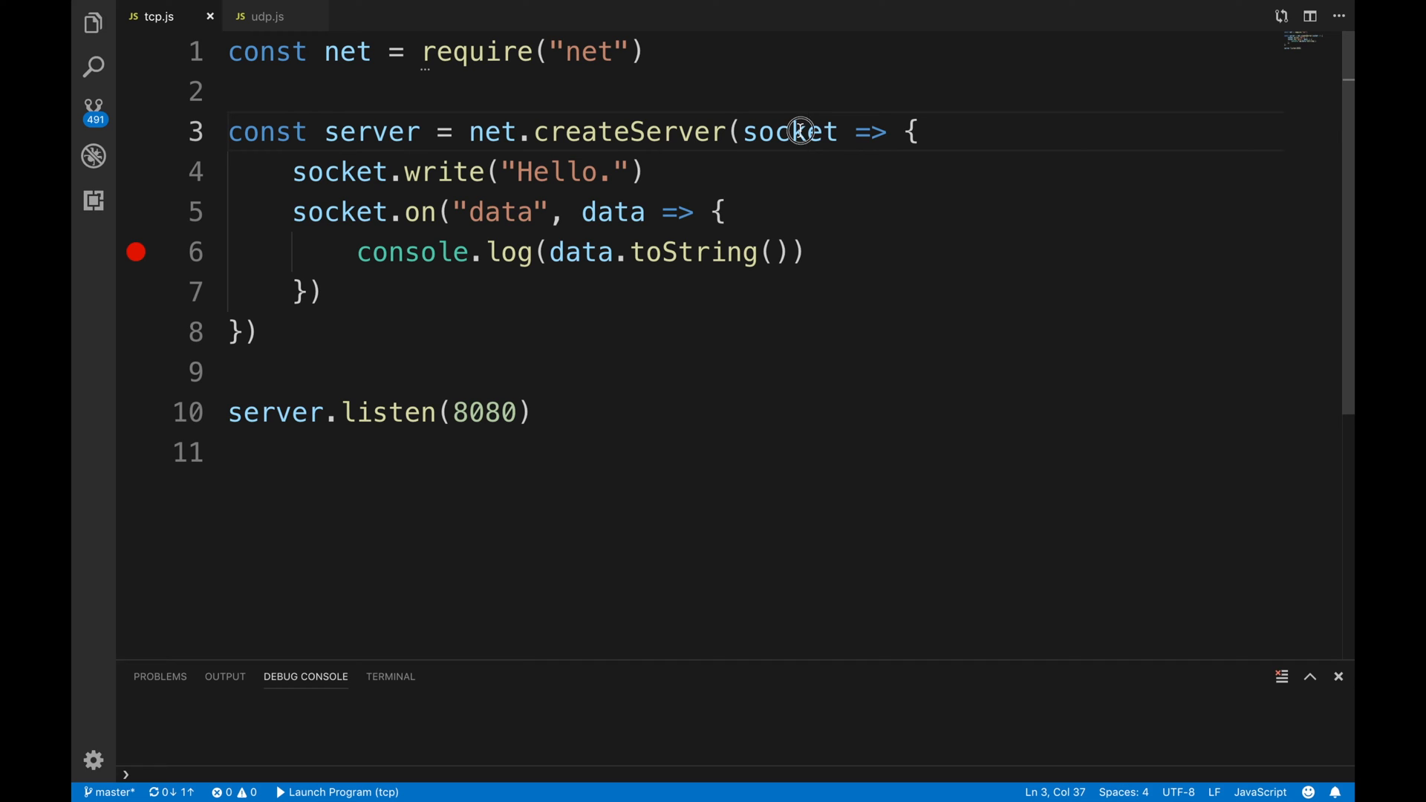
double_click(789, 132)
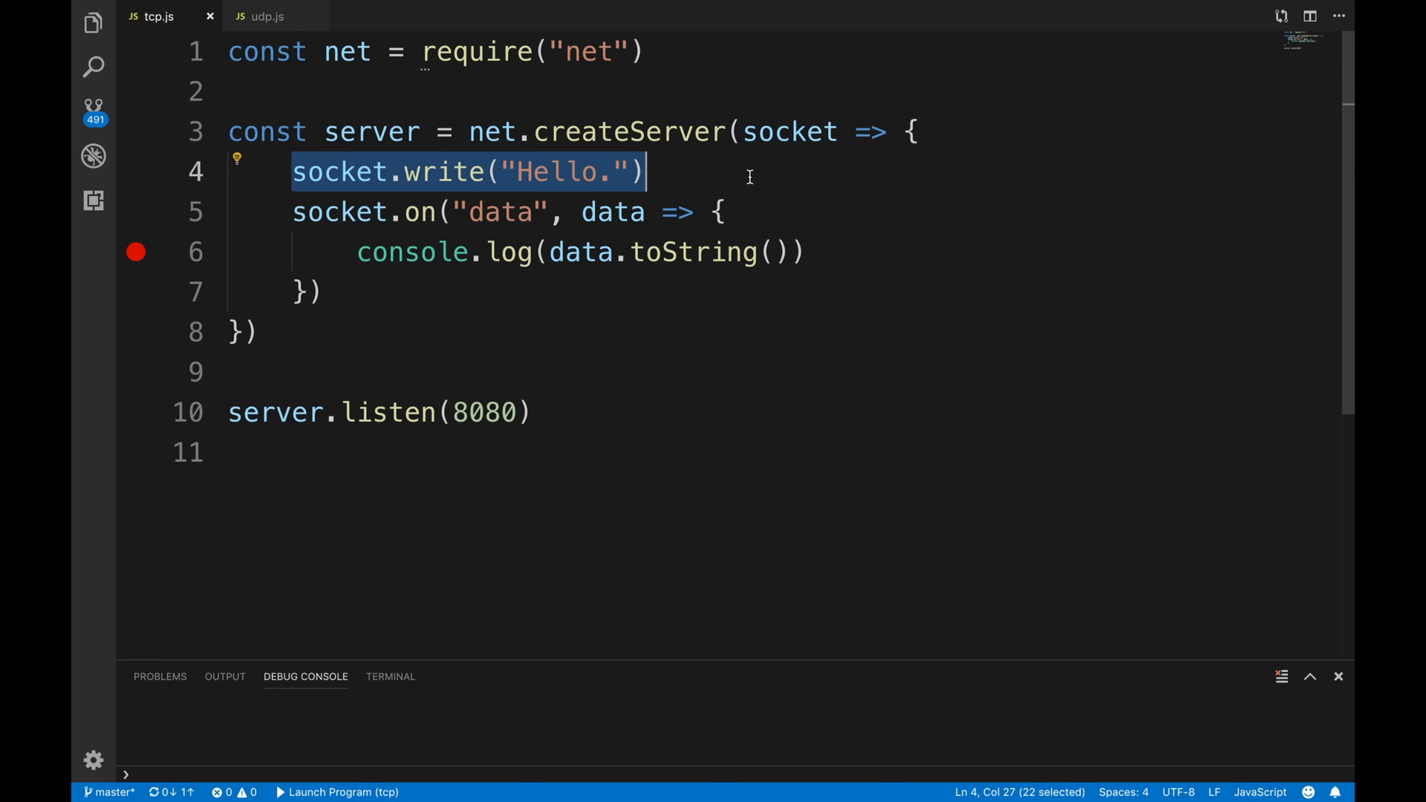
left_click(646, 172)
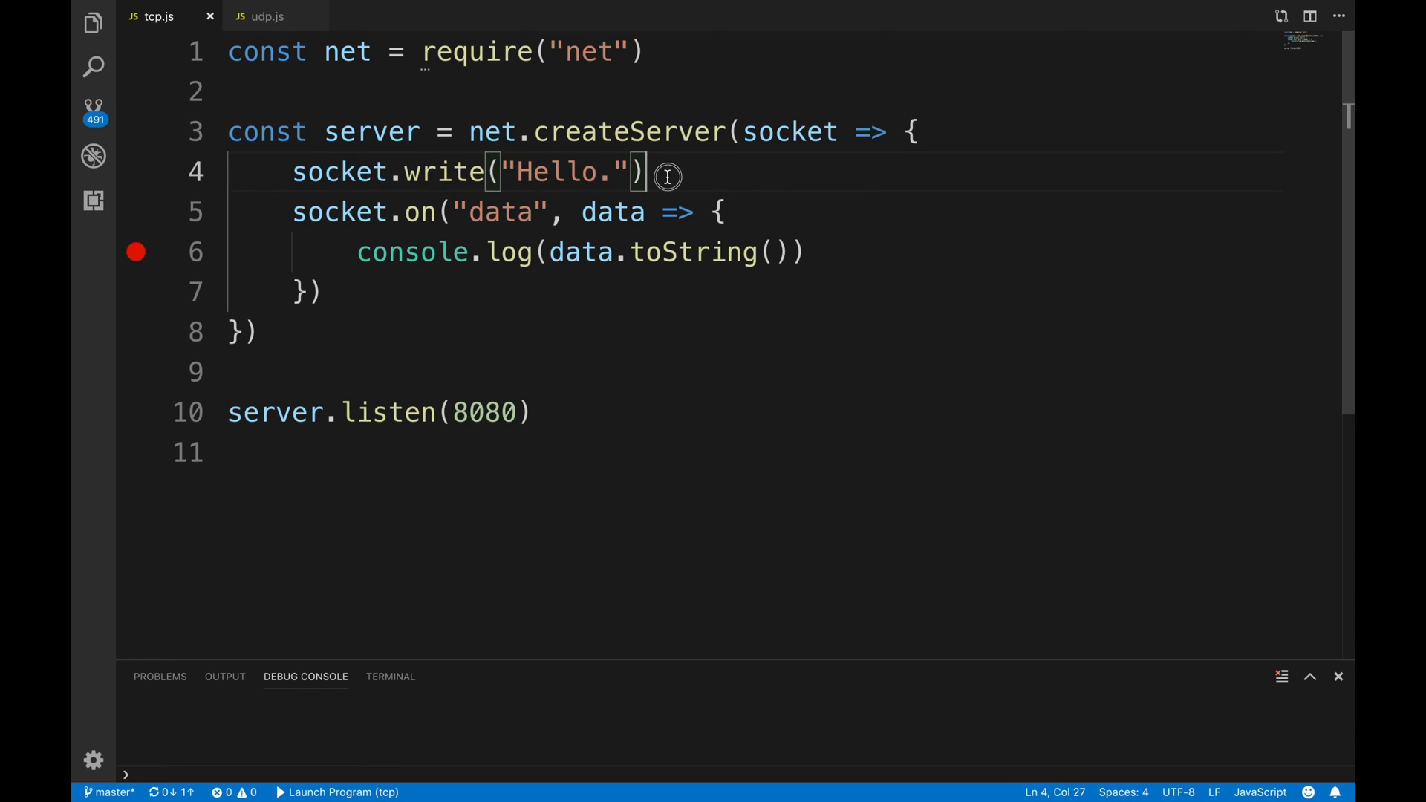
double_click(444, 173)
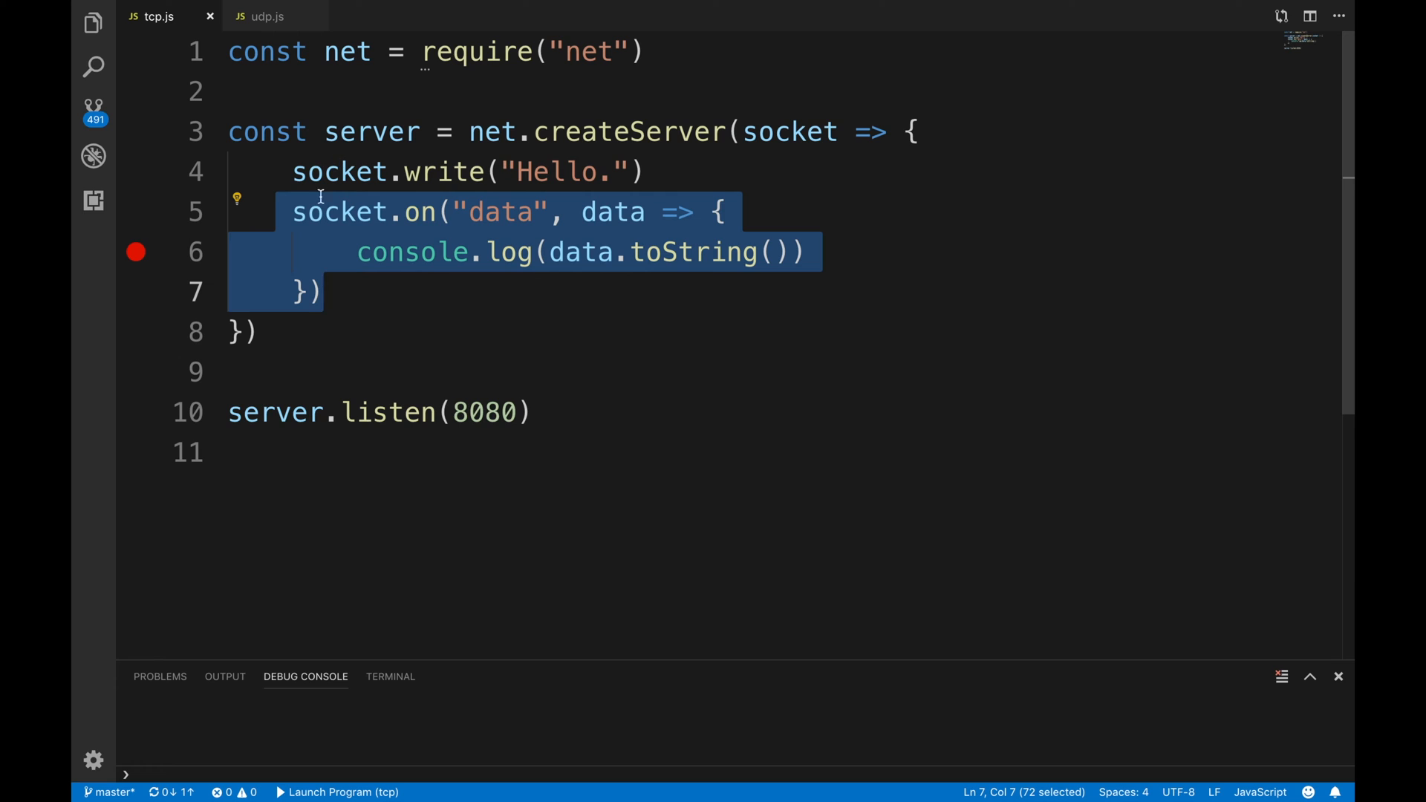
- Review the console.log line inside the data handler and the listen call
type("any")
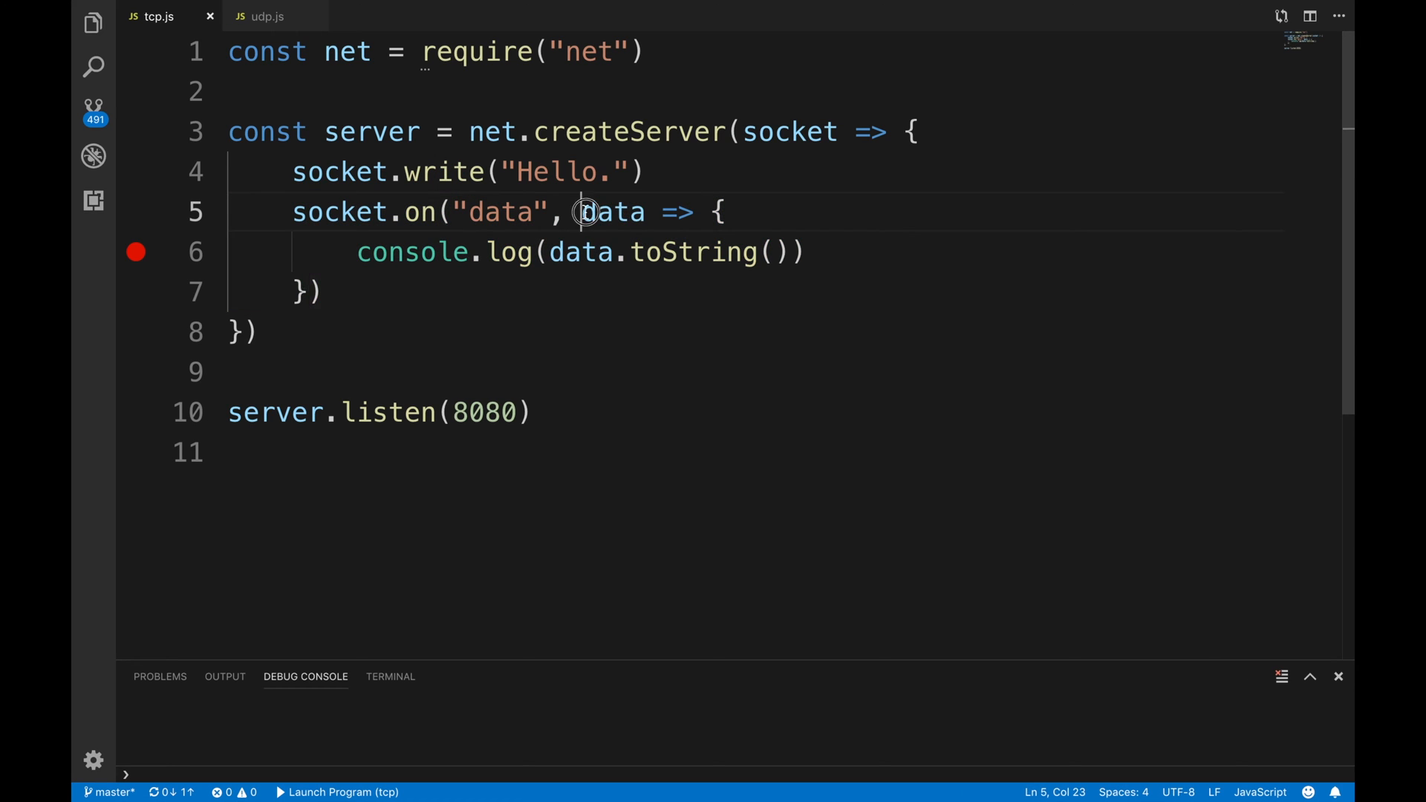
left_click_drag(581, 213, 307, 291)
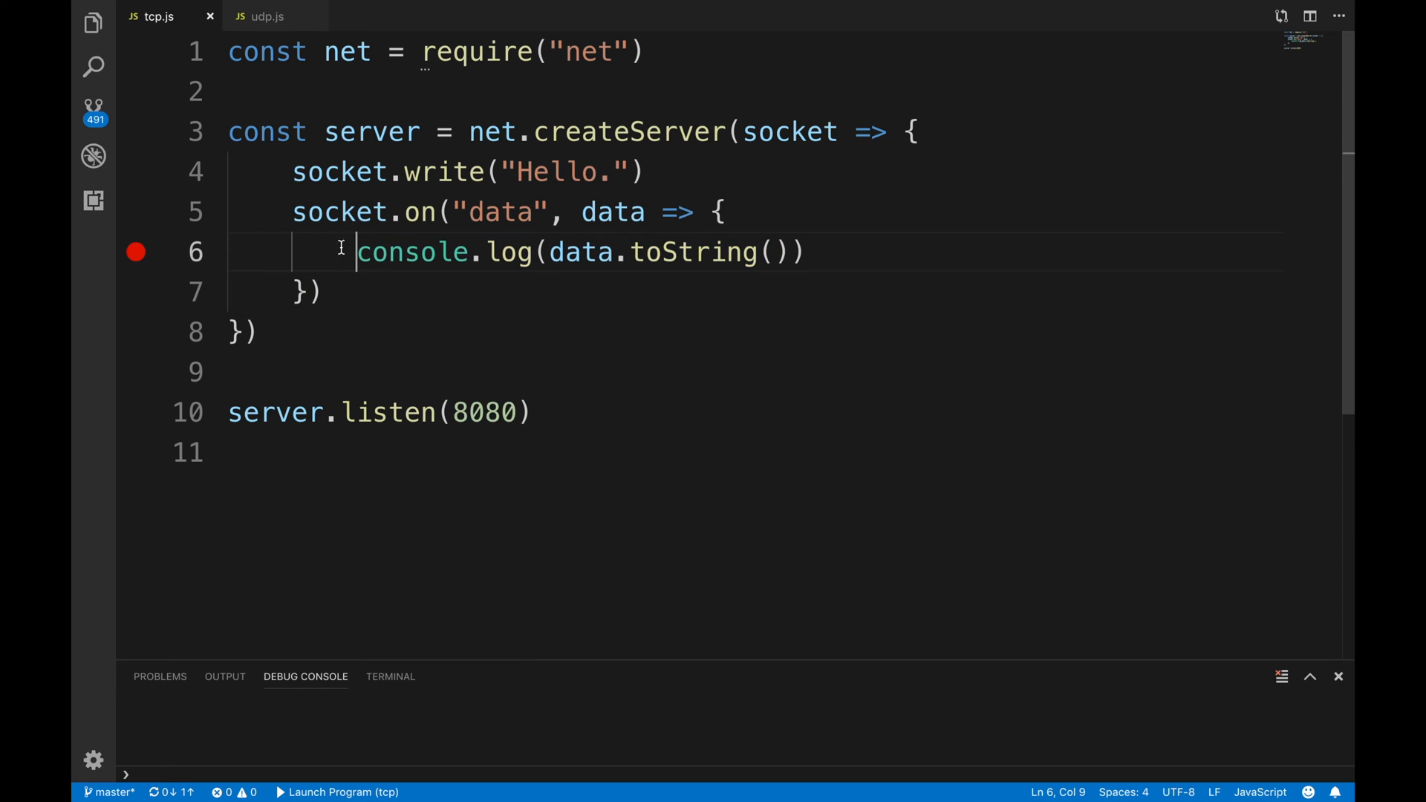
left_click_drag(356, 253, 803, 252)
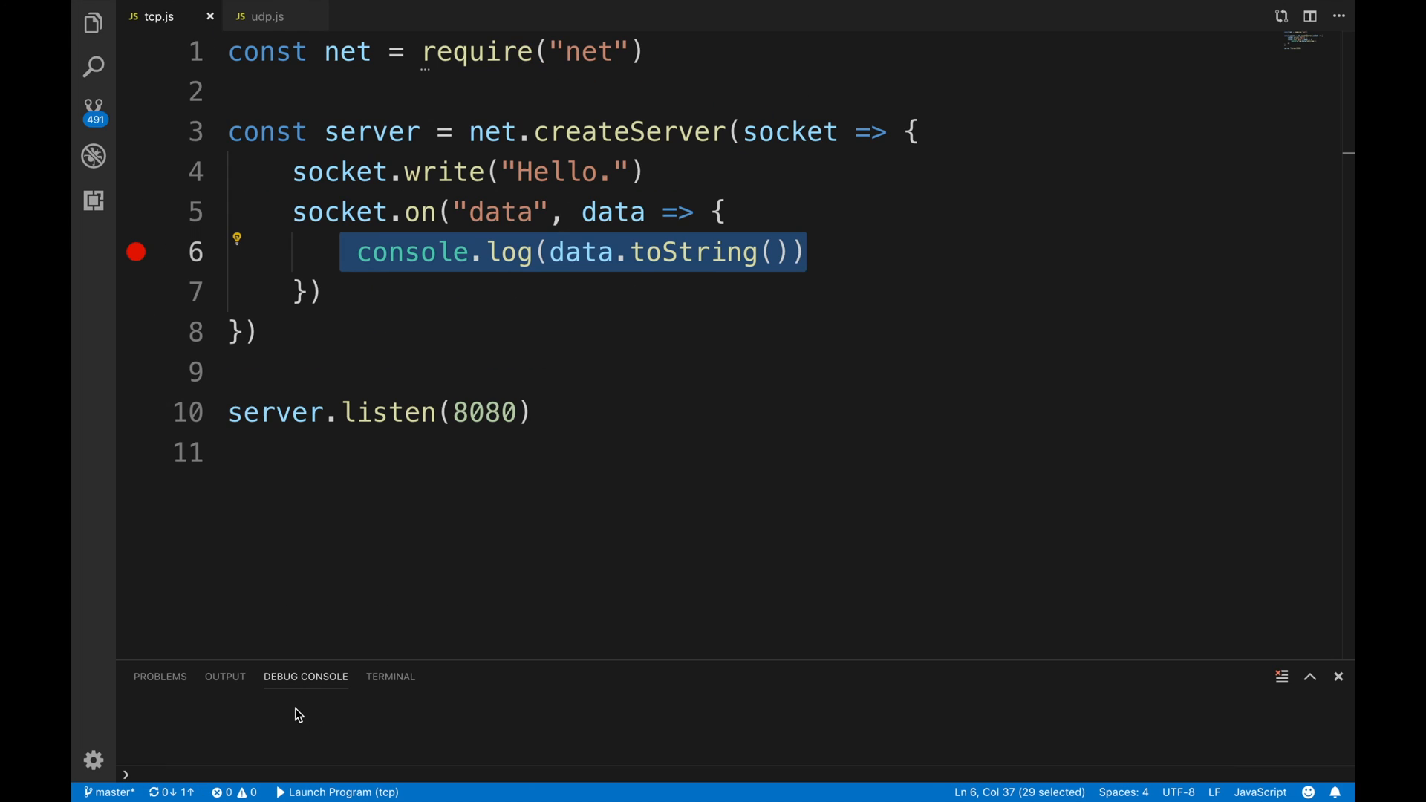
left_click(710, 253)
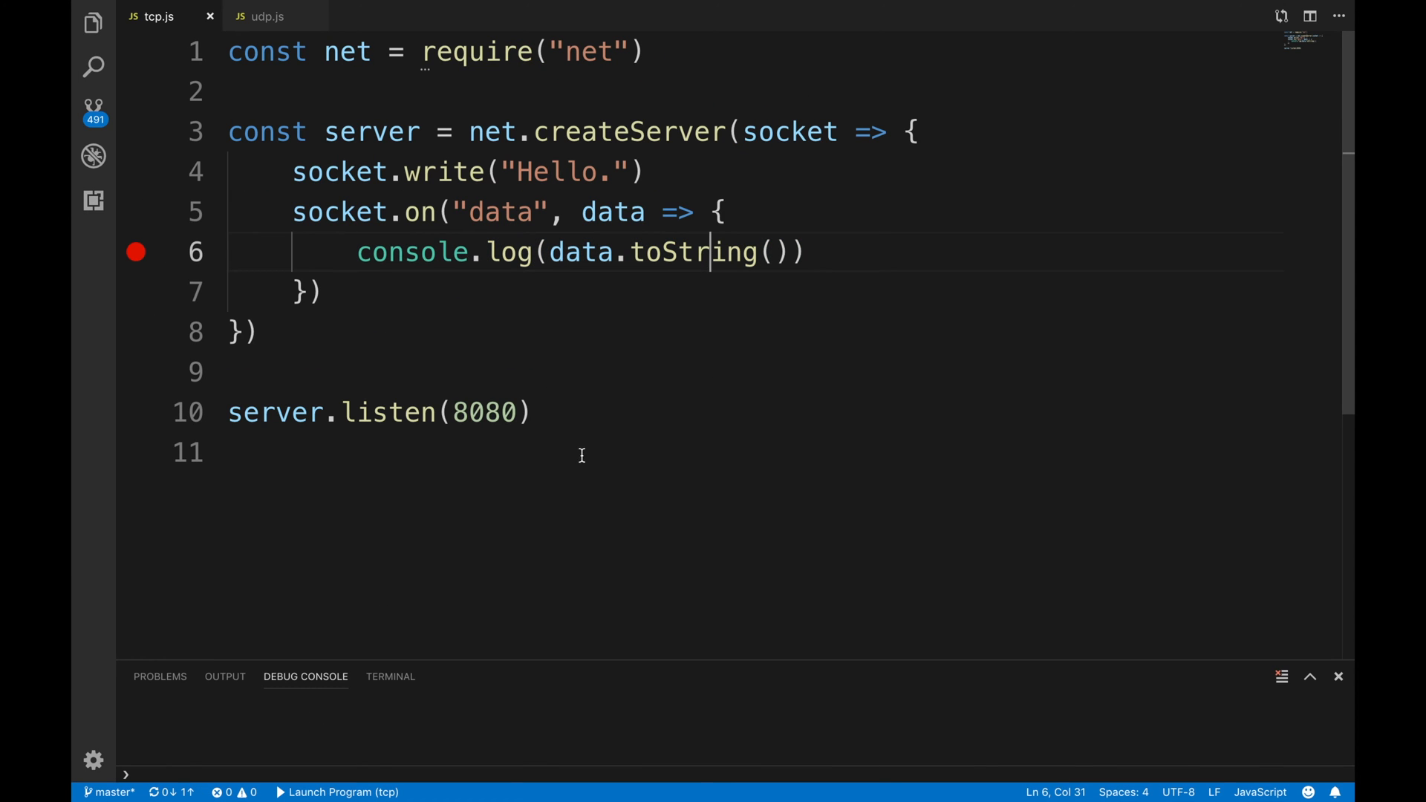
double_click(484, 411)
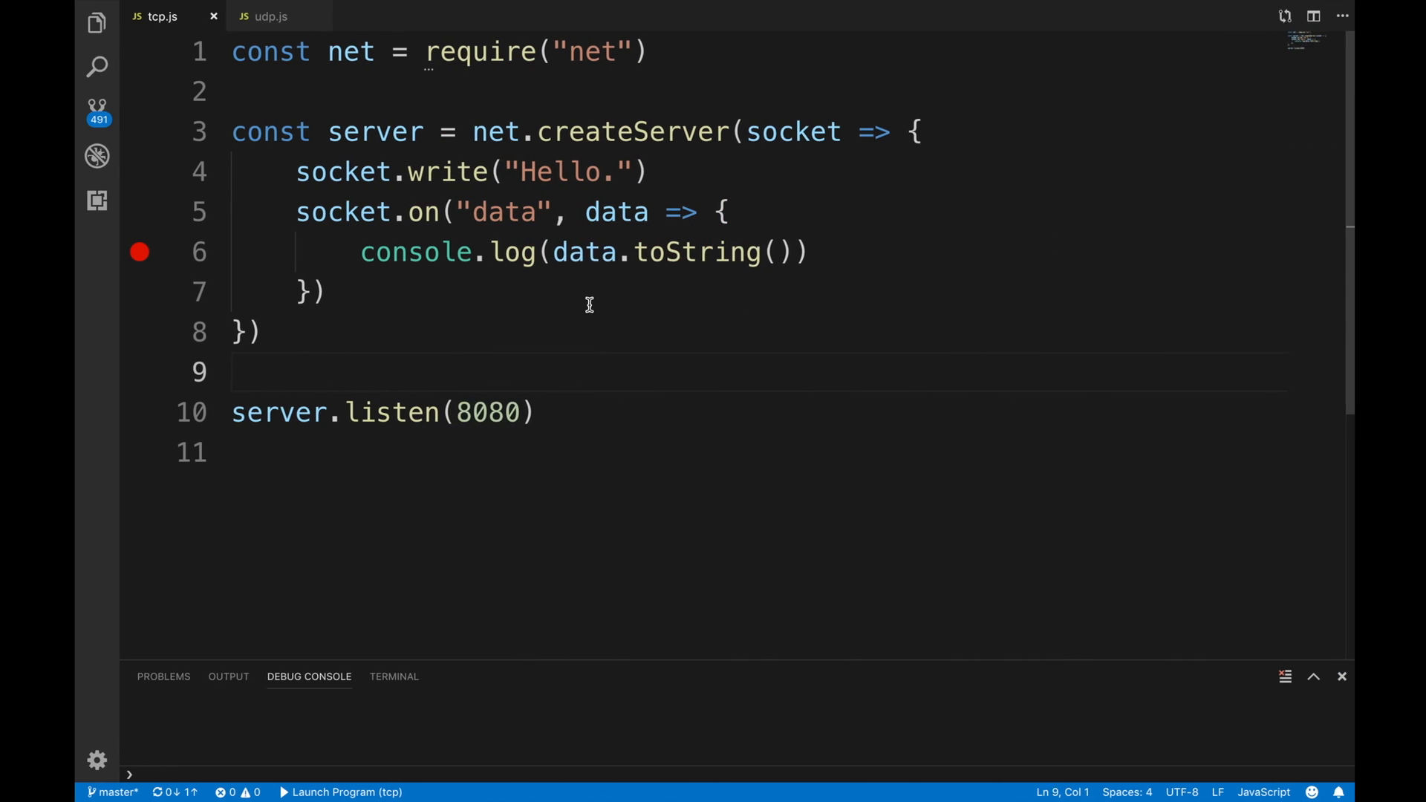
- Start debugging tcp.js with the Launch Program (tcp) configuration
left_click(409, 10)
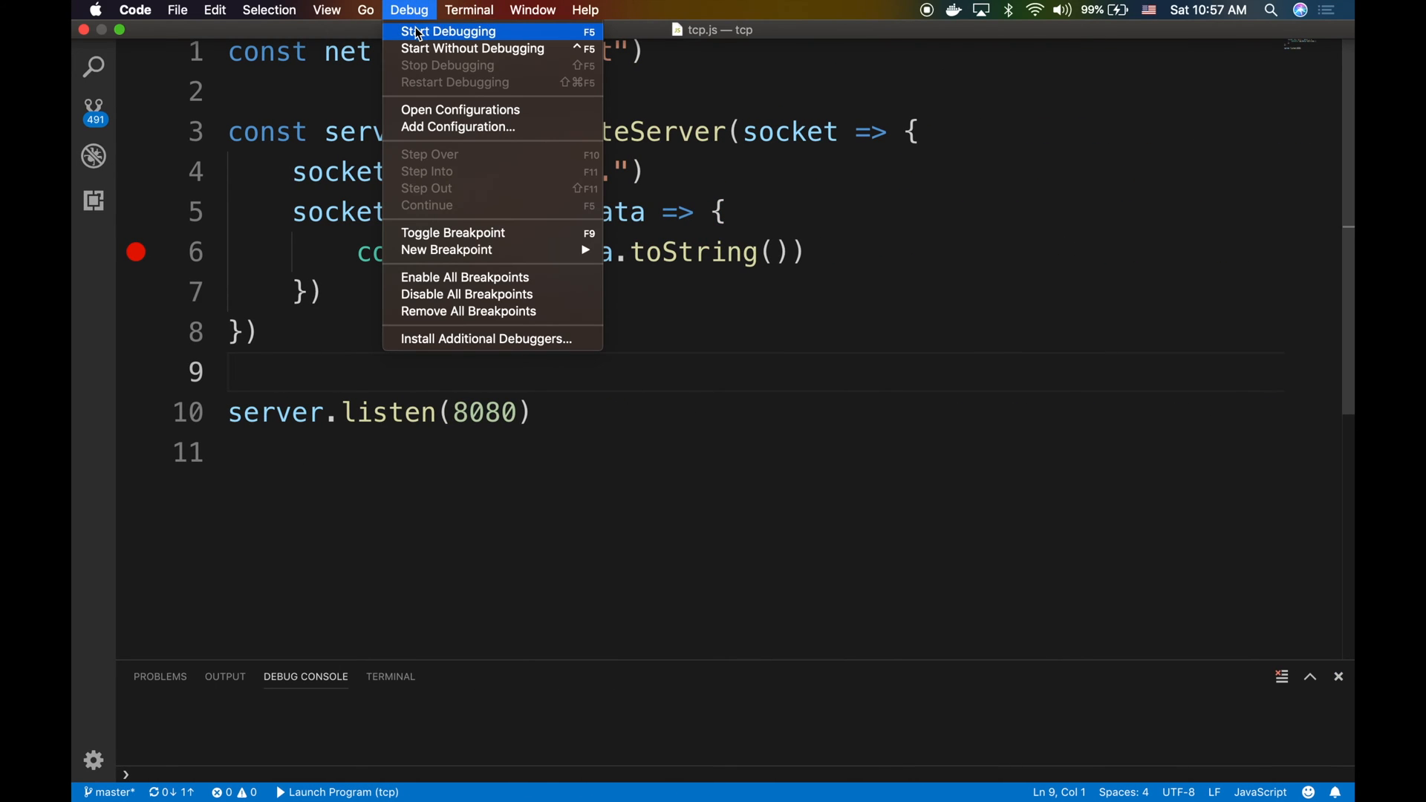
left_click(447, 31)
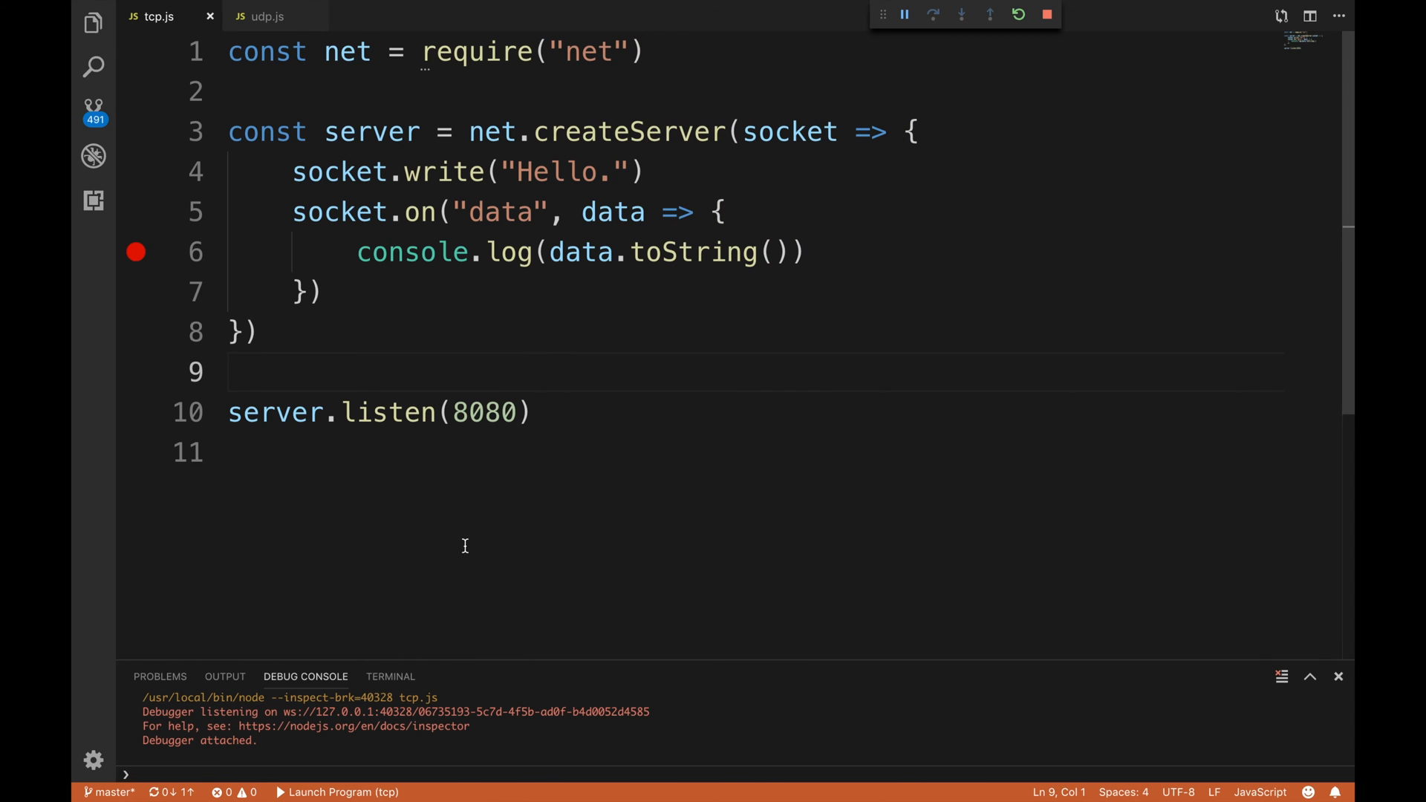
scroll("down", 3)
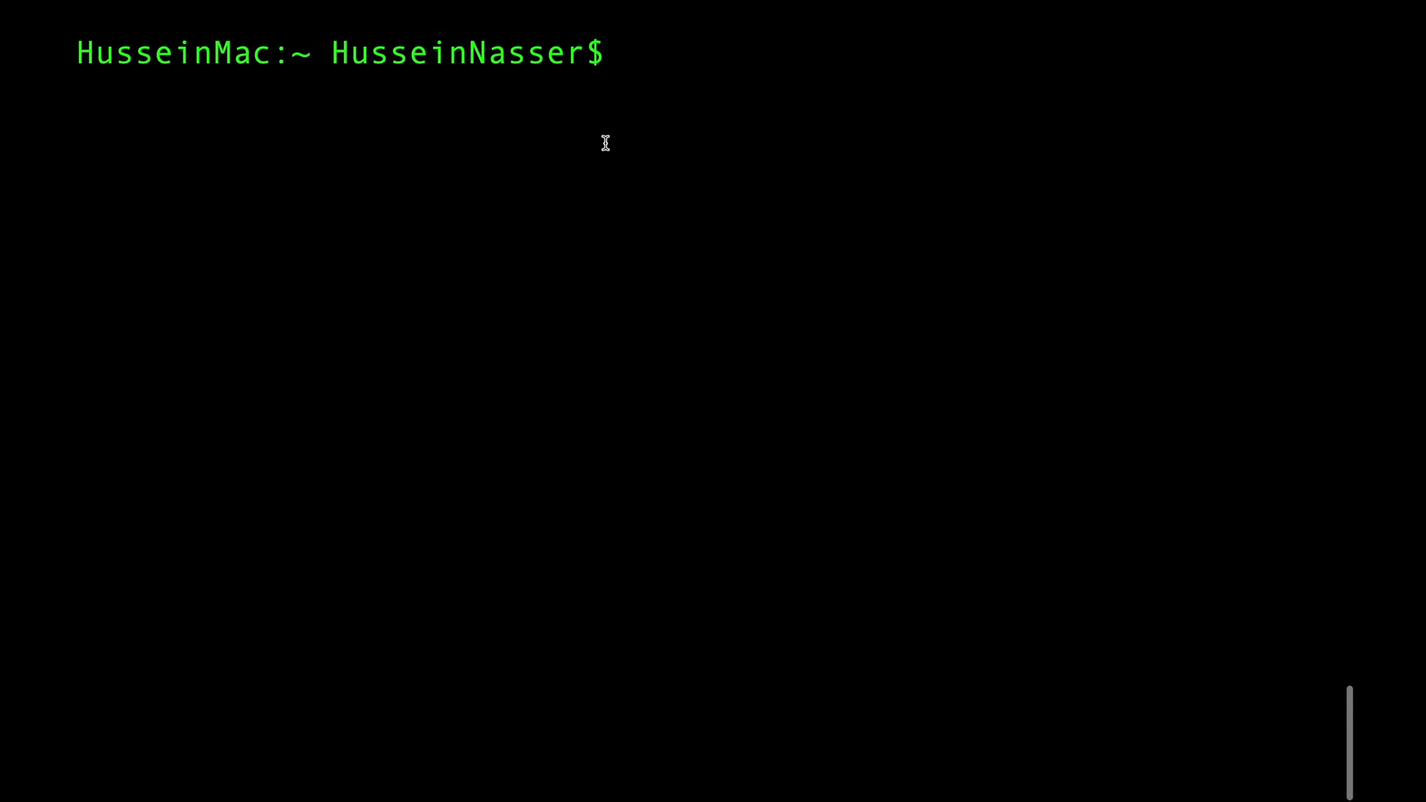
- Run 'telnet 127.0.0.1 8080' in Terminal to connect to the local TCP server
type("telnet")
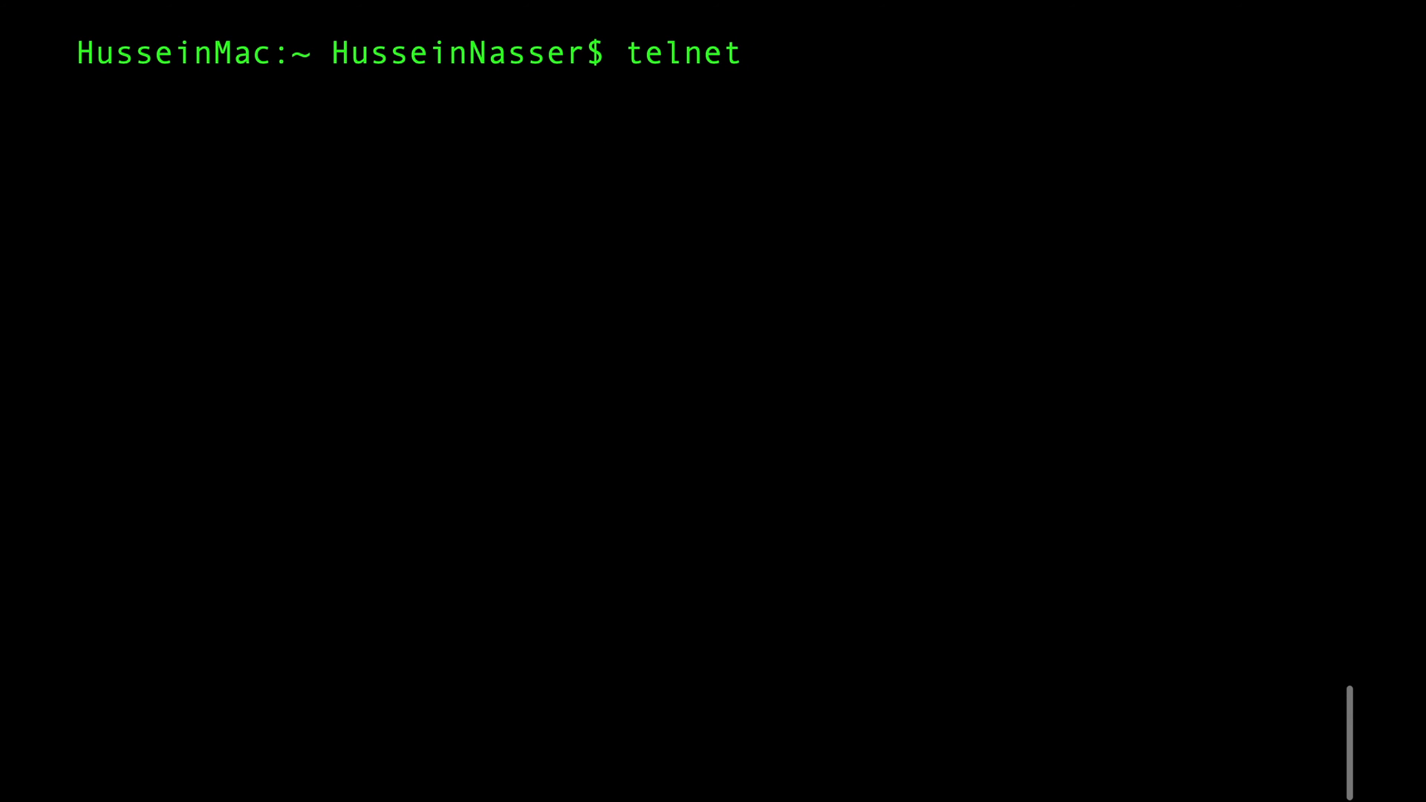
type("12")
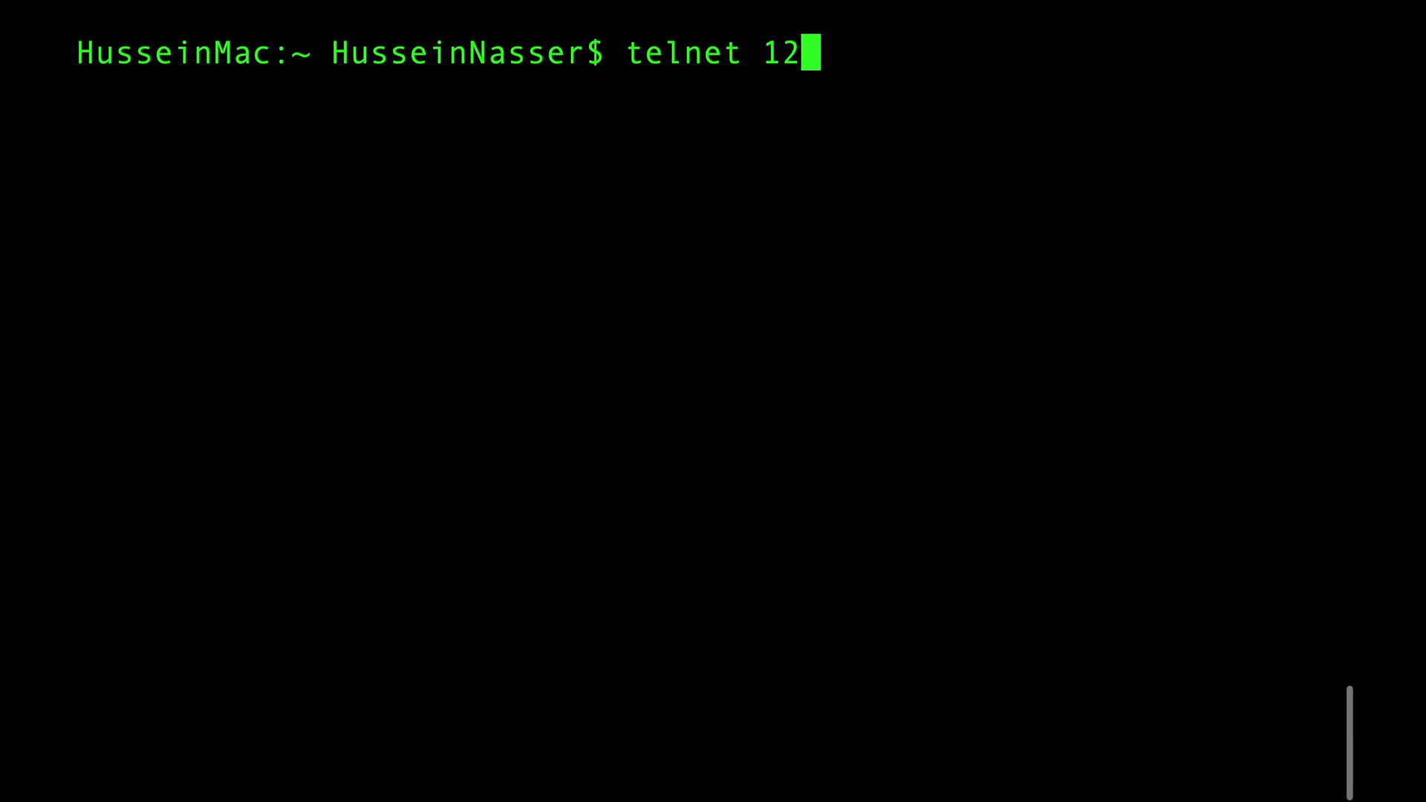
type("7.0.0")
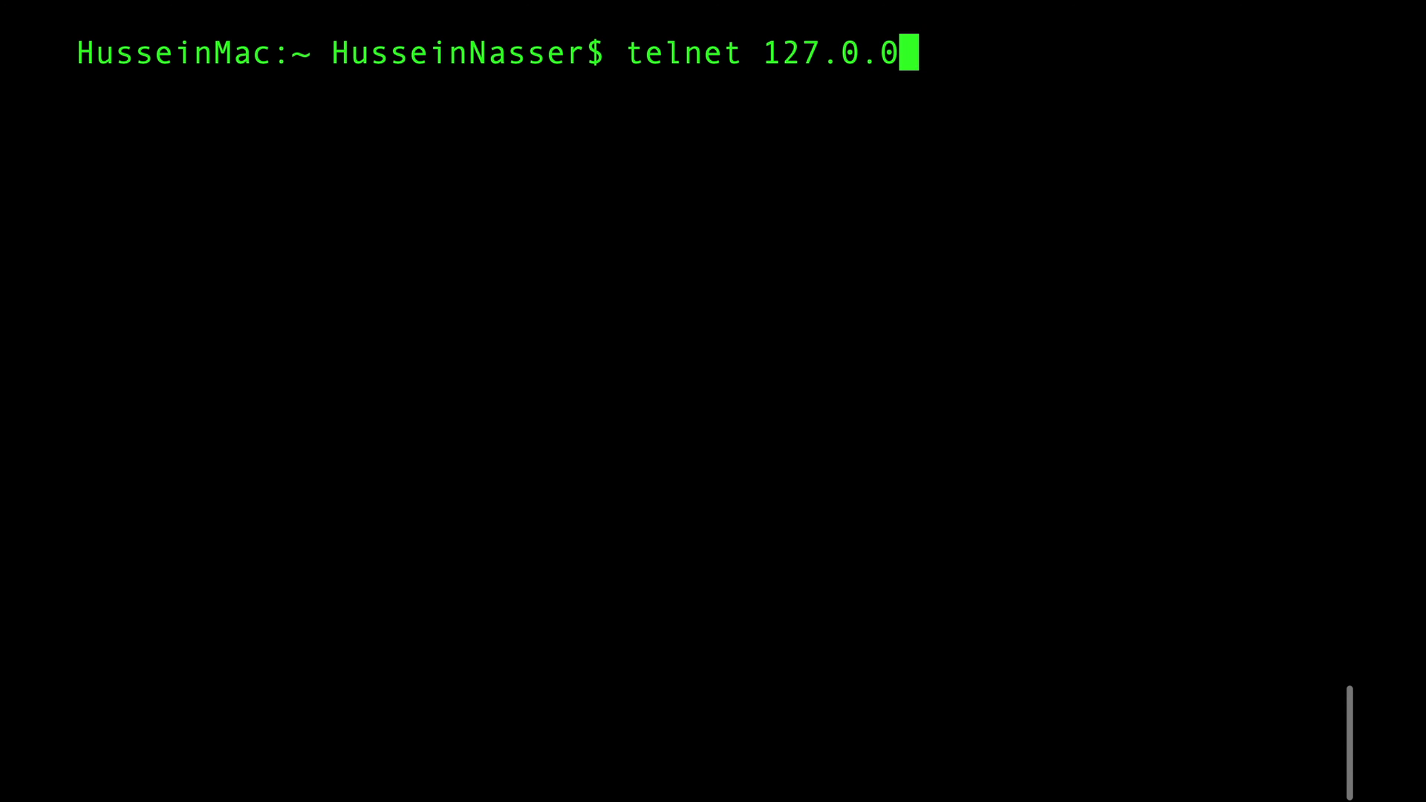
type(".1")
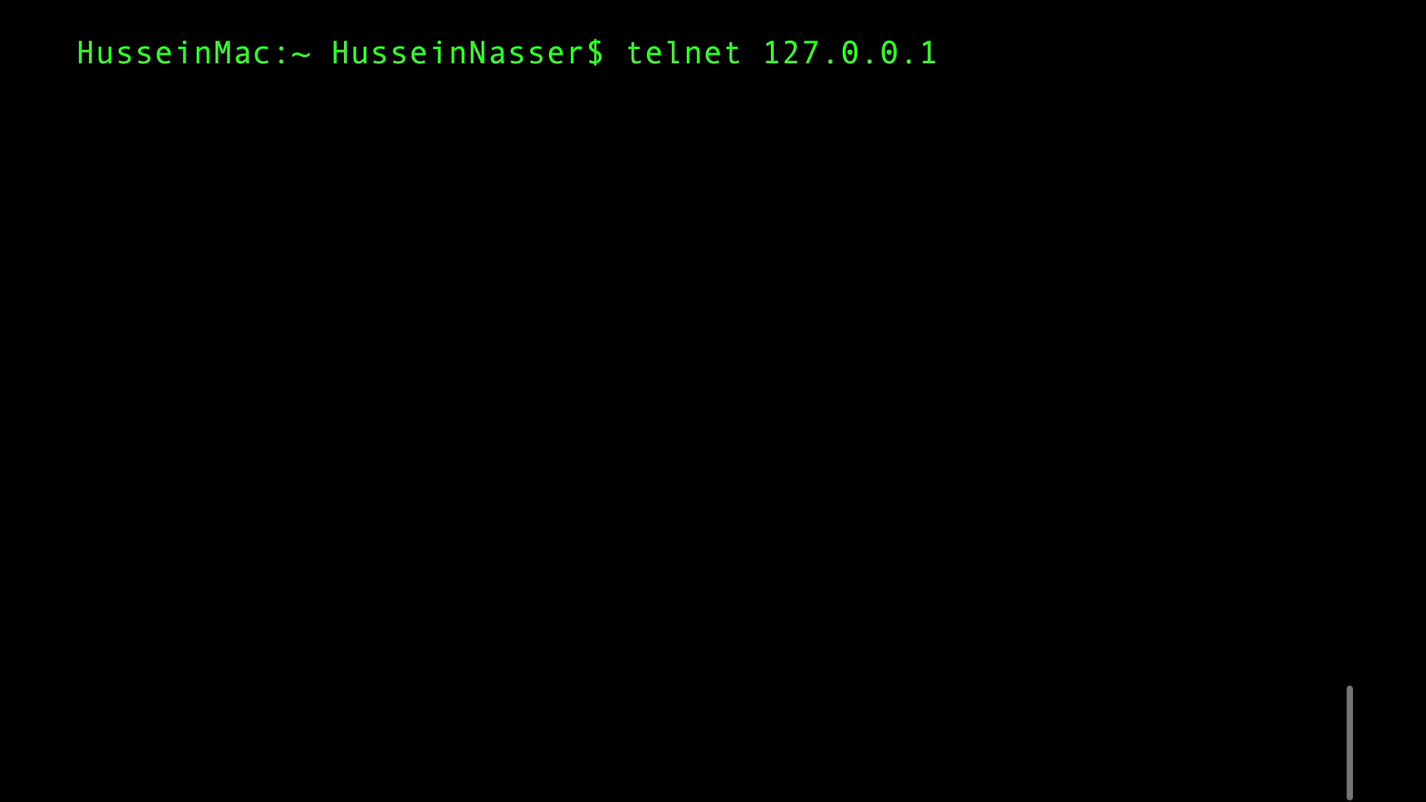
type("8")
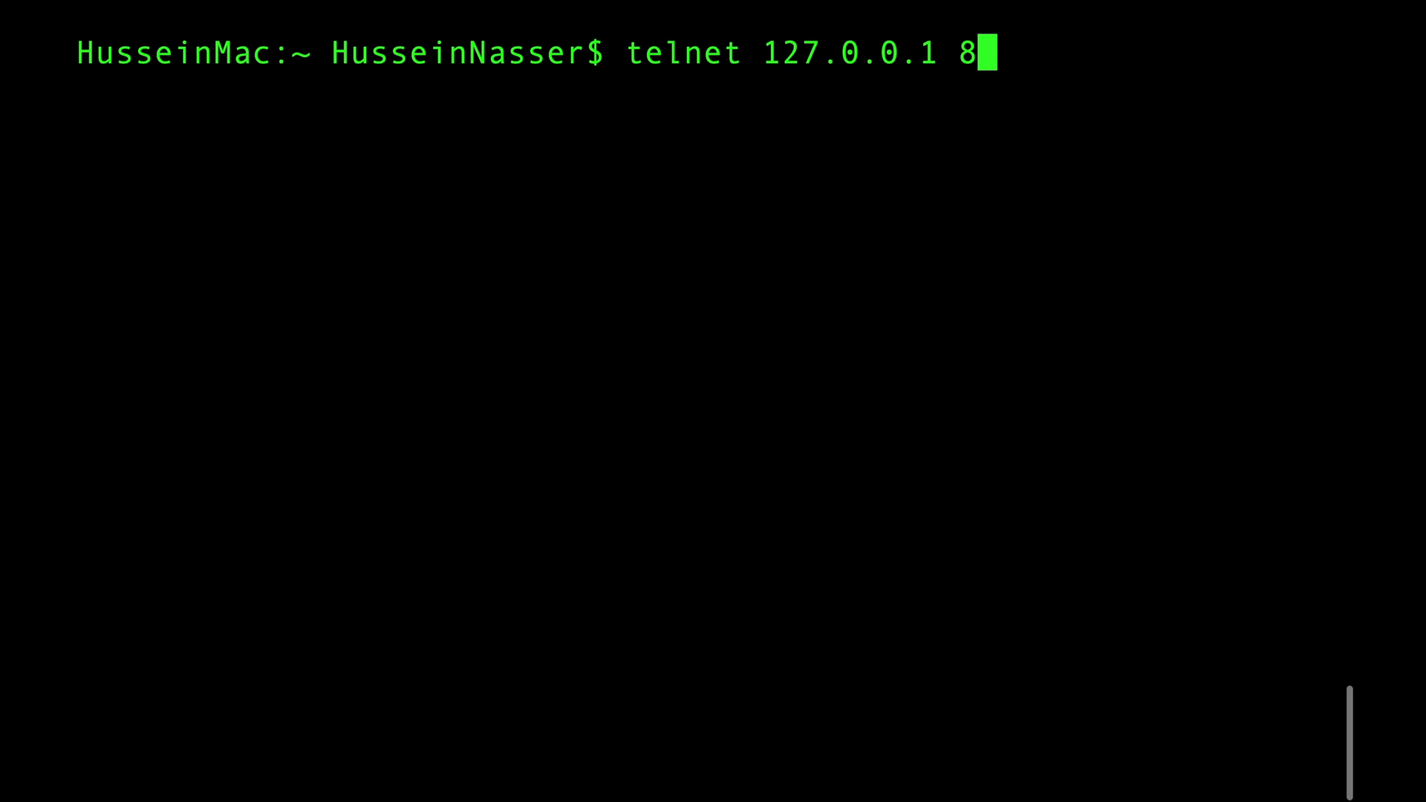
type("080")
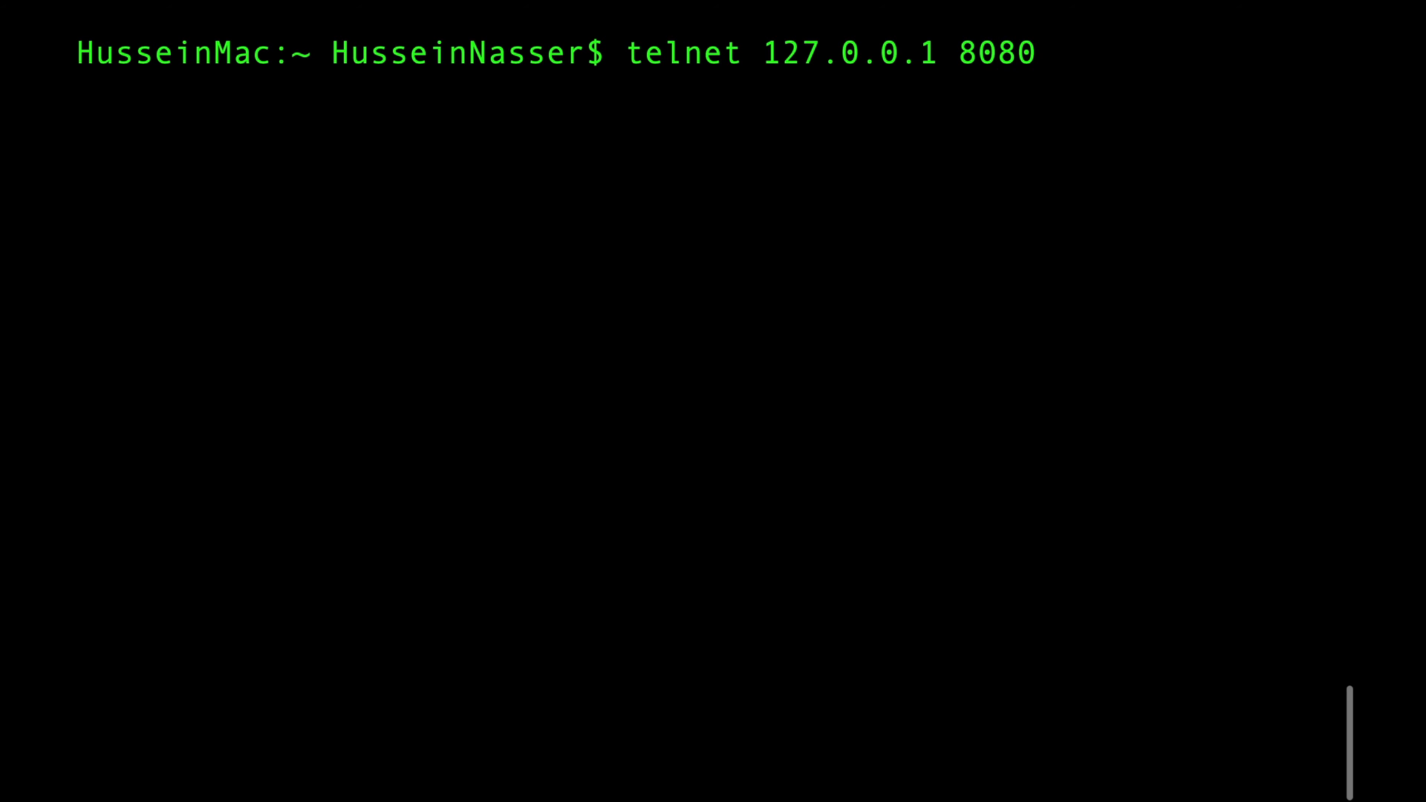
key("Return")
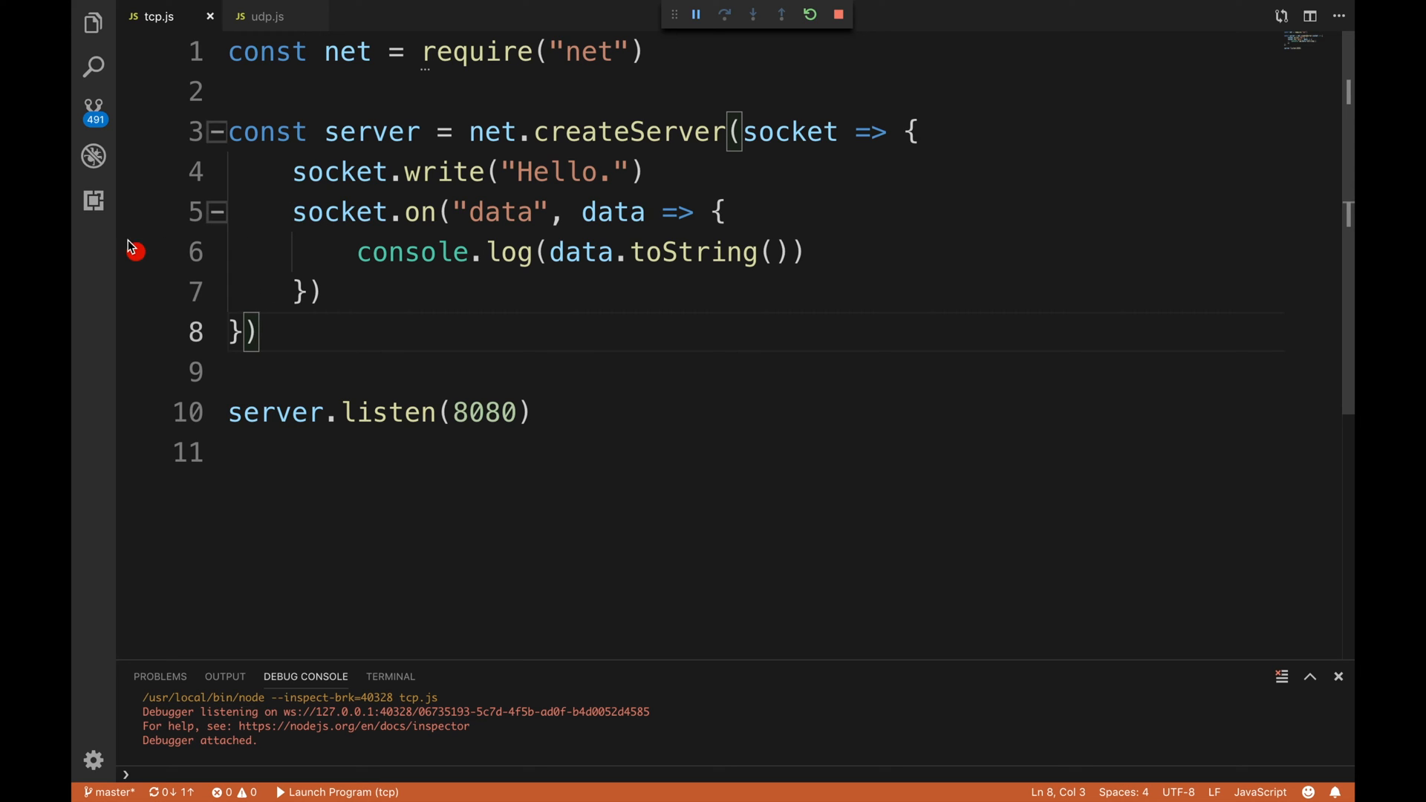
- Add a breakpoint on the logging line and send 'hi' from telnet to hit it
left_click(141, 252)
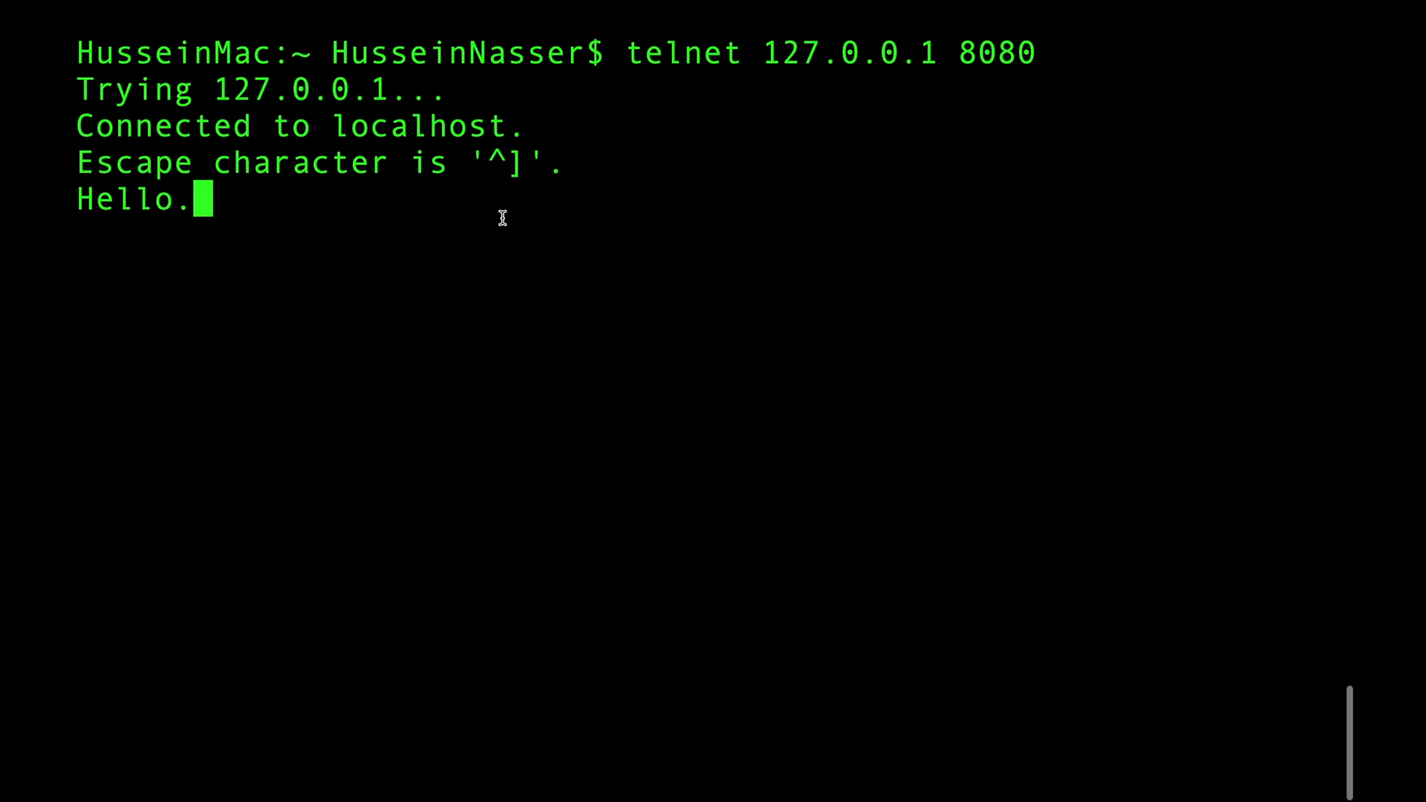
type("hi")
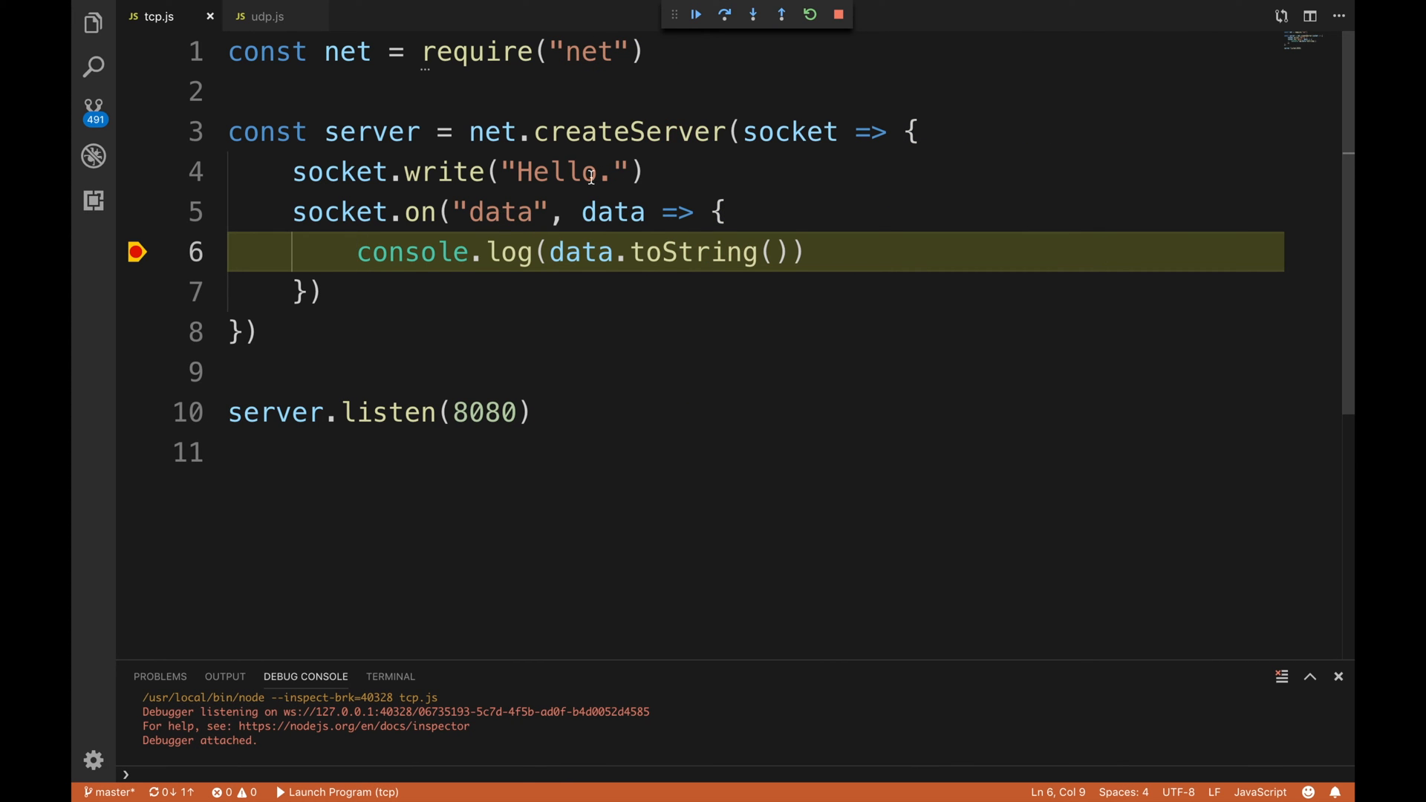
mouse_move(613, 213)
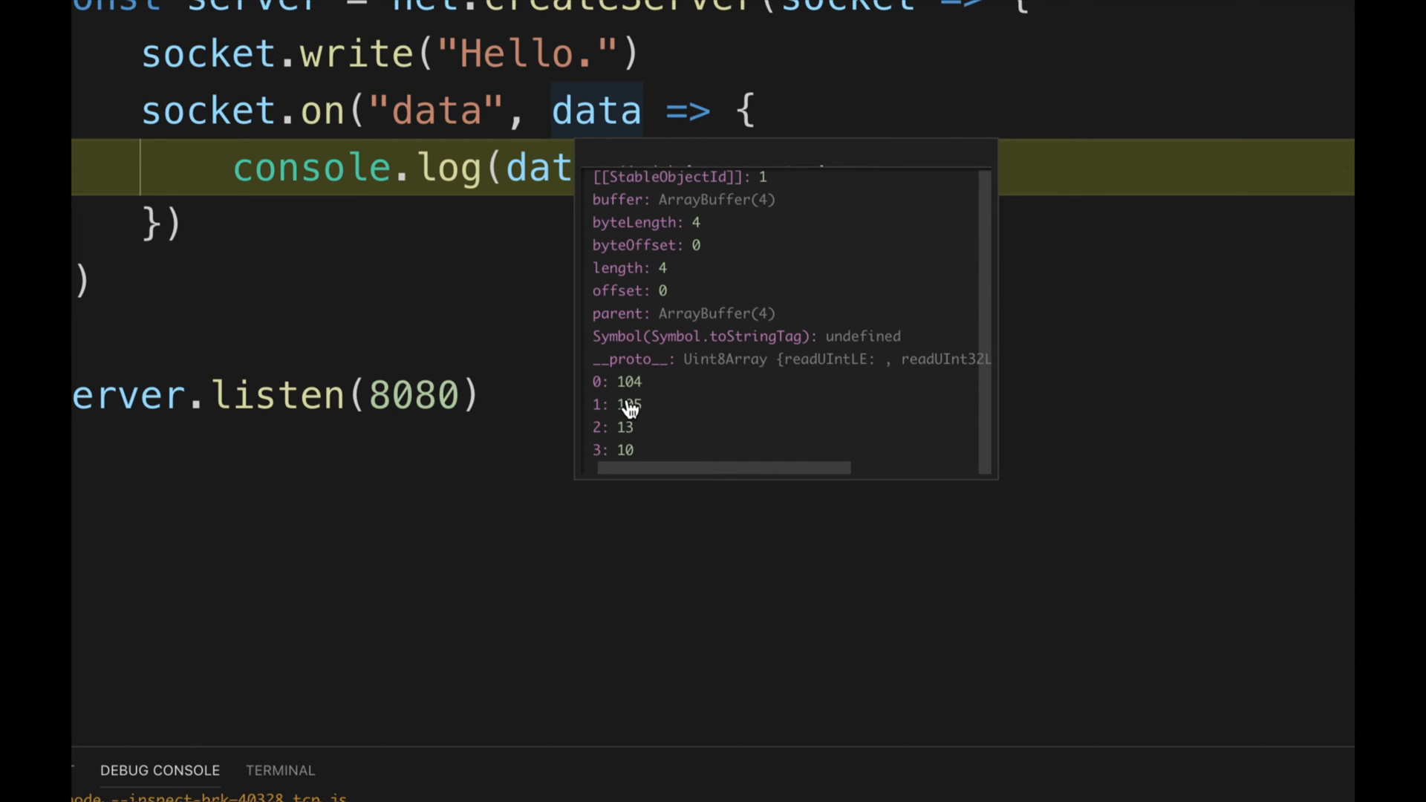
mouse_move(643, 415)
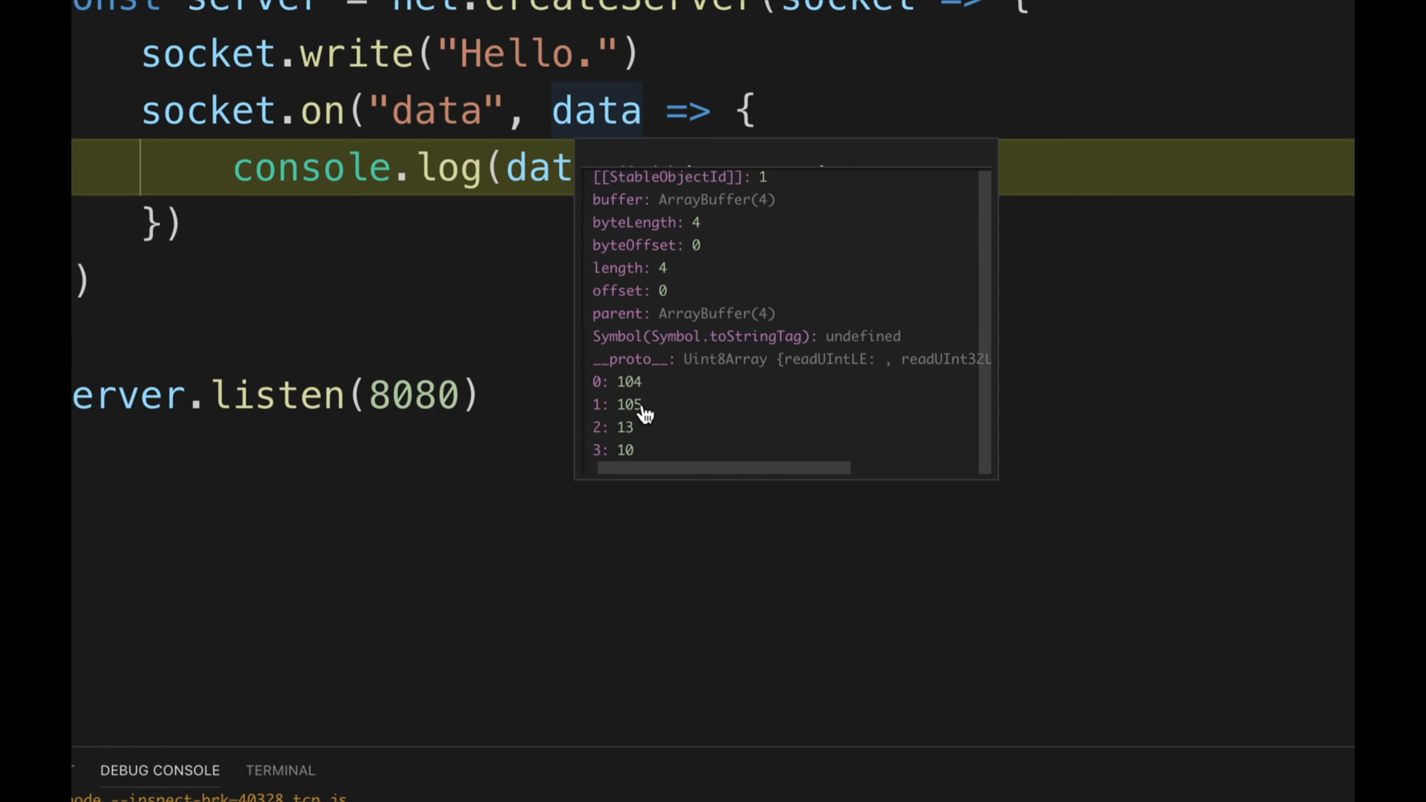
mouse_move(643, 420)
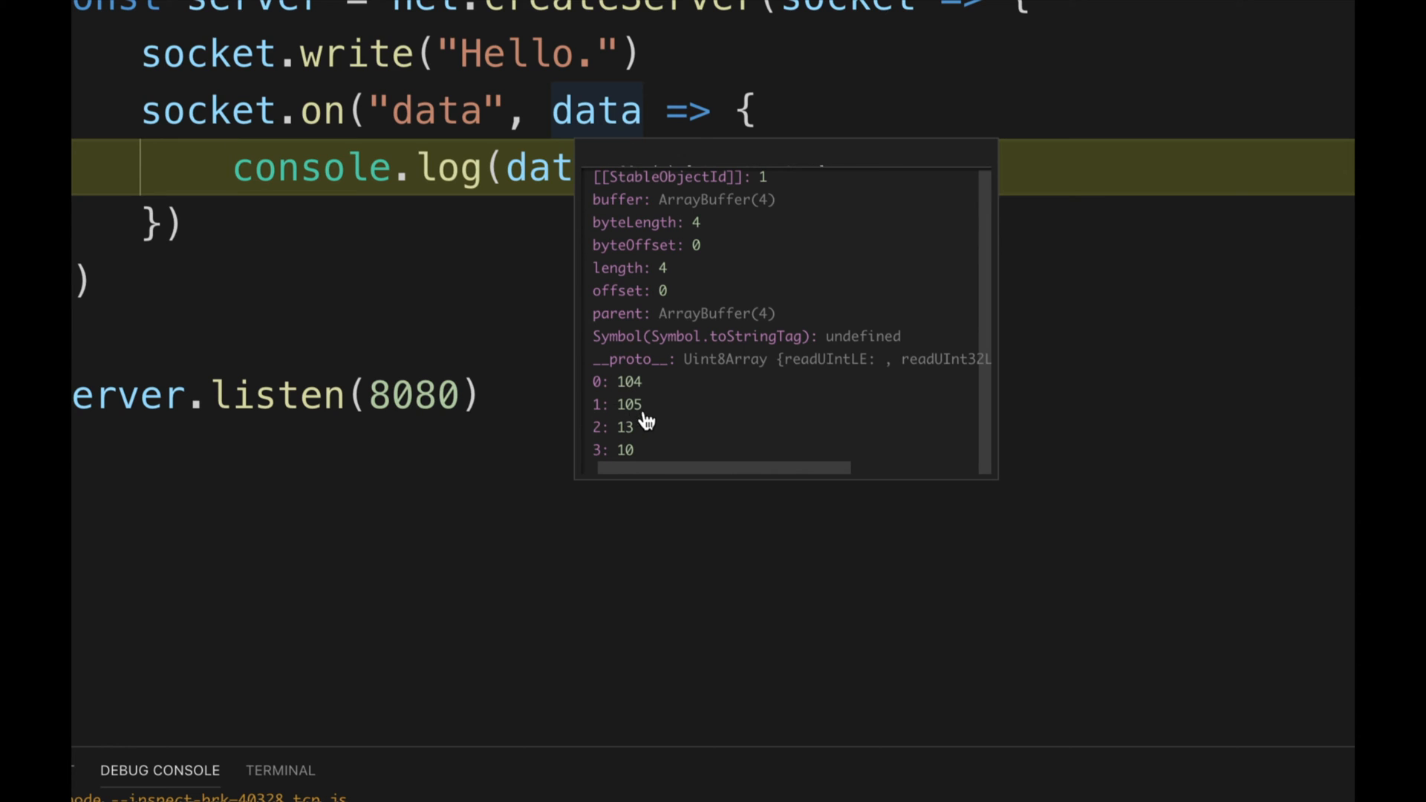
mouse_move(626, 435)
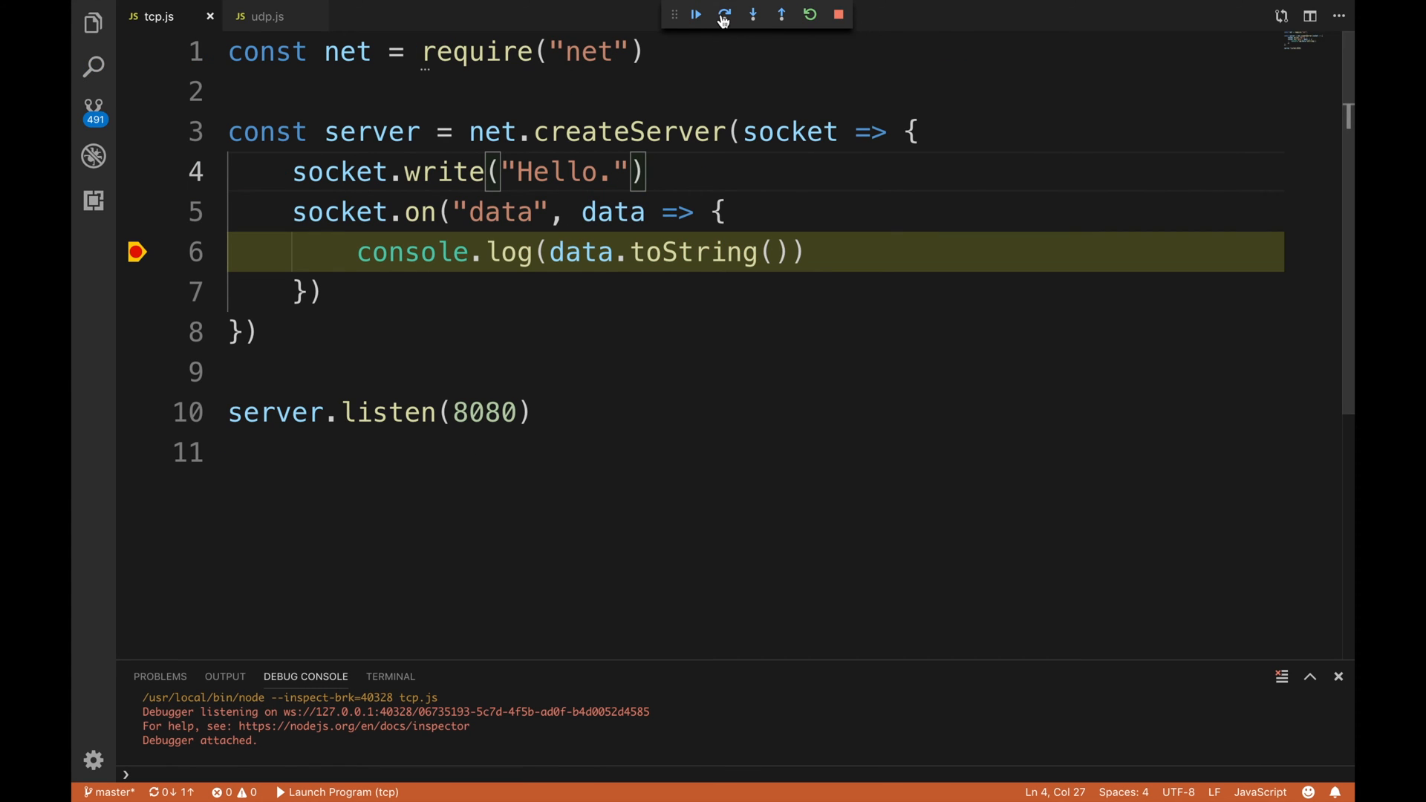
- Step over console.log to print 'hi', then continue so the server keeps running
left_click(724, 15)
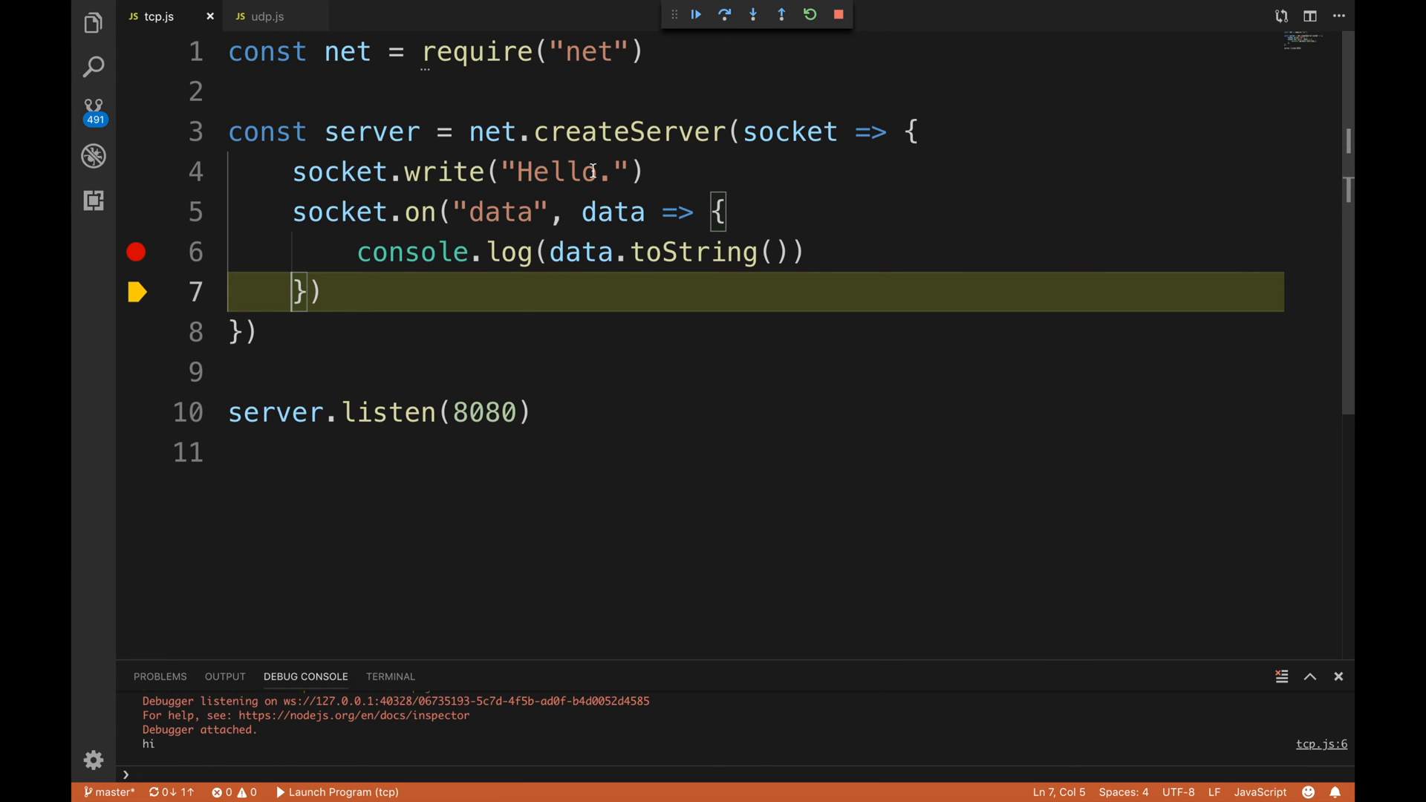
left_click(695, 15)
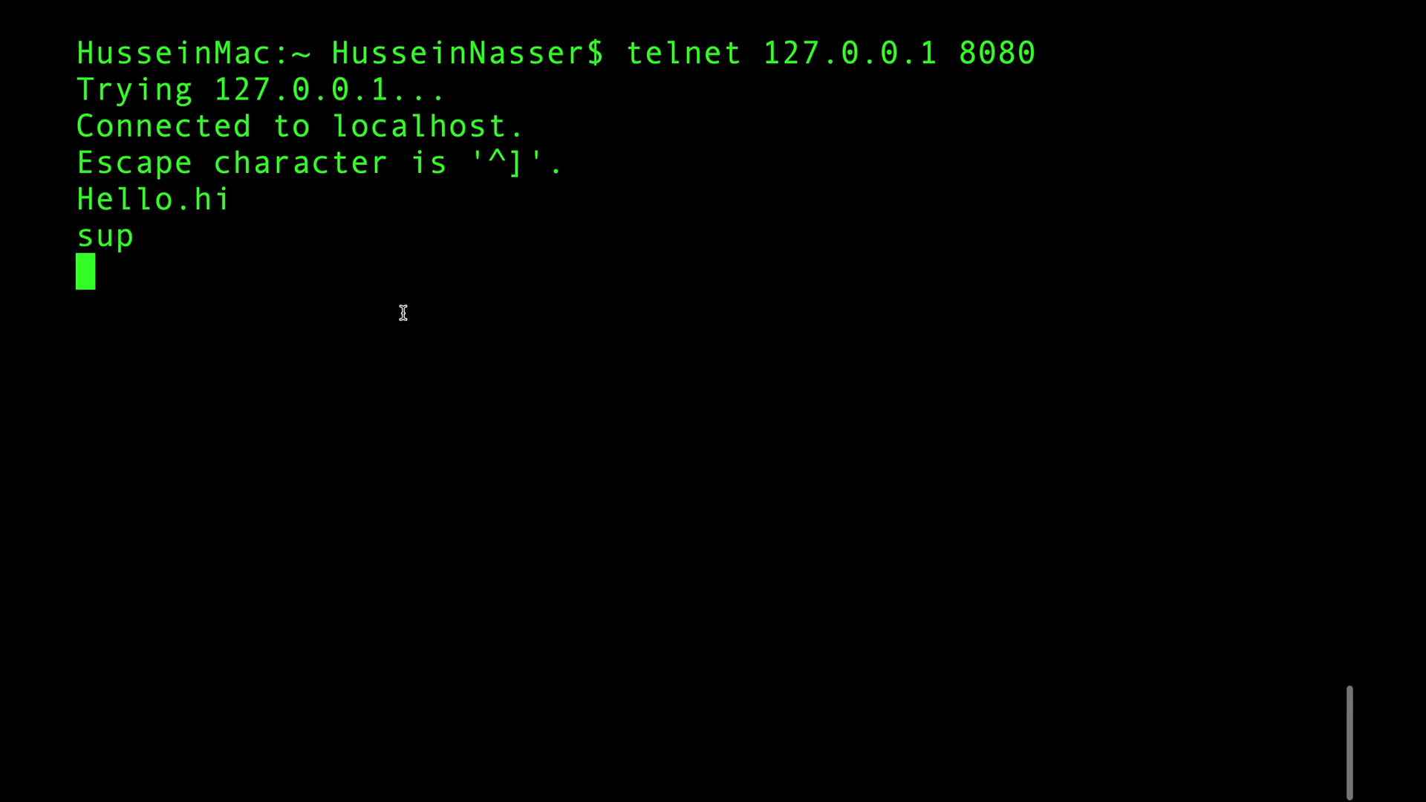
- Send 'my name is hussein' over telnet before the server closes the connection
type("h")
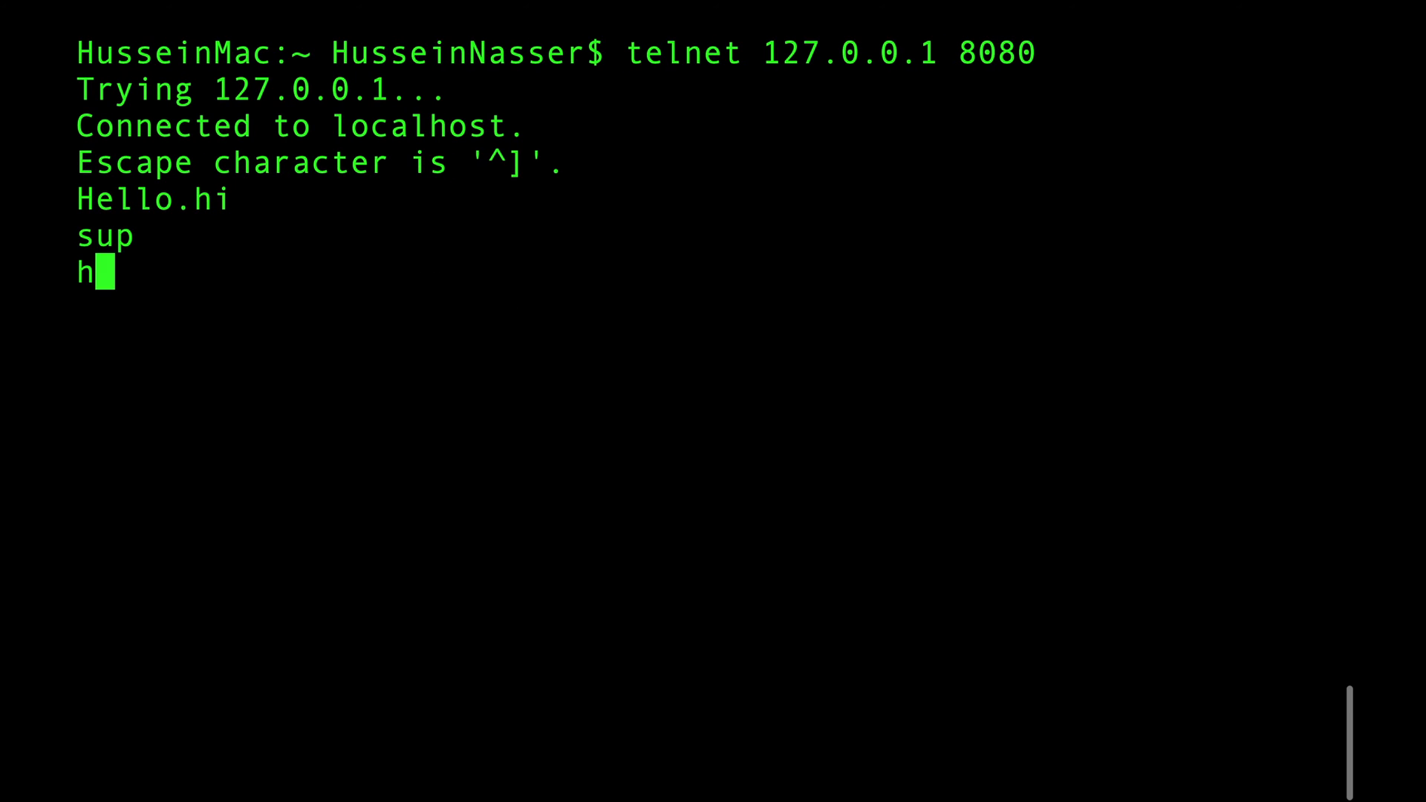
type("my name is hussein")
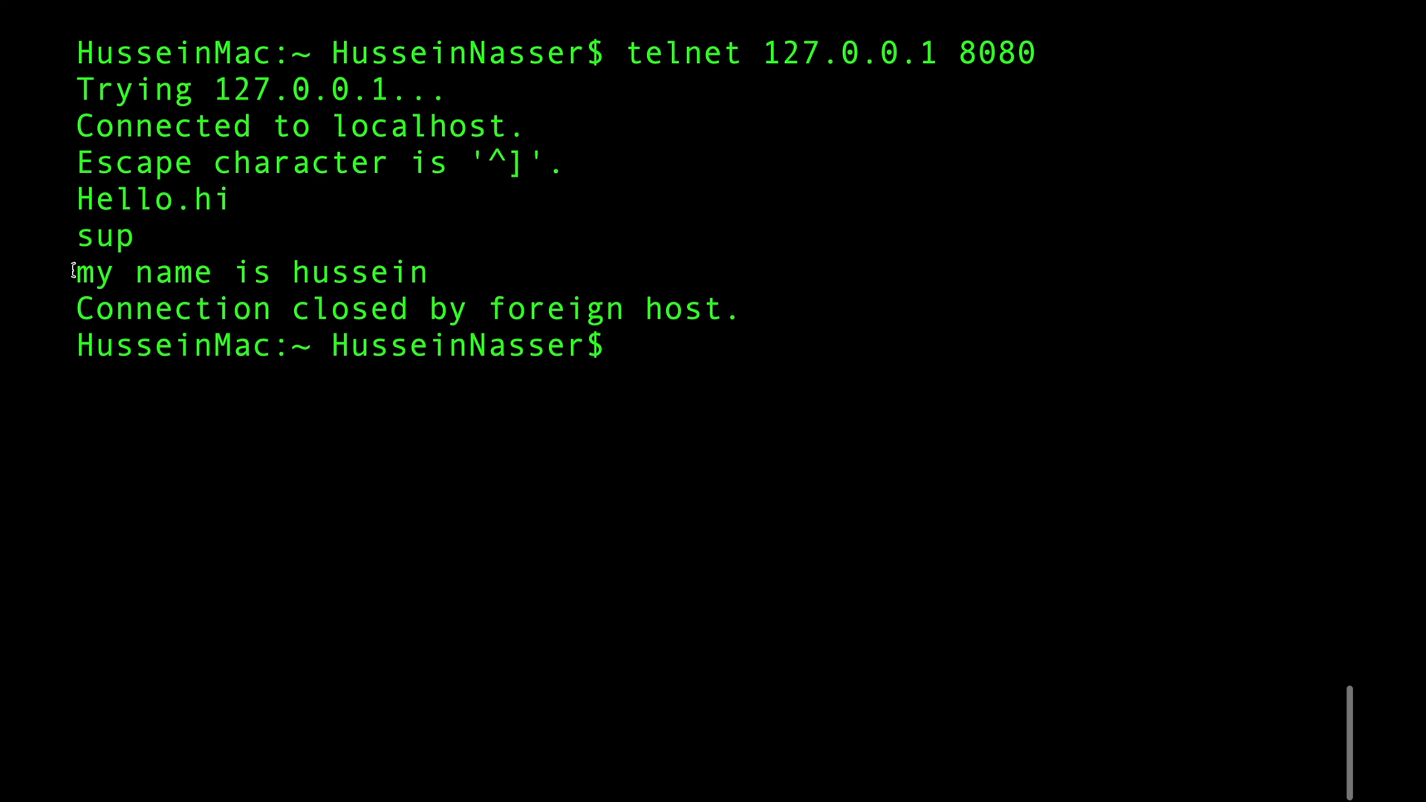
mouse_move(390, 287)
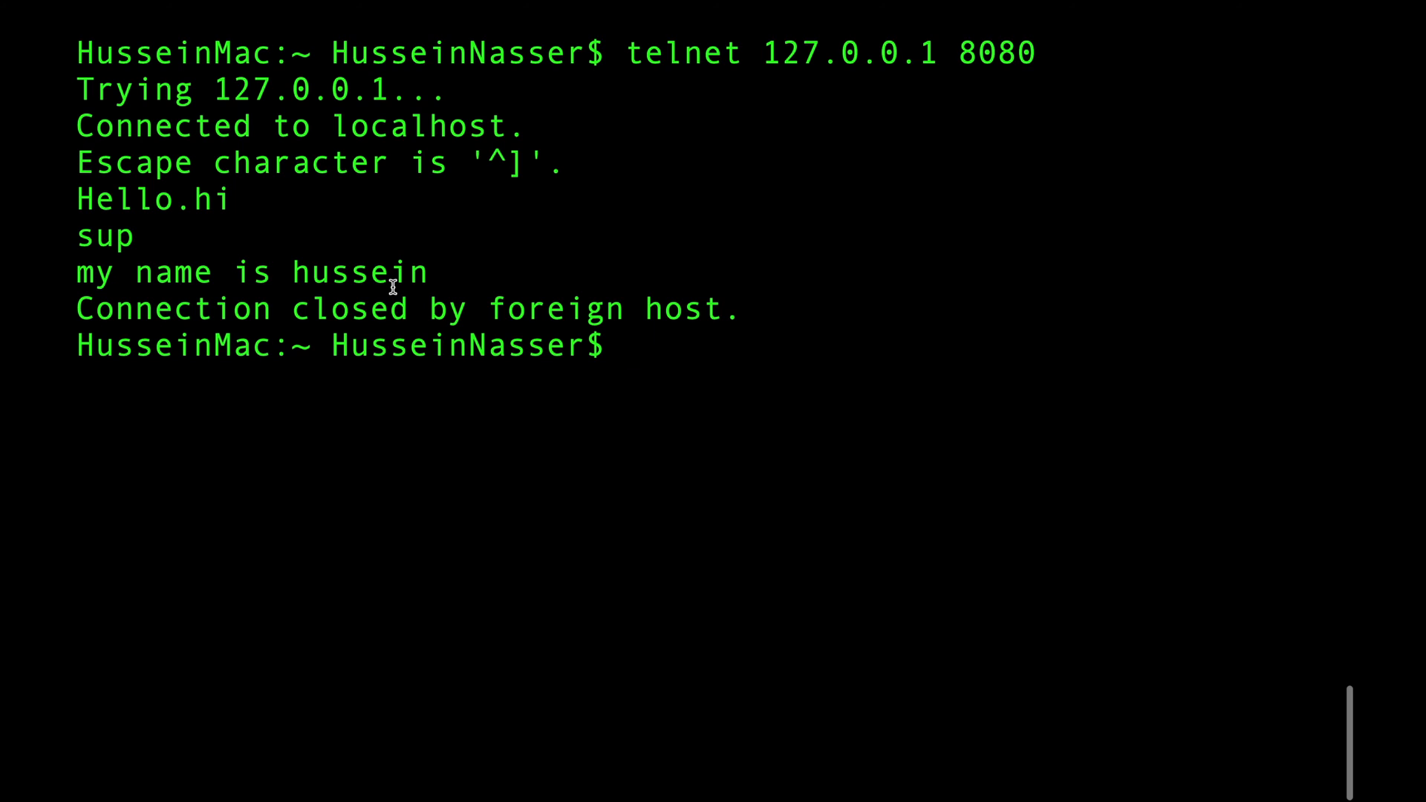
type("hussein")
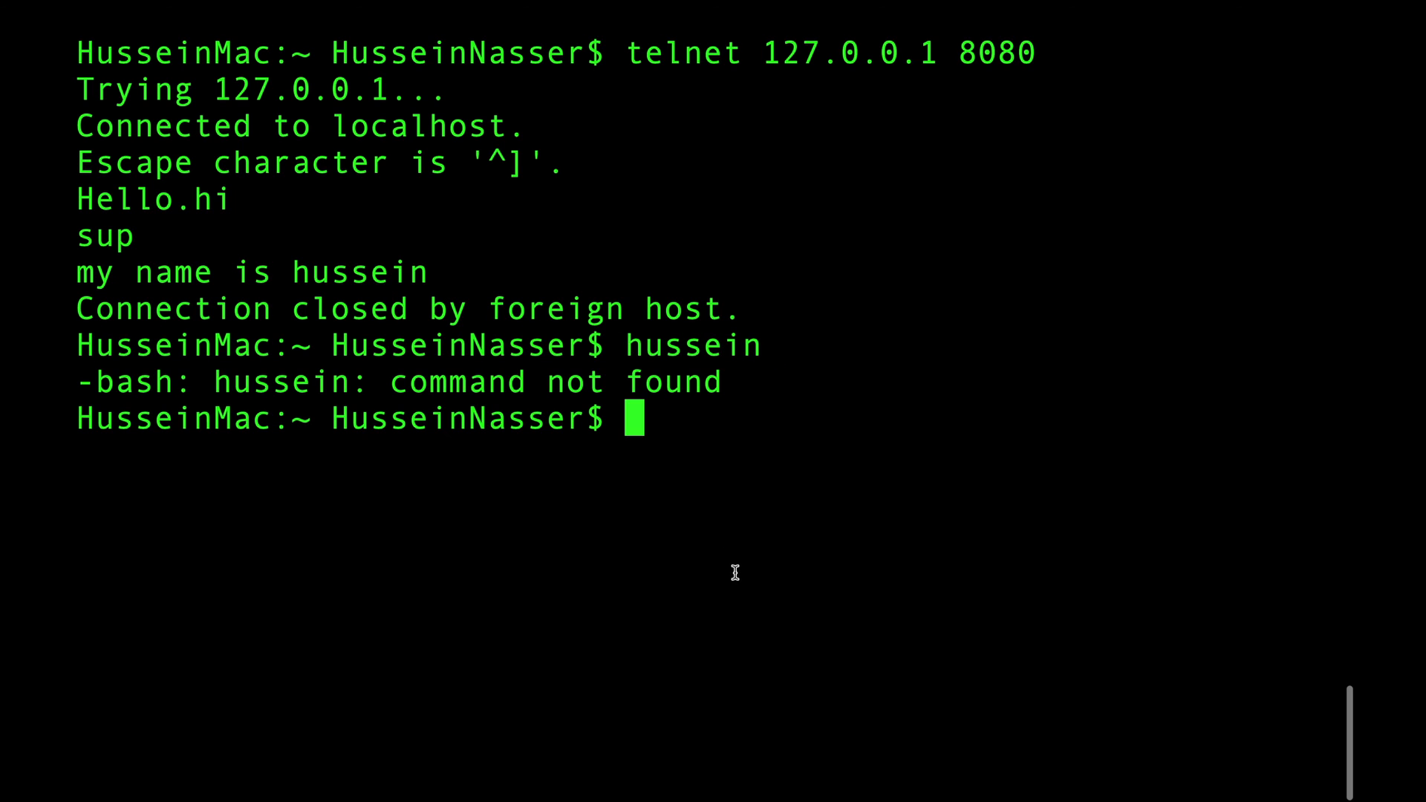
mouse_move(711, 532)
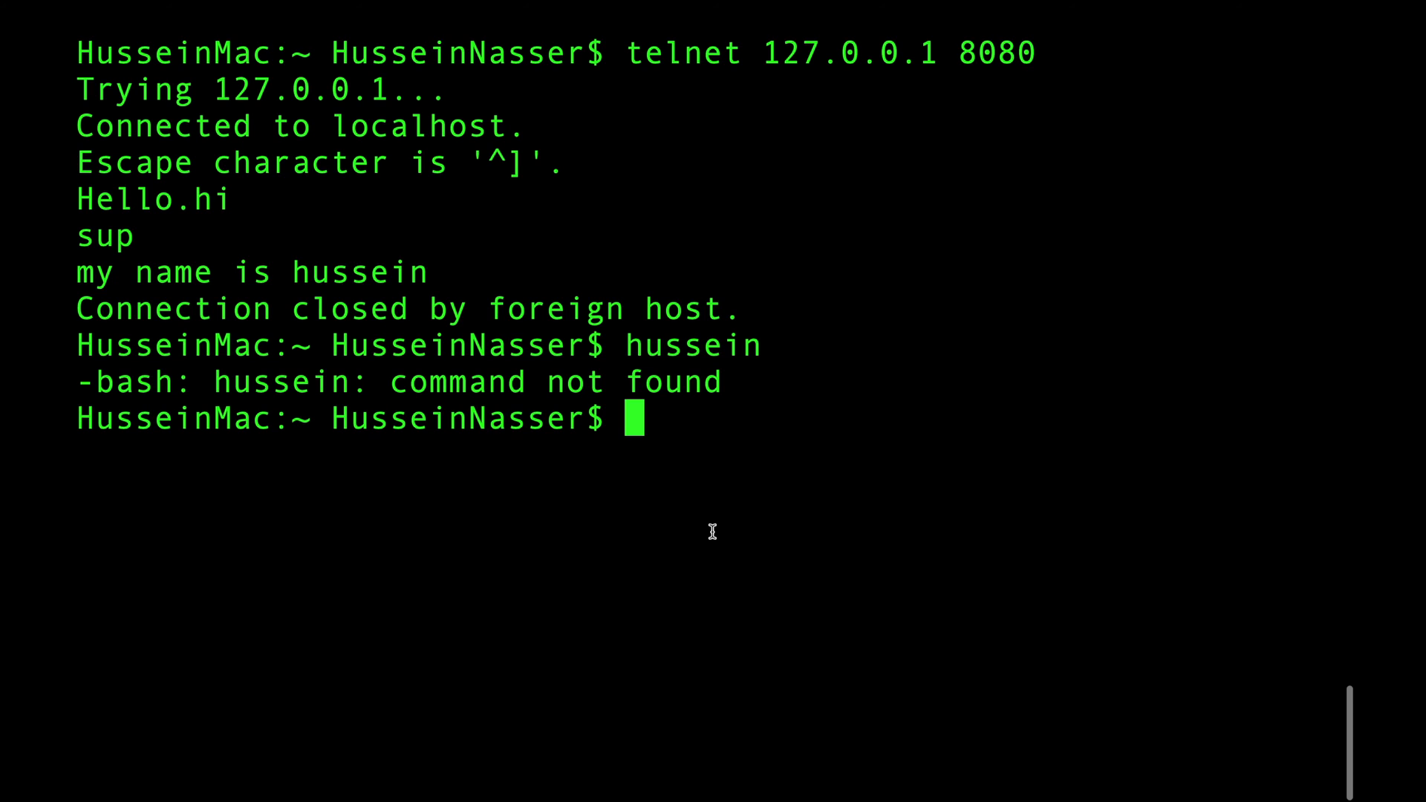
mouse_move(836, 376)
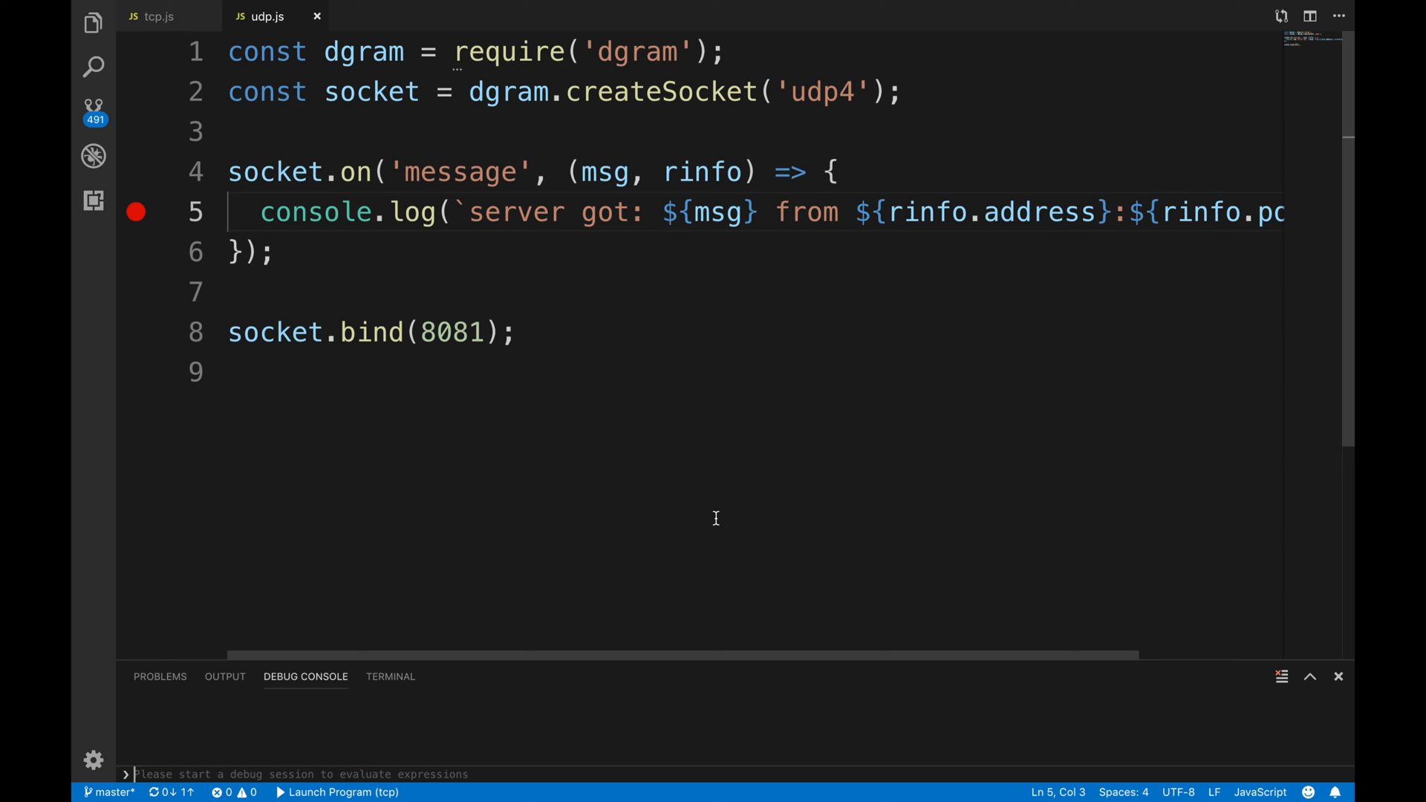
mouse_move(458, 321)
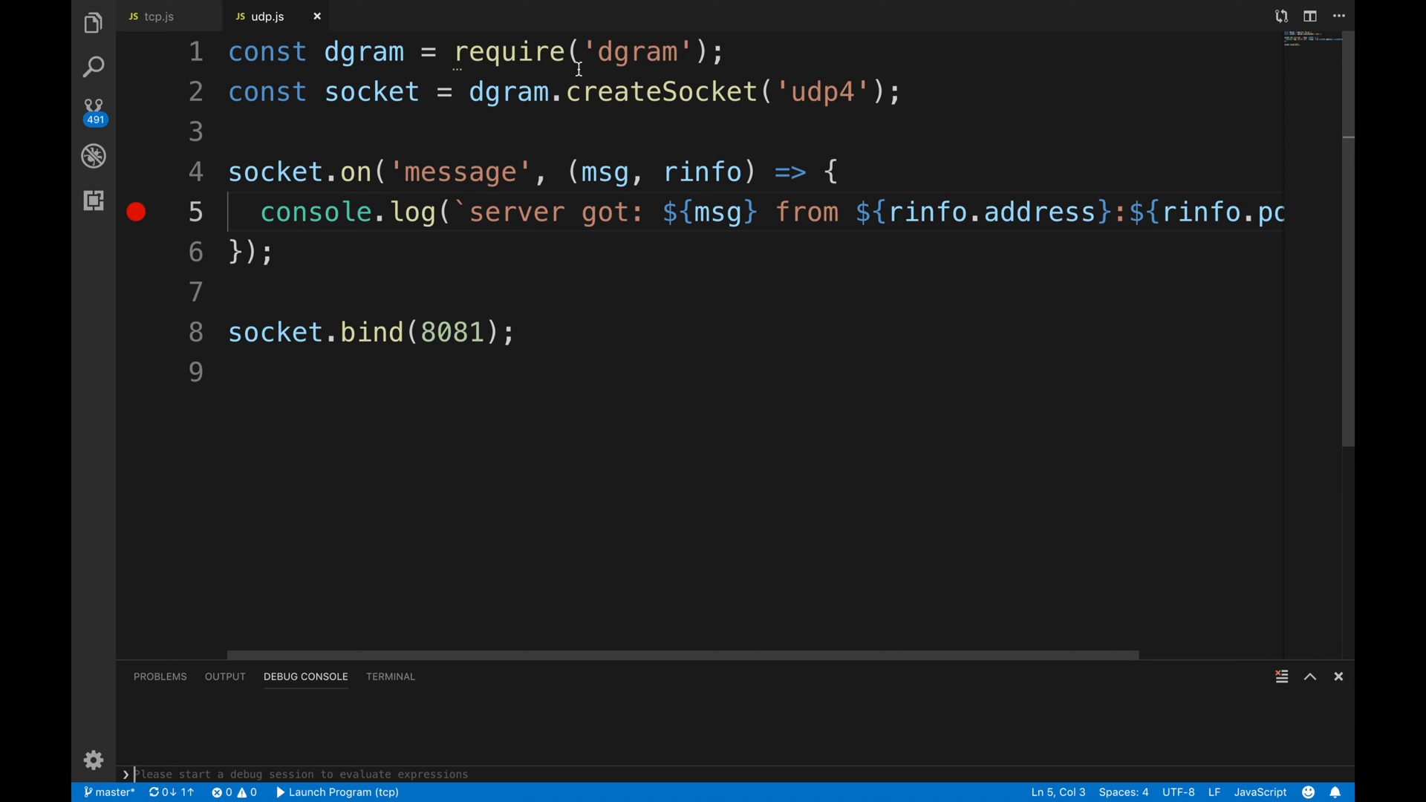
mouse_move(683, 27)
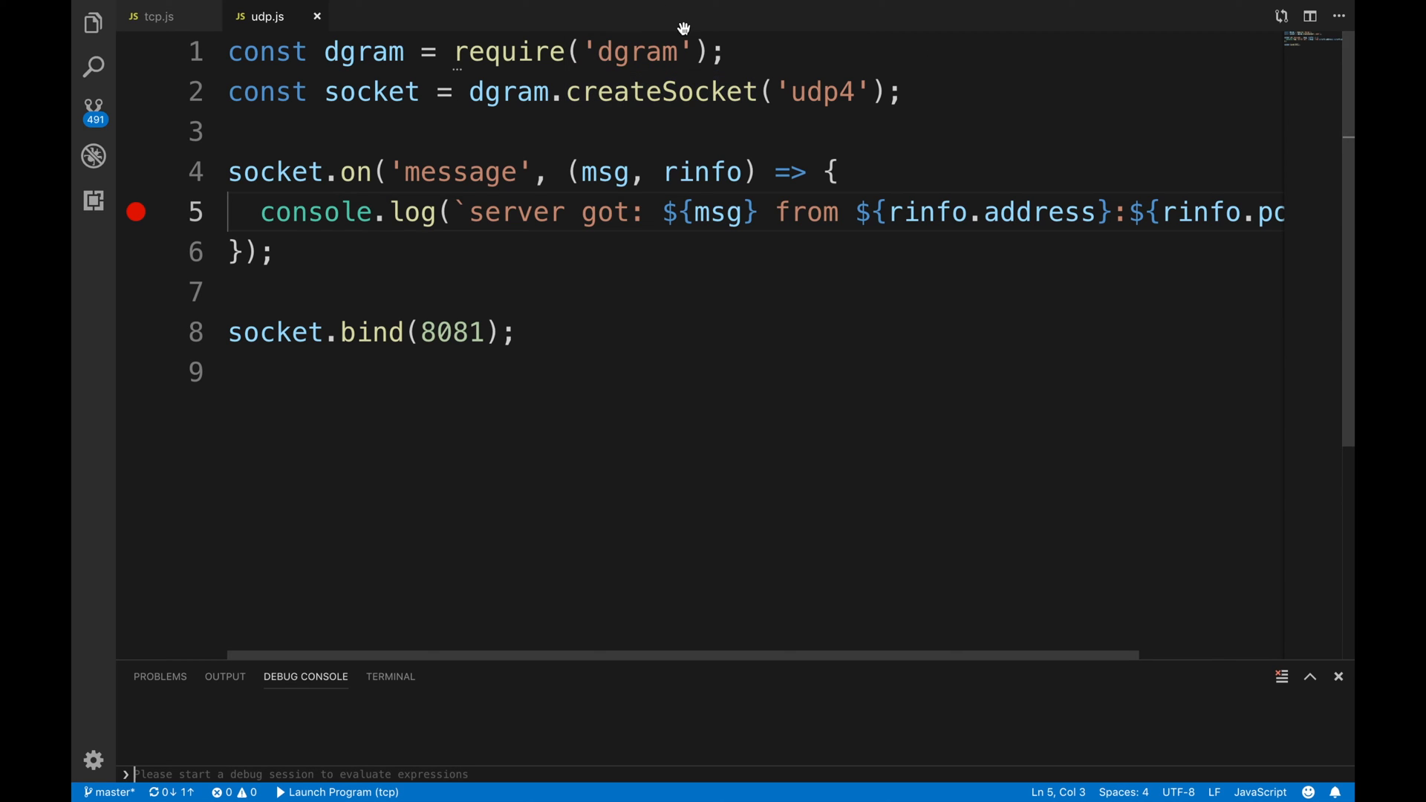
- Review the dgram require, the message event handler and its console.log in udp.js
double_click(508, 52)
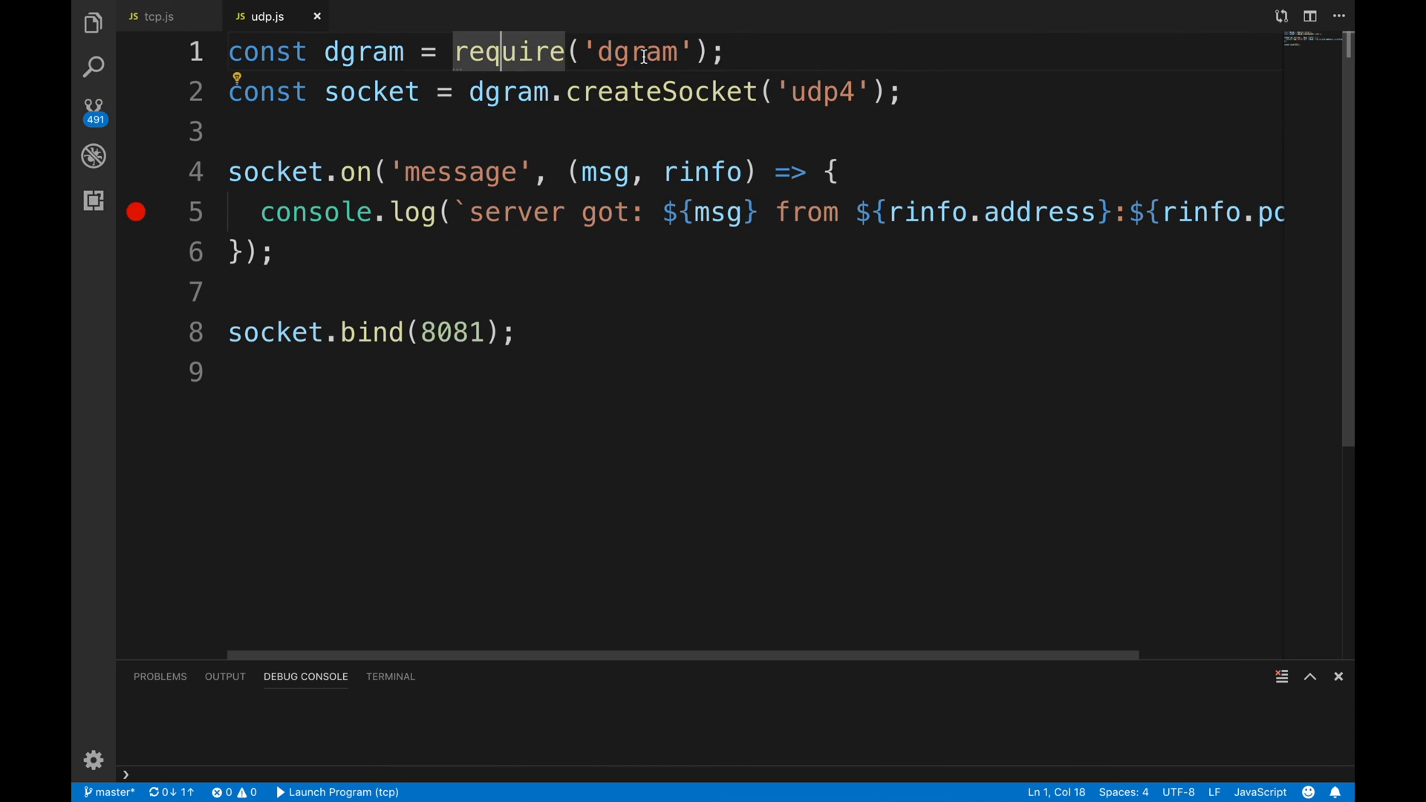
double_click(637, 52)
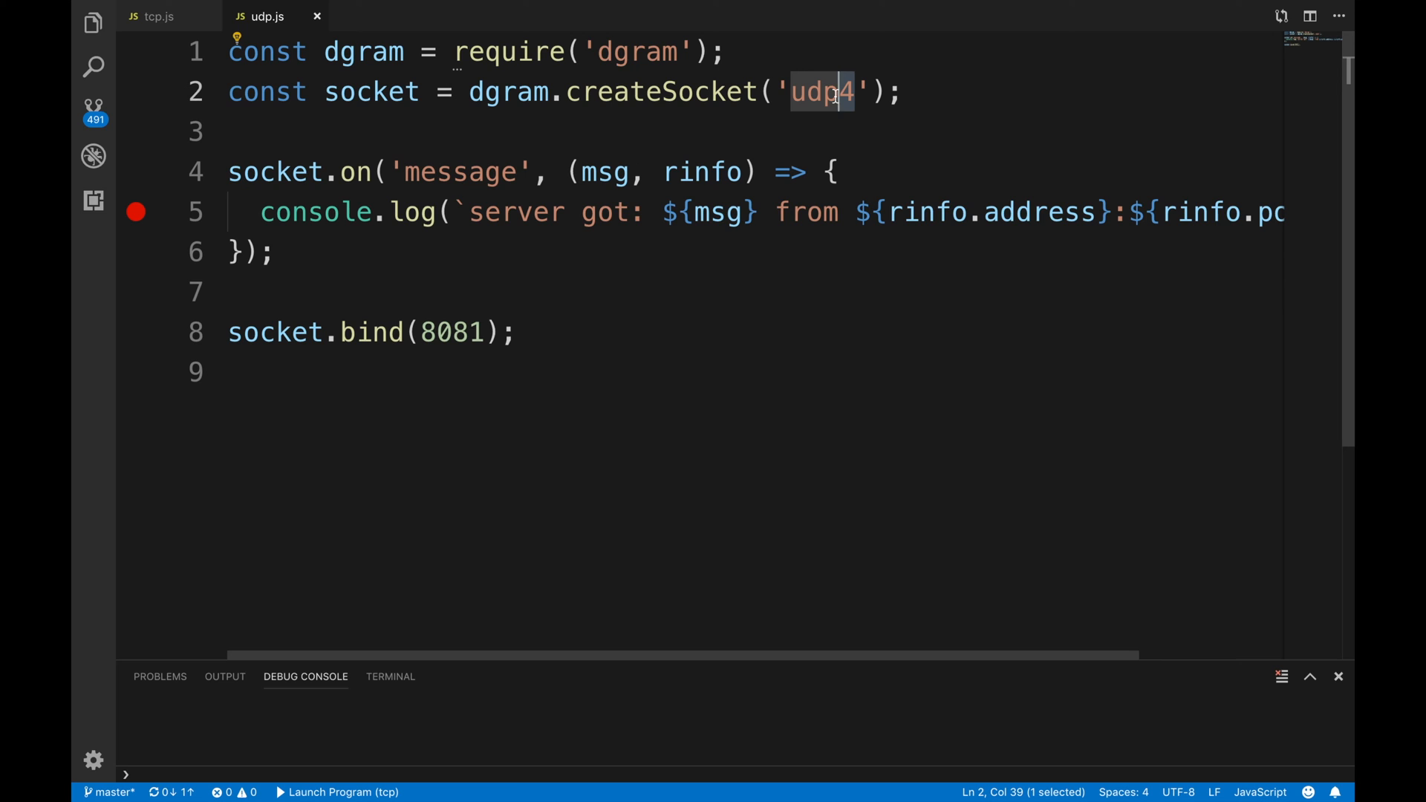
mouse_move(402, 27)
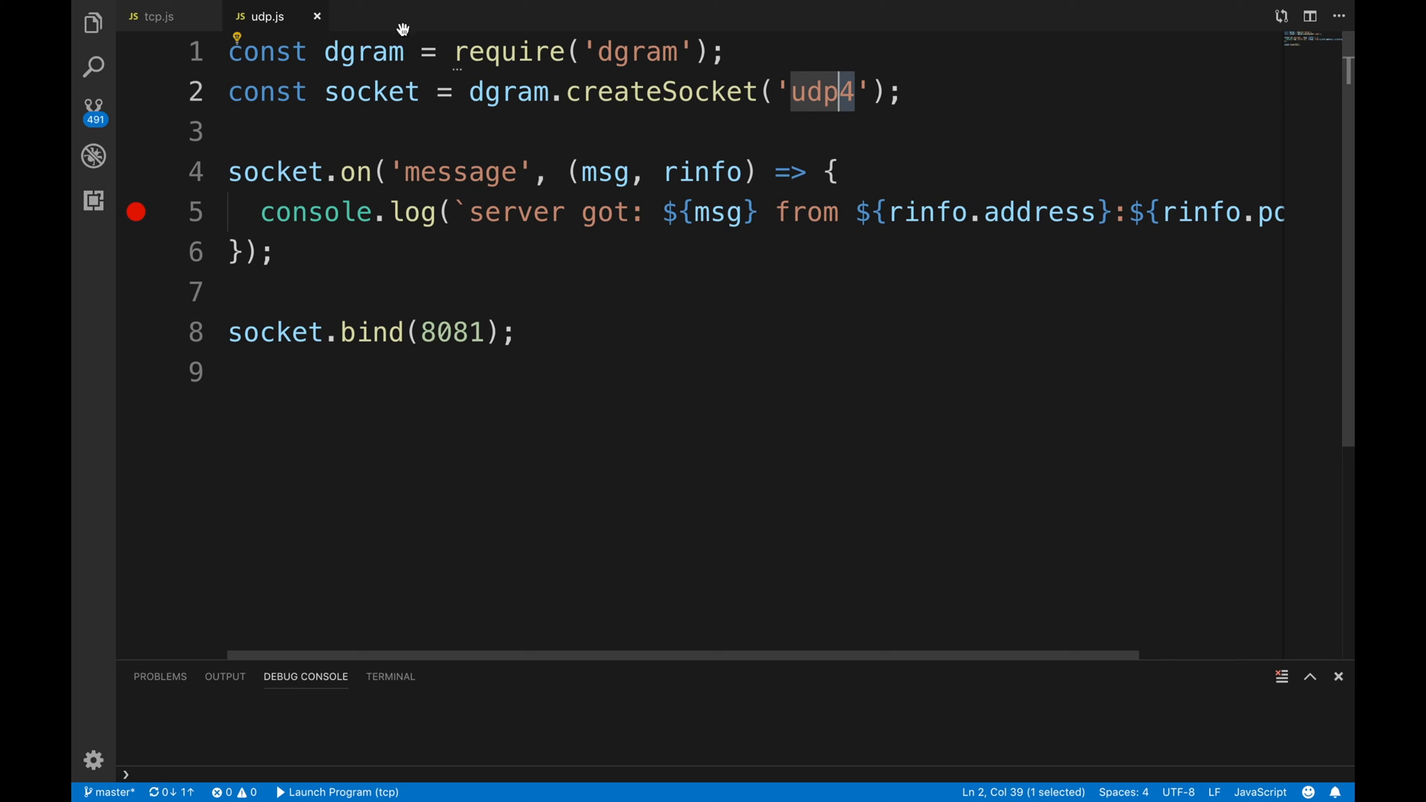
double_click(372, 91)
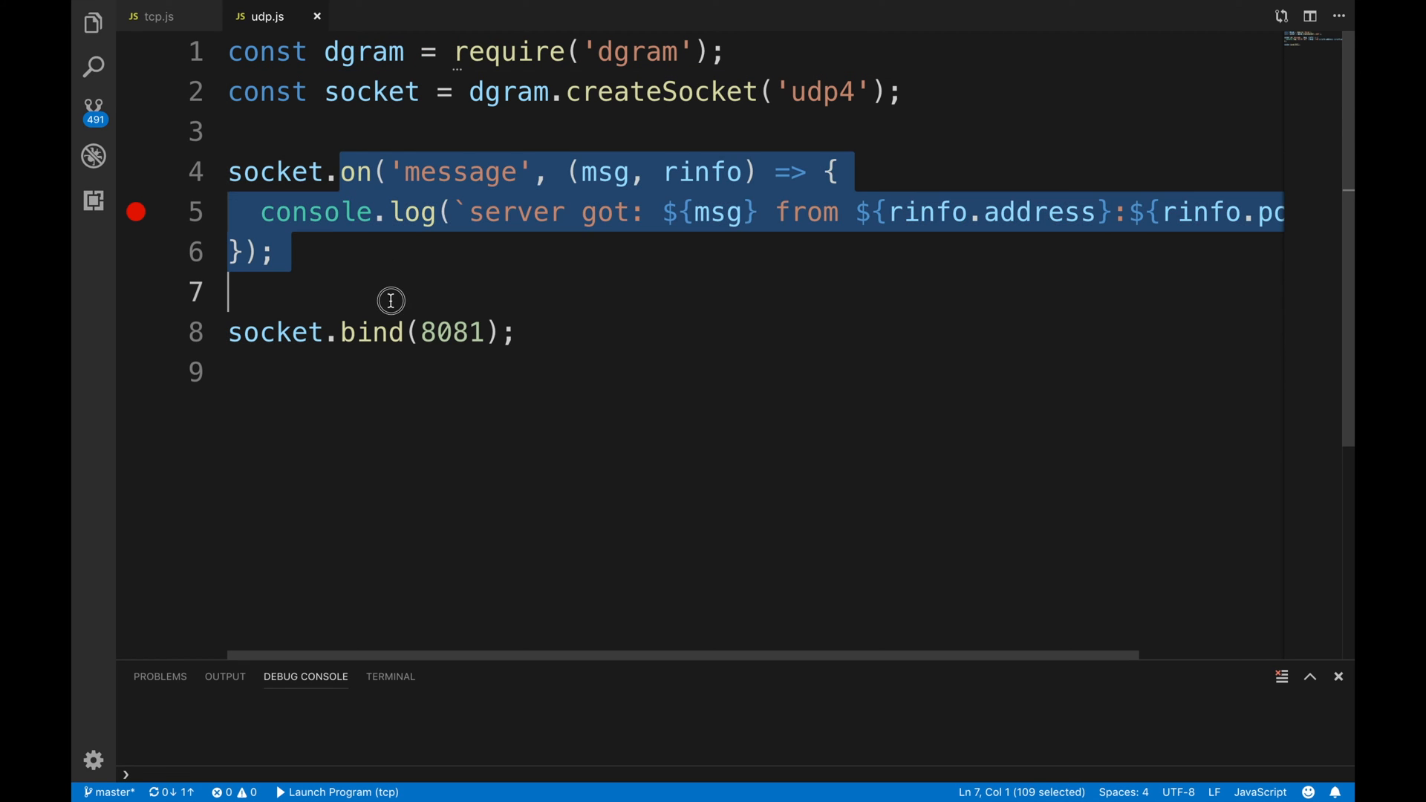
double_click(459, 172)
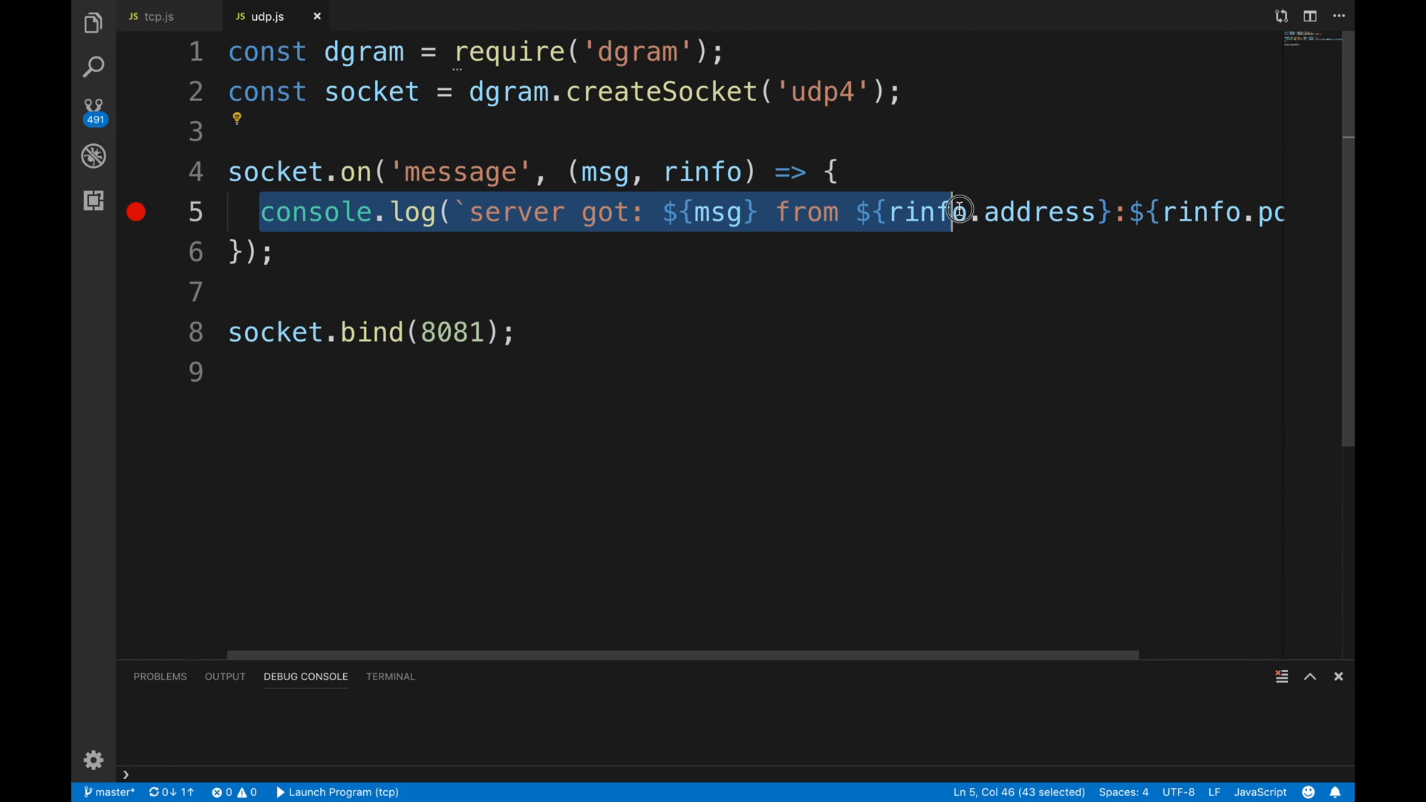
- Review the socket.bind(8081) call at the end of udp.js
left_click(468, 213)
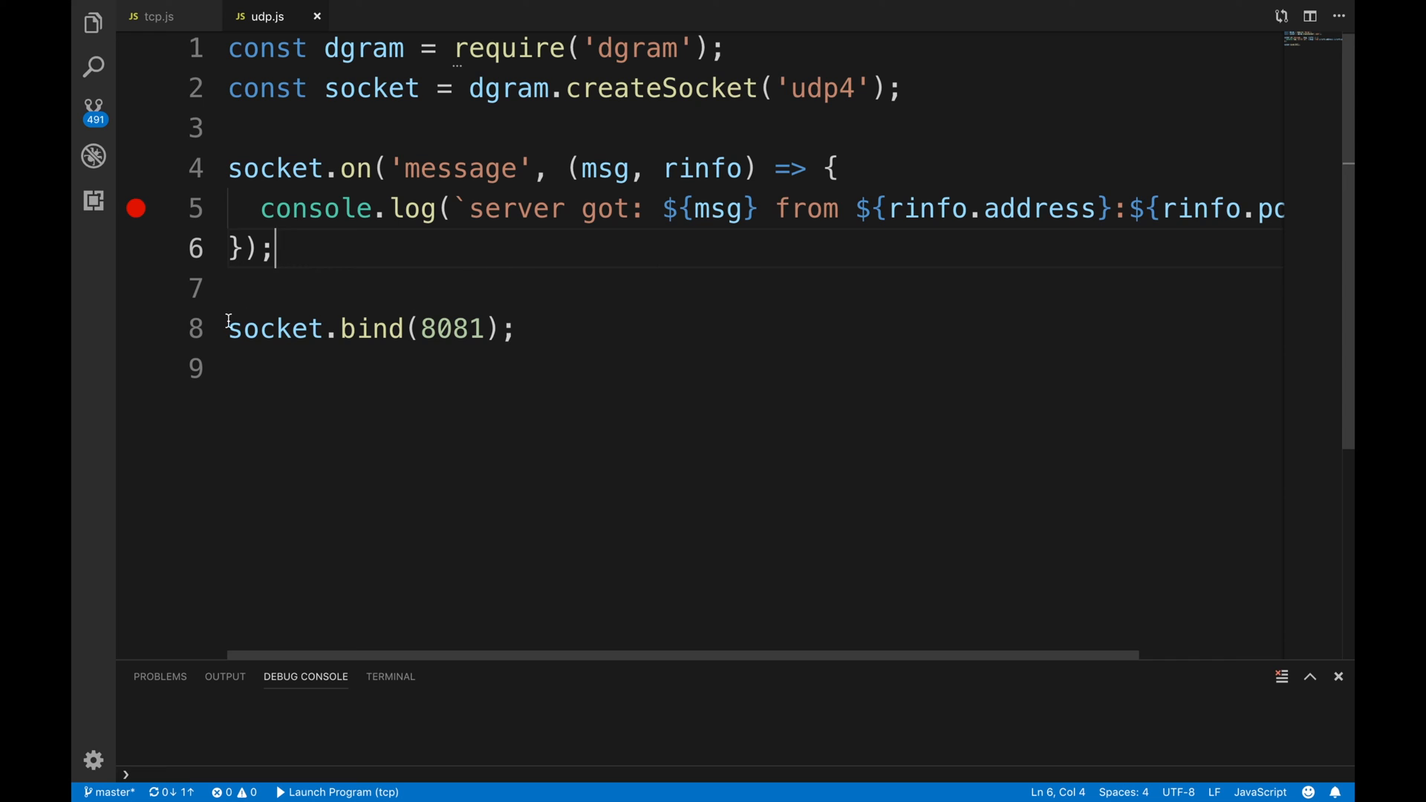
left_click(516, 328)
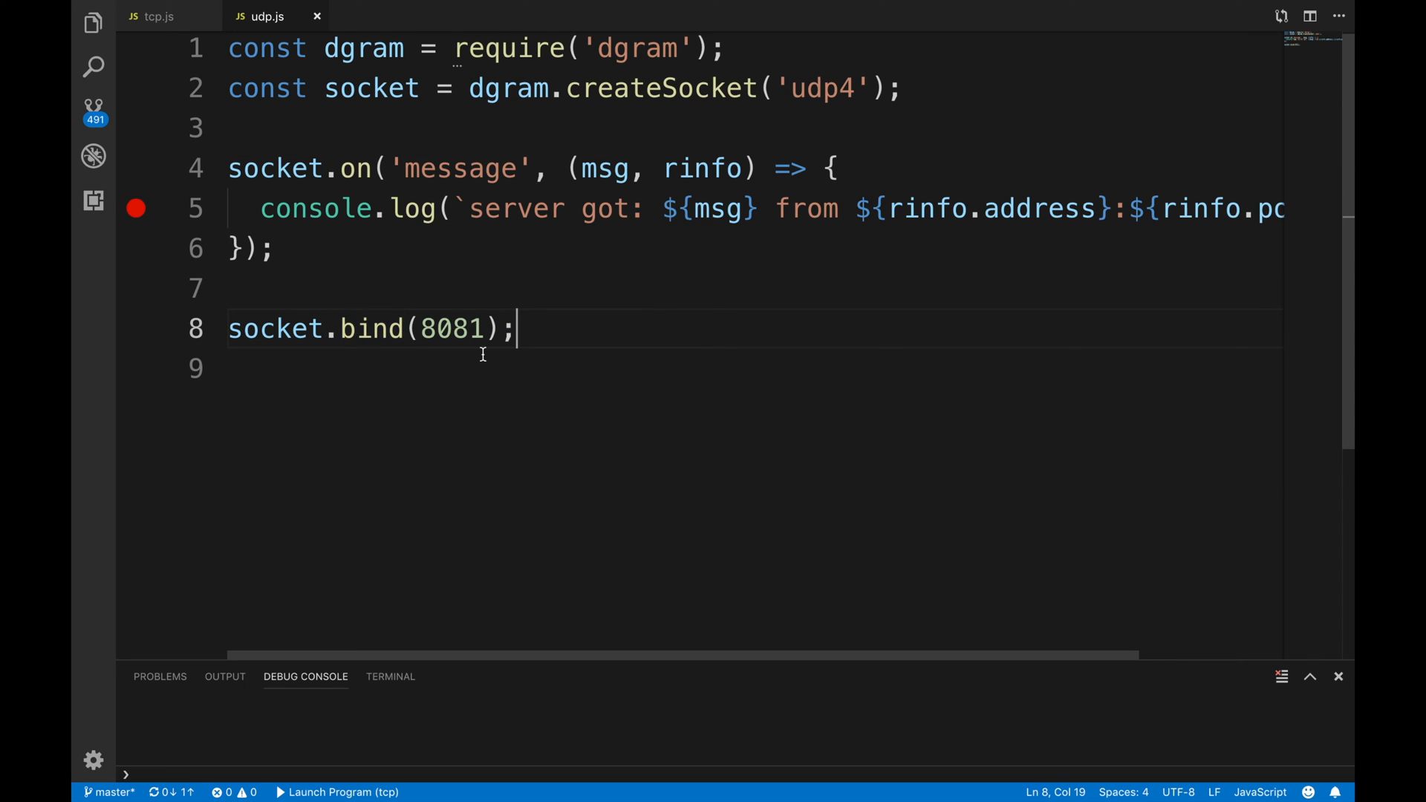
double_click(273, 328)
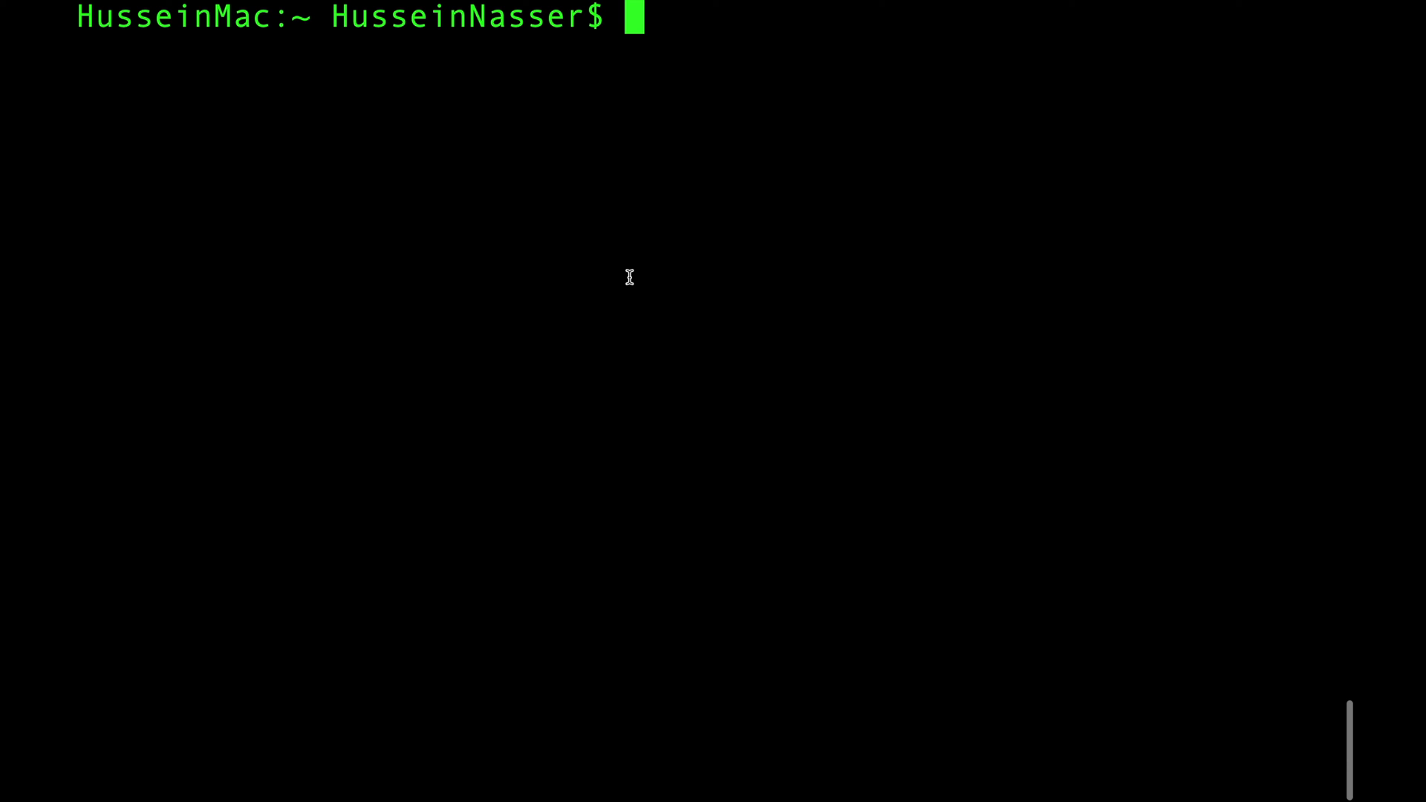
- Compose 'echo "hi" | nc -w1' at the Terminal prompt
type("echo")
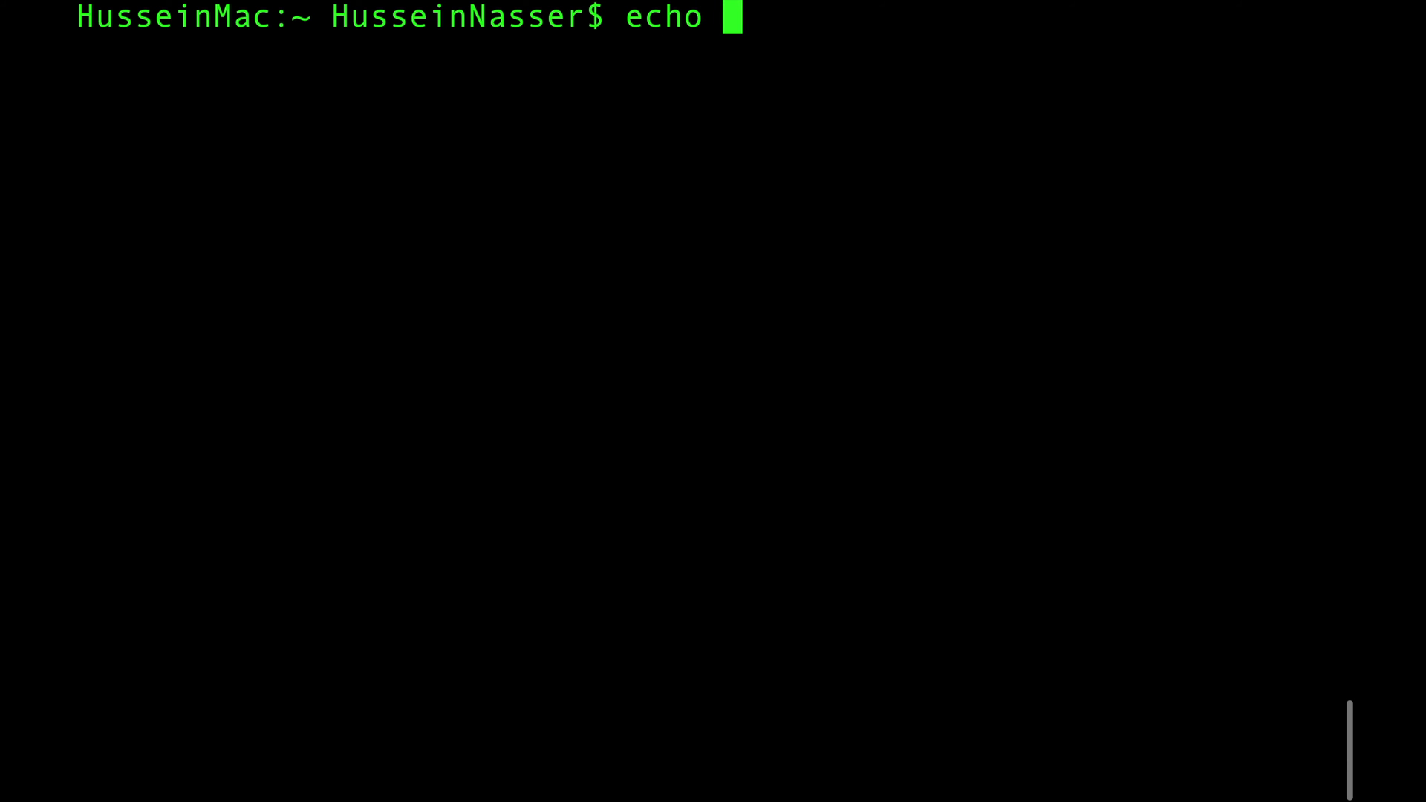
type("\"hi\"")
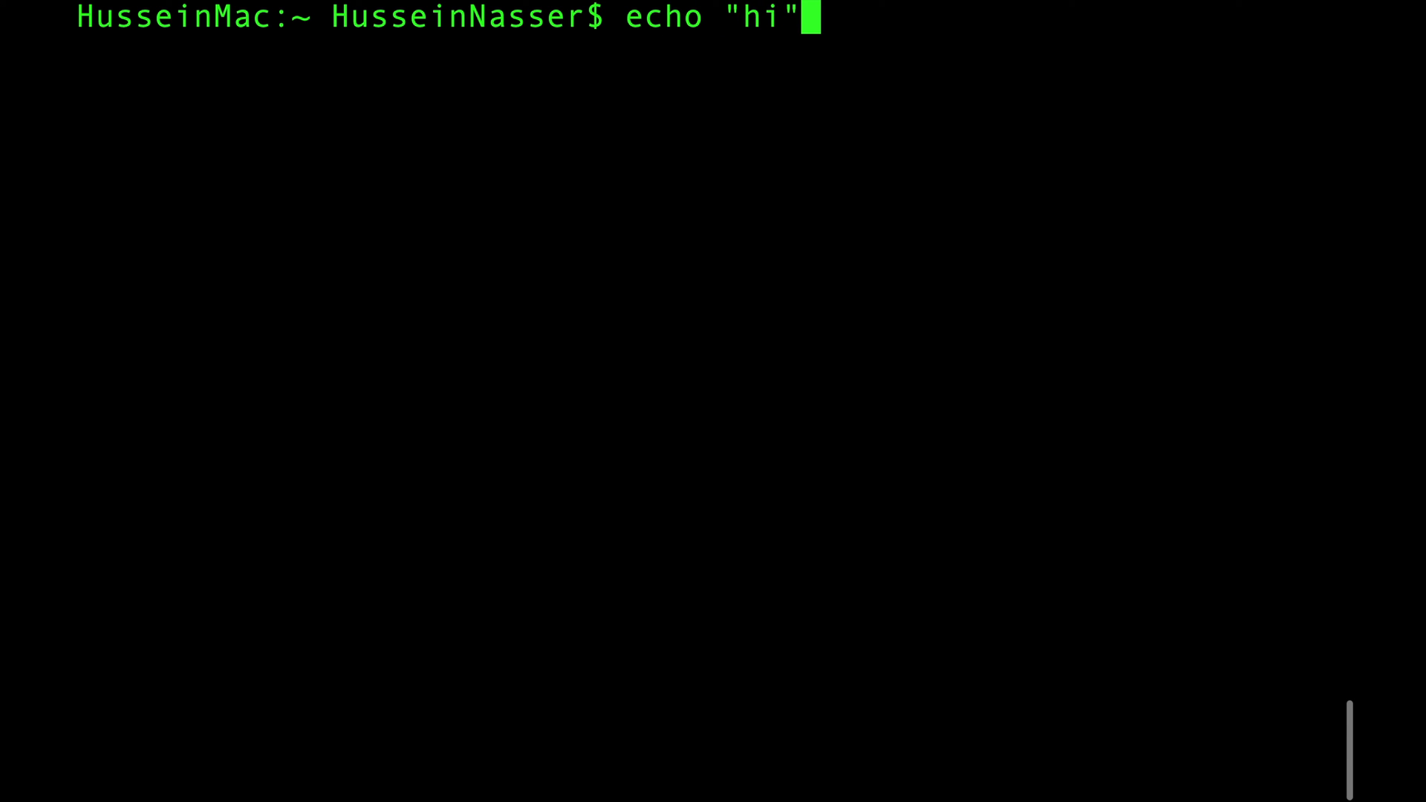
type("|")
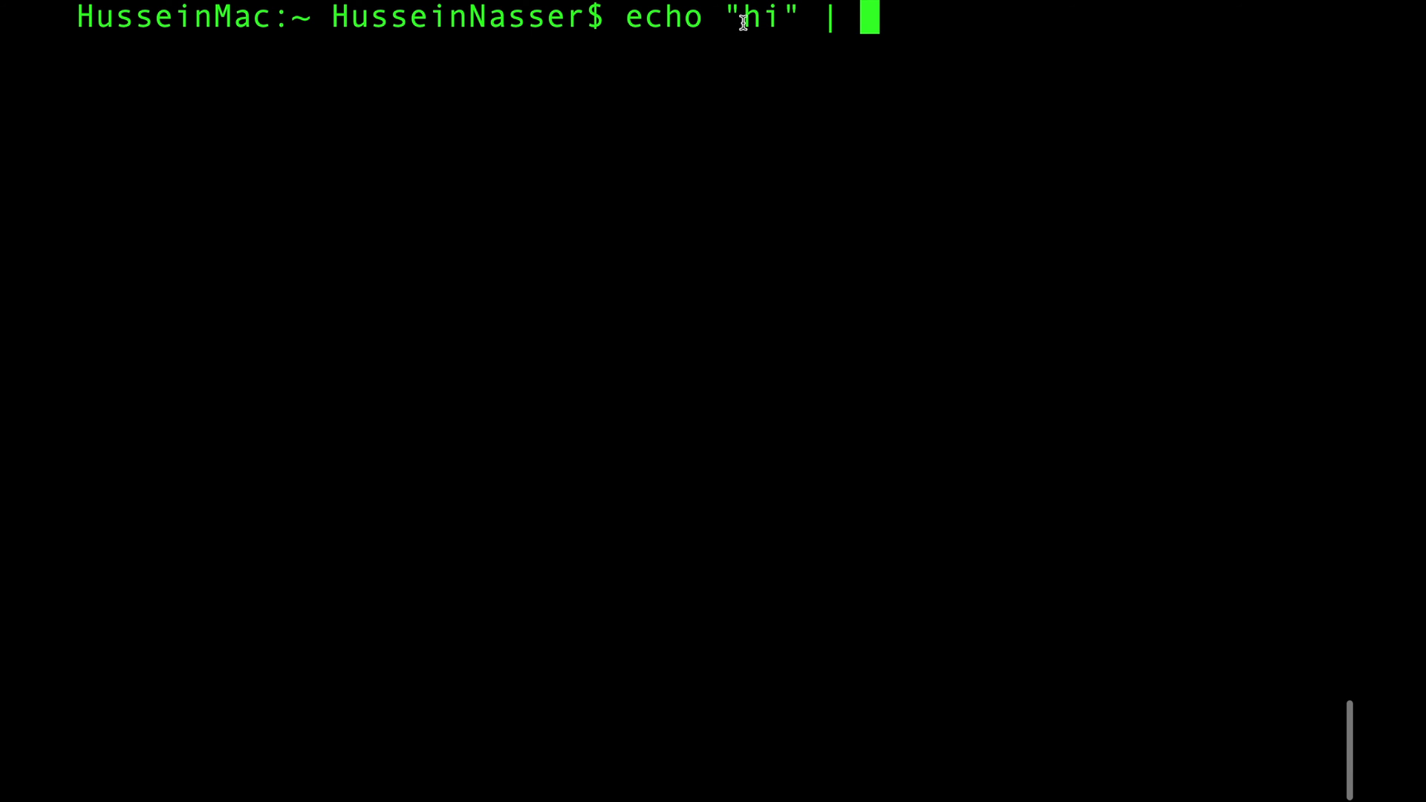
mouse_move(899, 78)
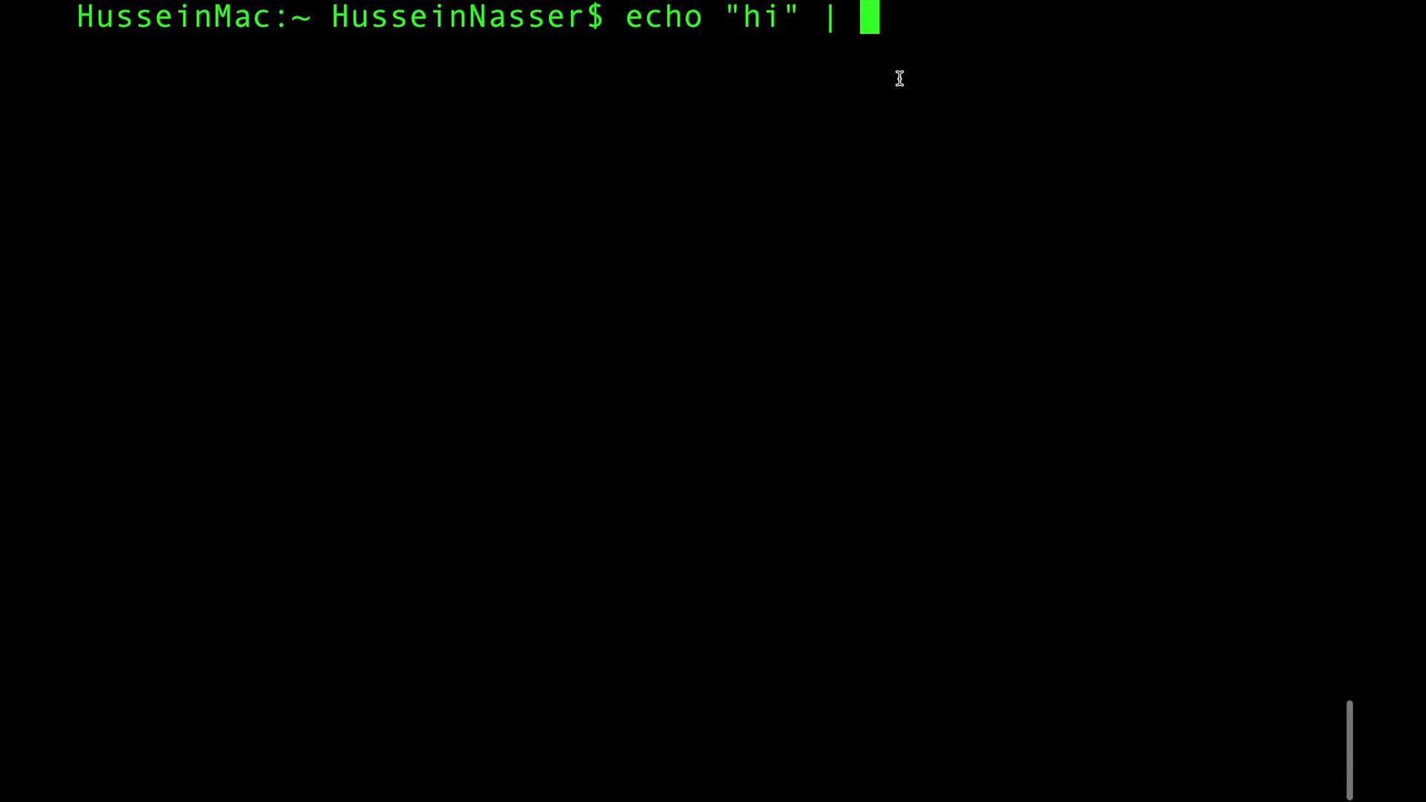
mouse_move(951, 124)
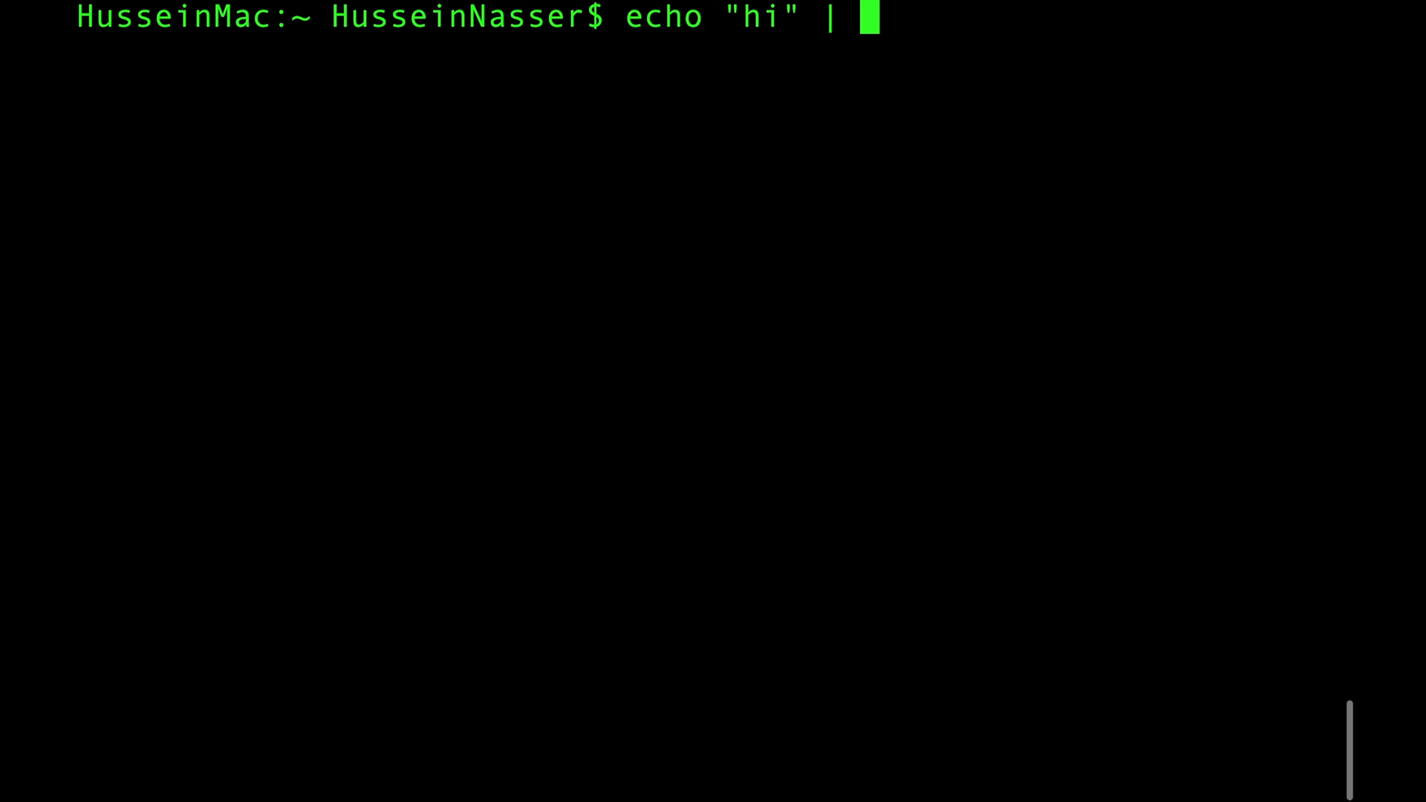
type("nc")
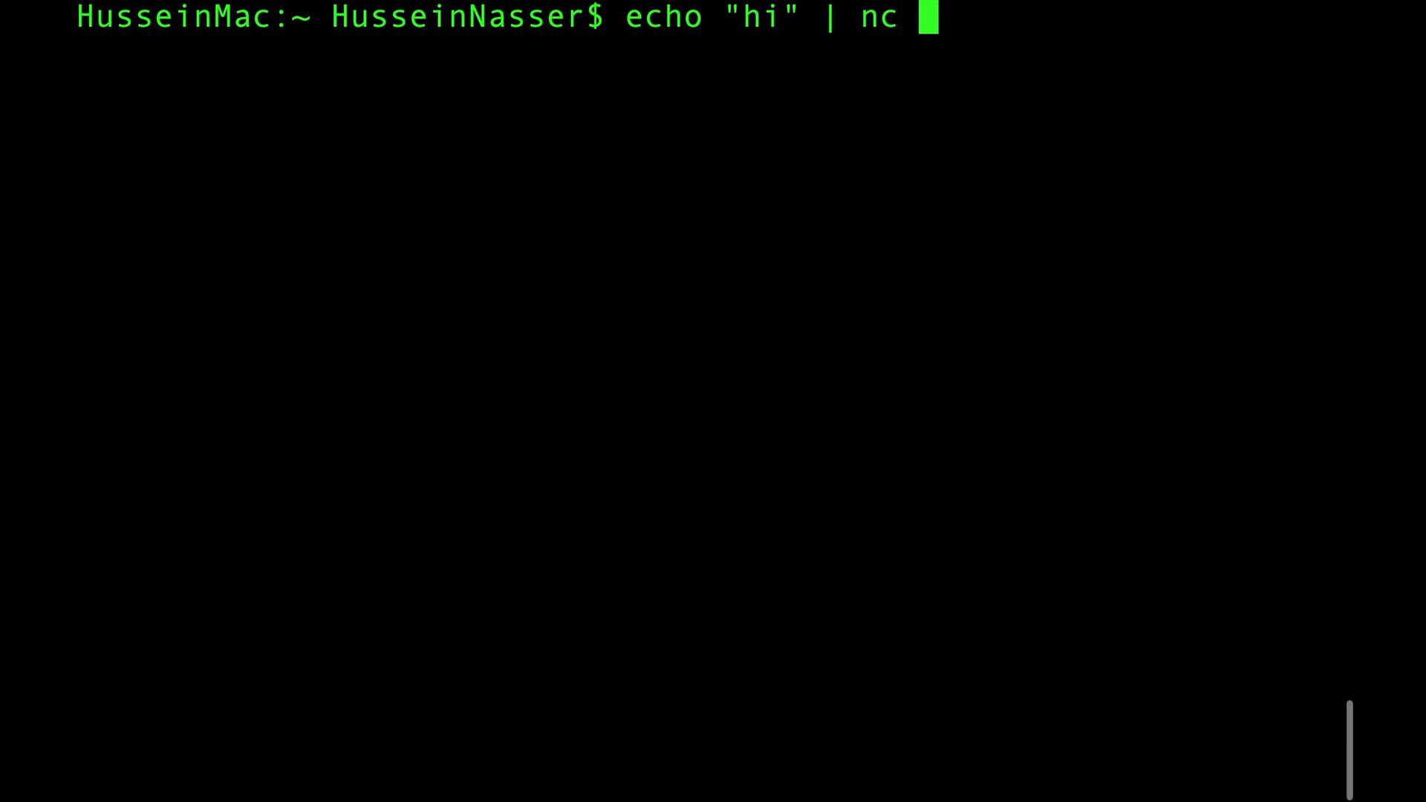
type("-w")
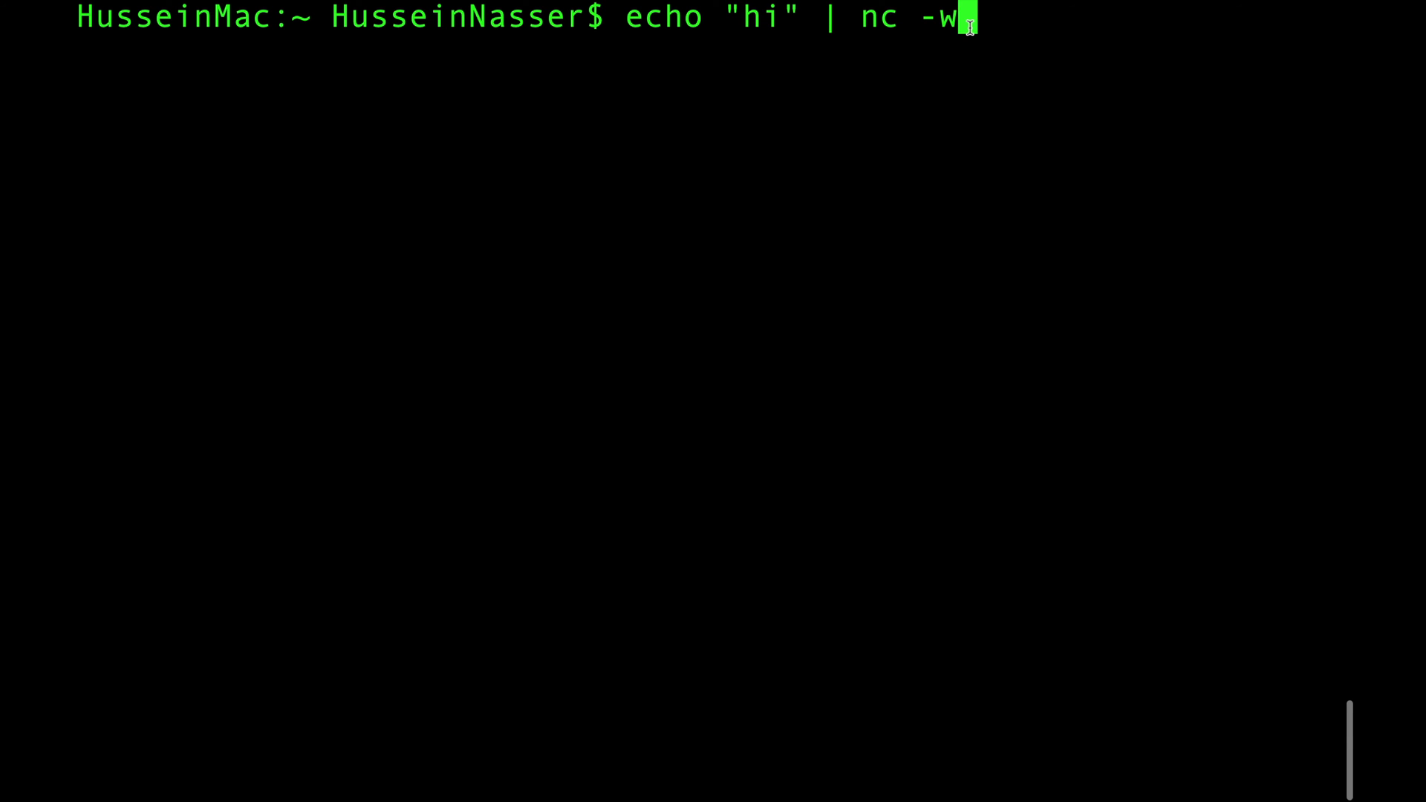
type("1")
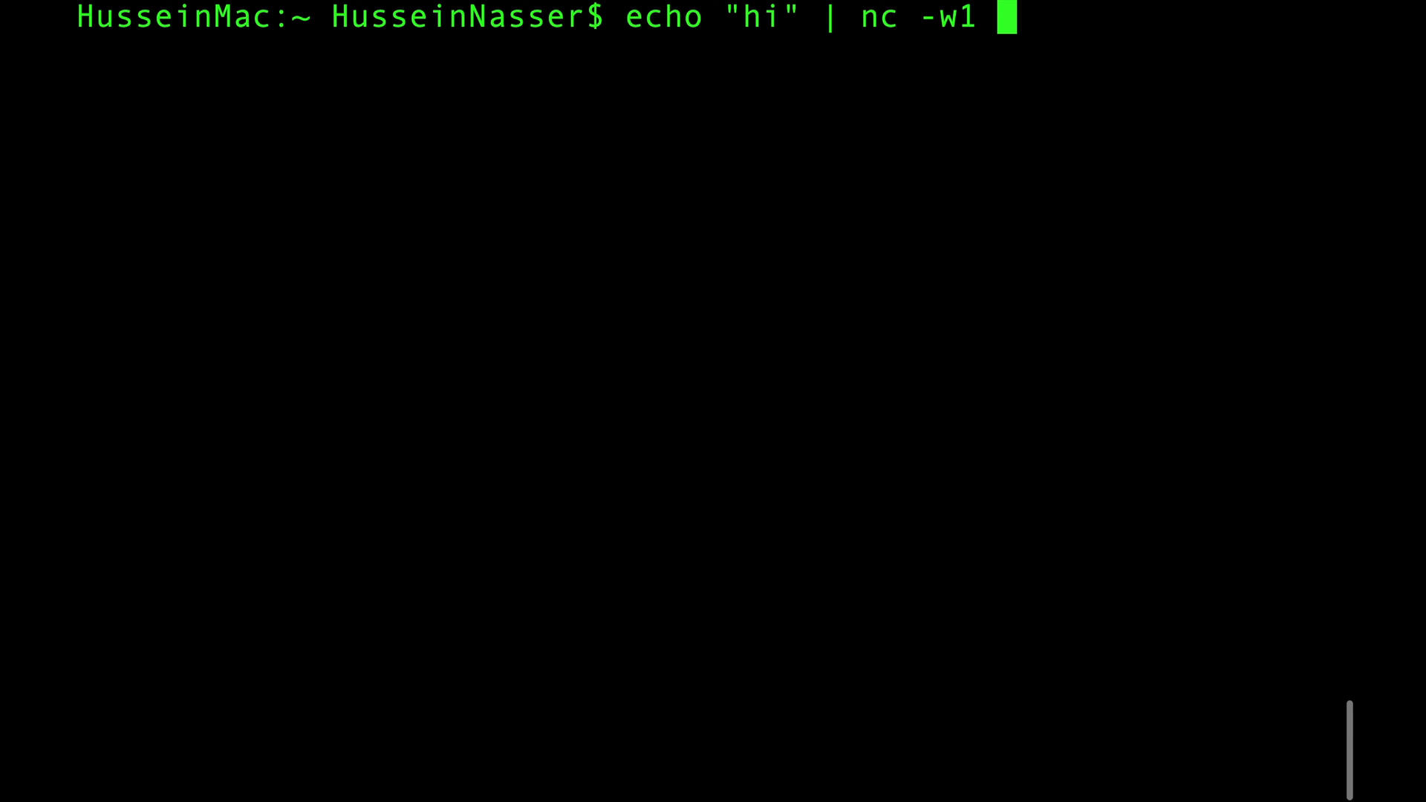
- Complete the command with '-u 127.0.0.1 8081' and send hi to the UDP server
type("-u 12")
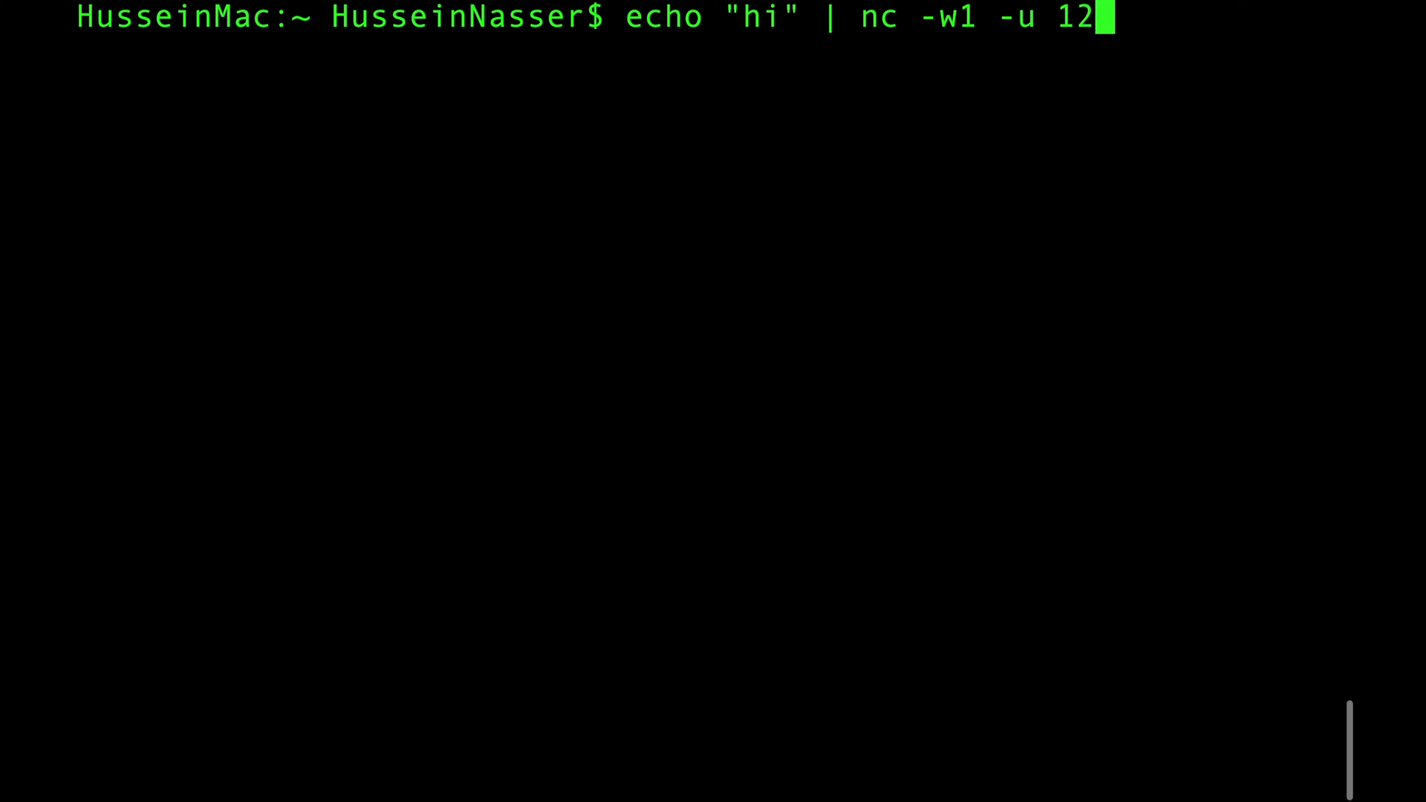
type("7.0.0.1")
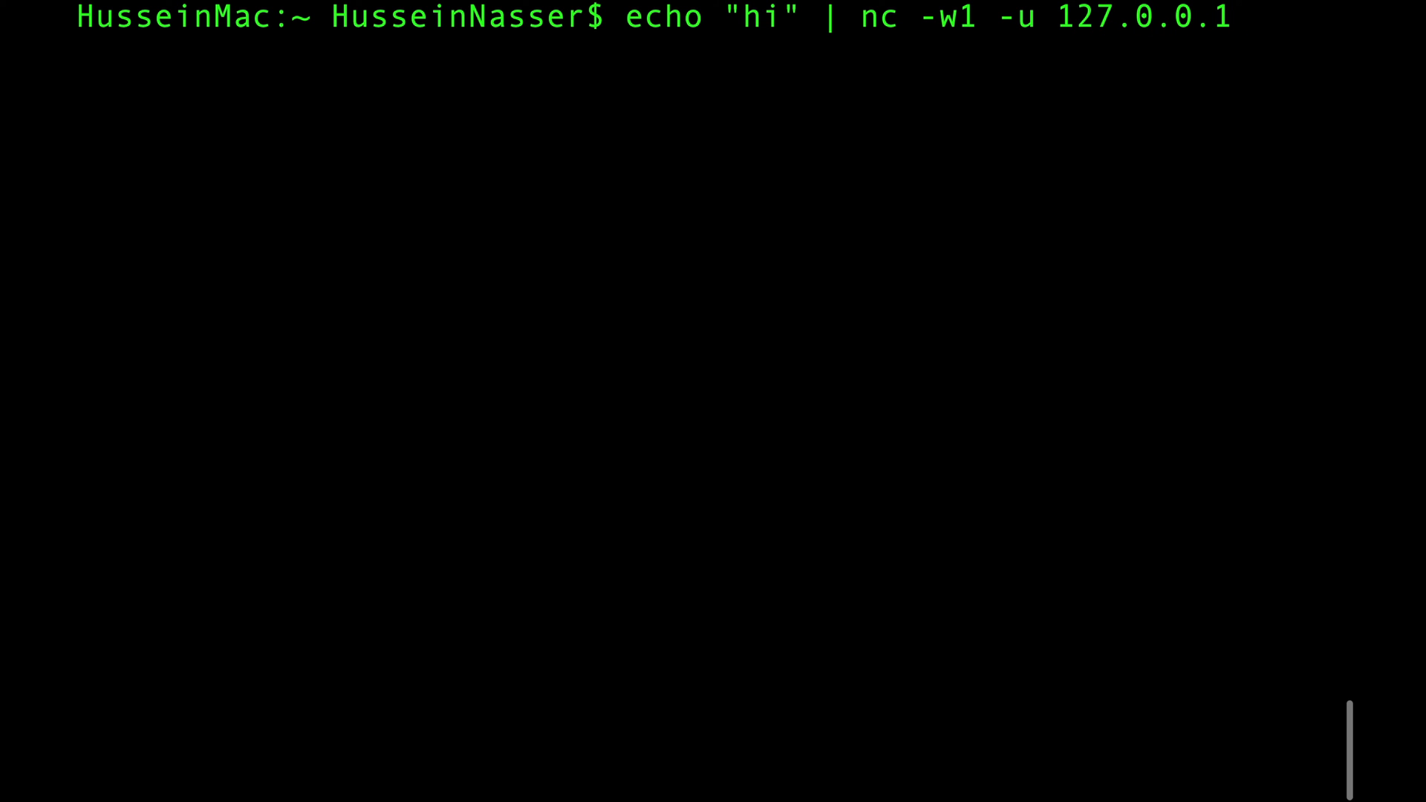
type("808")
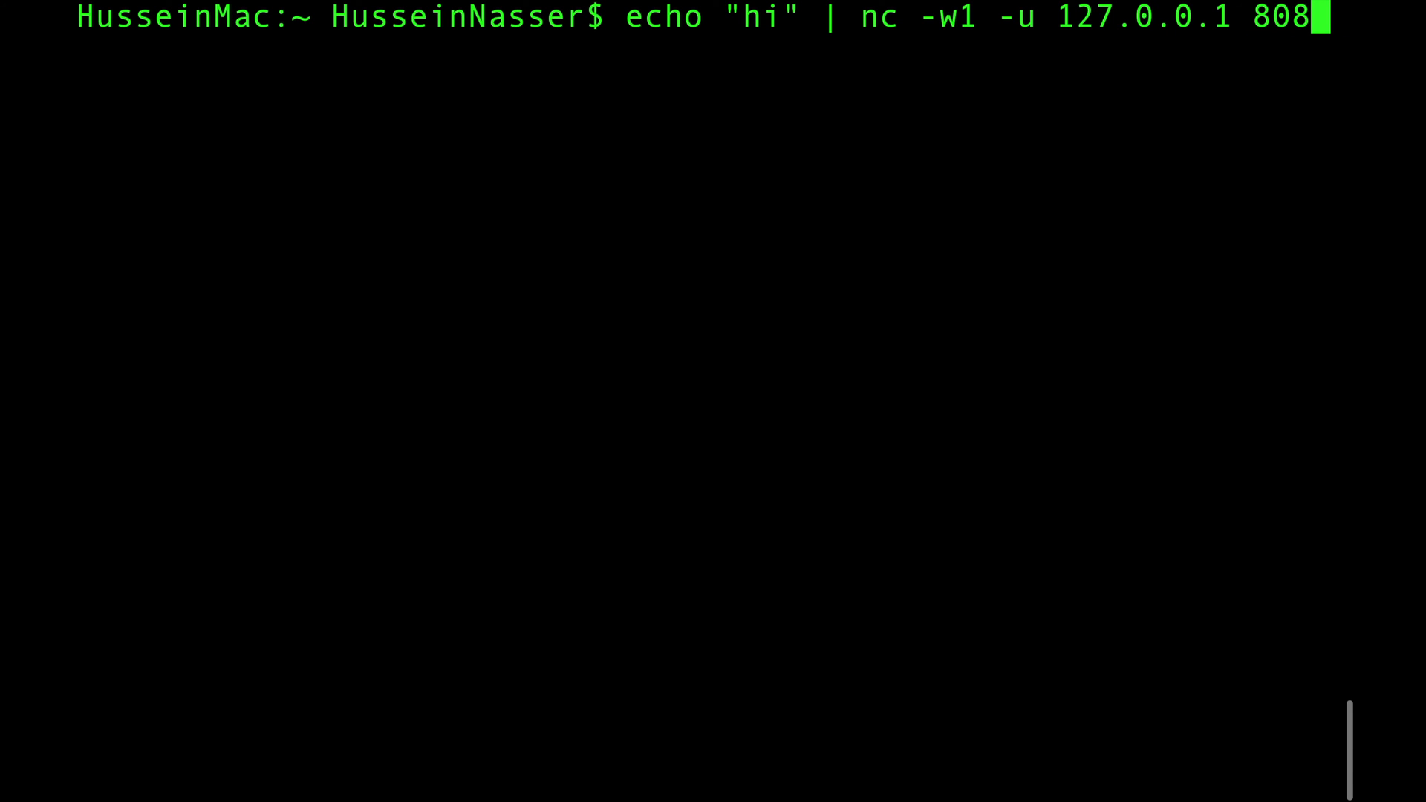
key("enter")
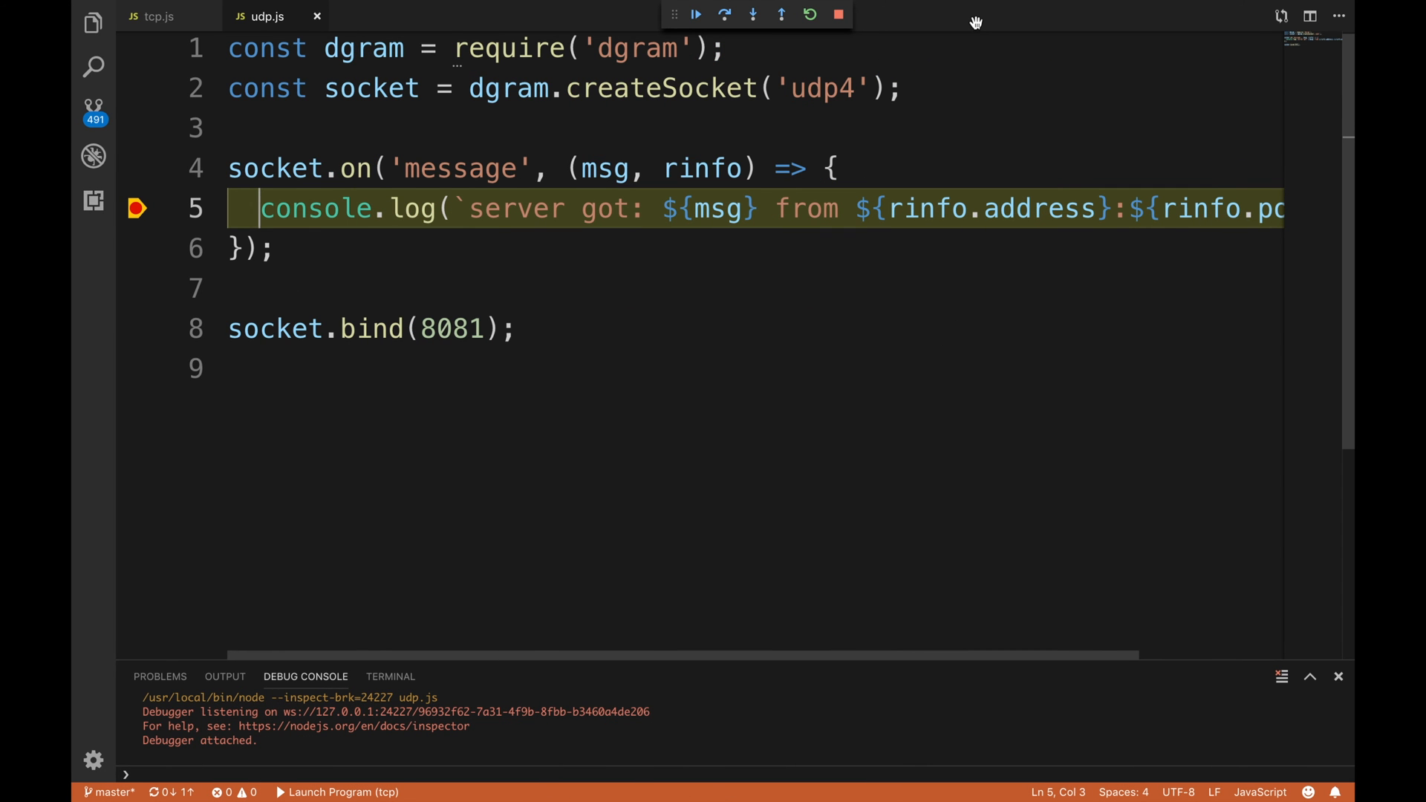
mouse_move(695, 208)
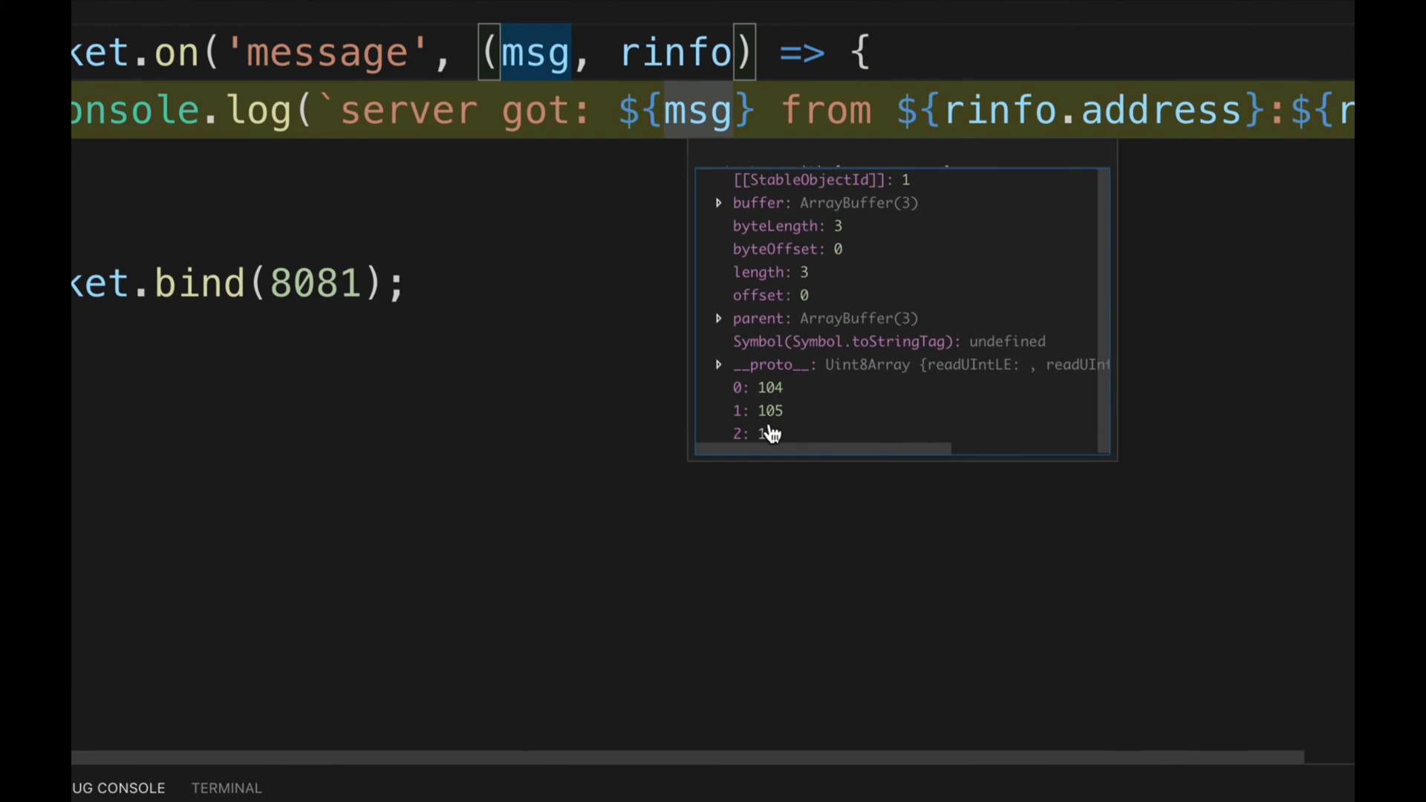
mouse_move(780, 428)
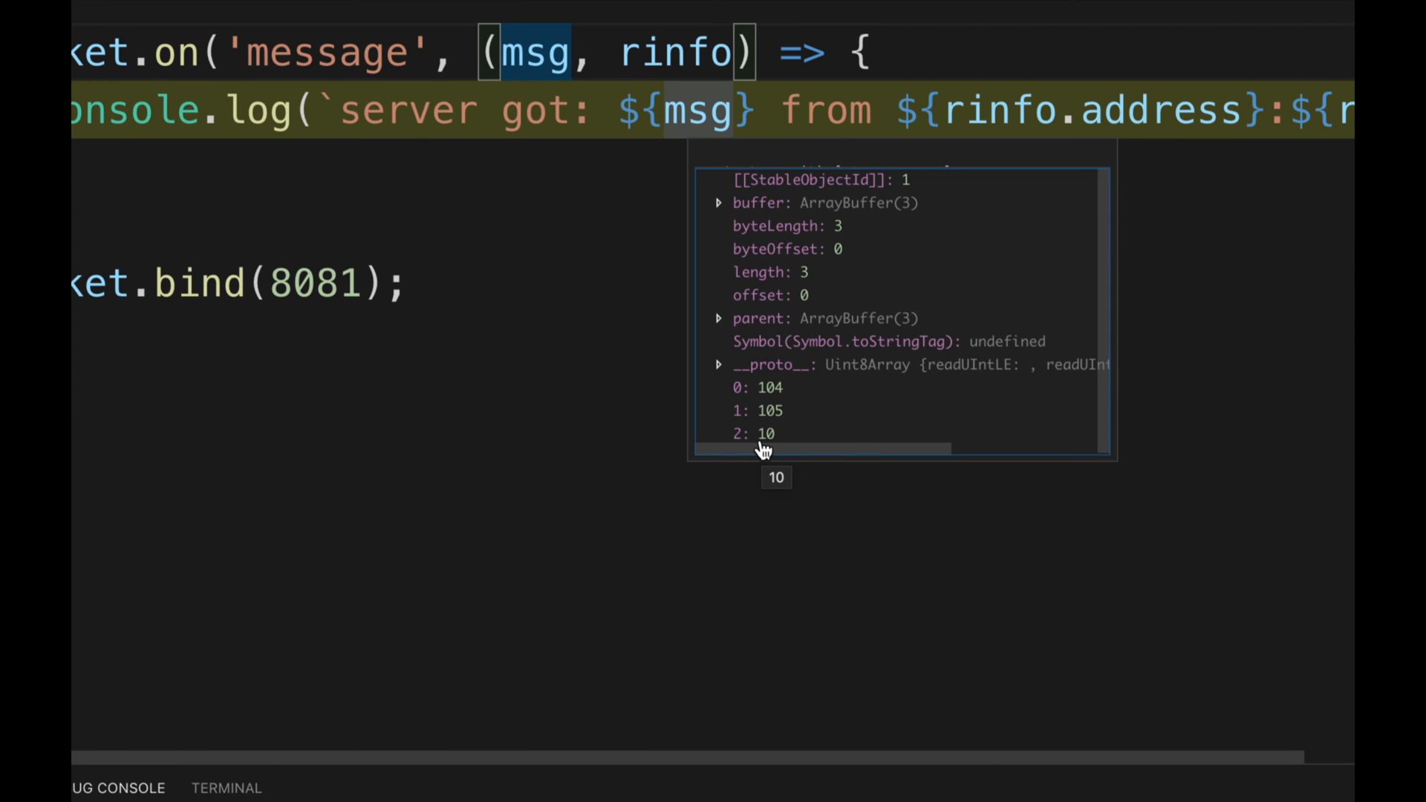
mouse_move(802, 419)
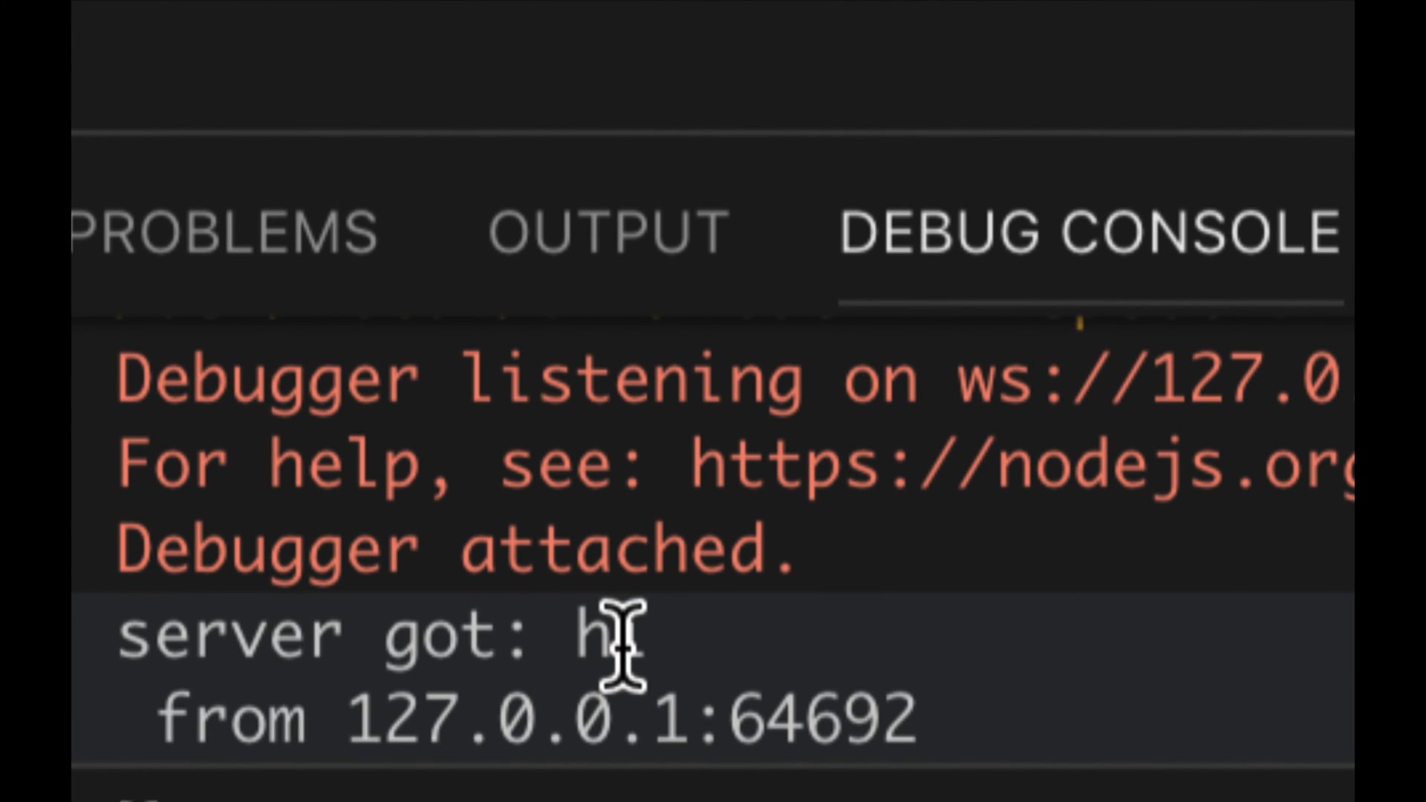
mouse_move(664, 710)
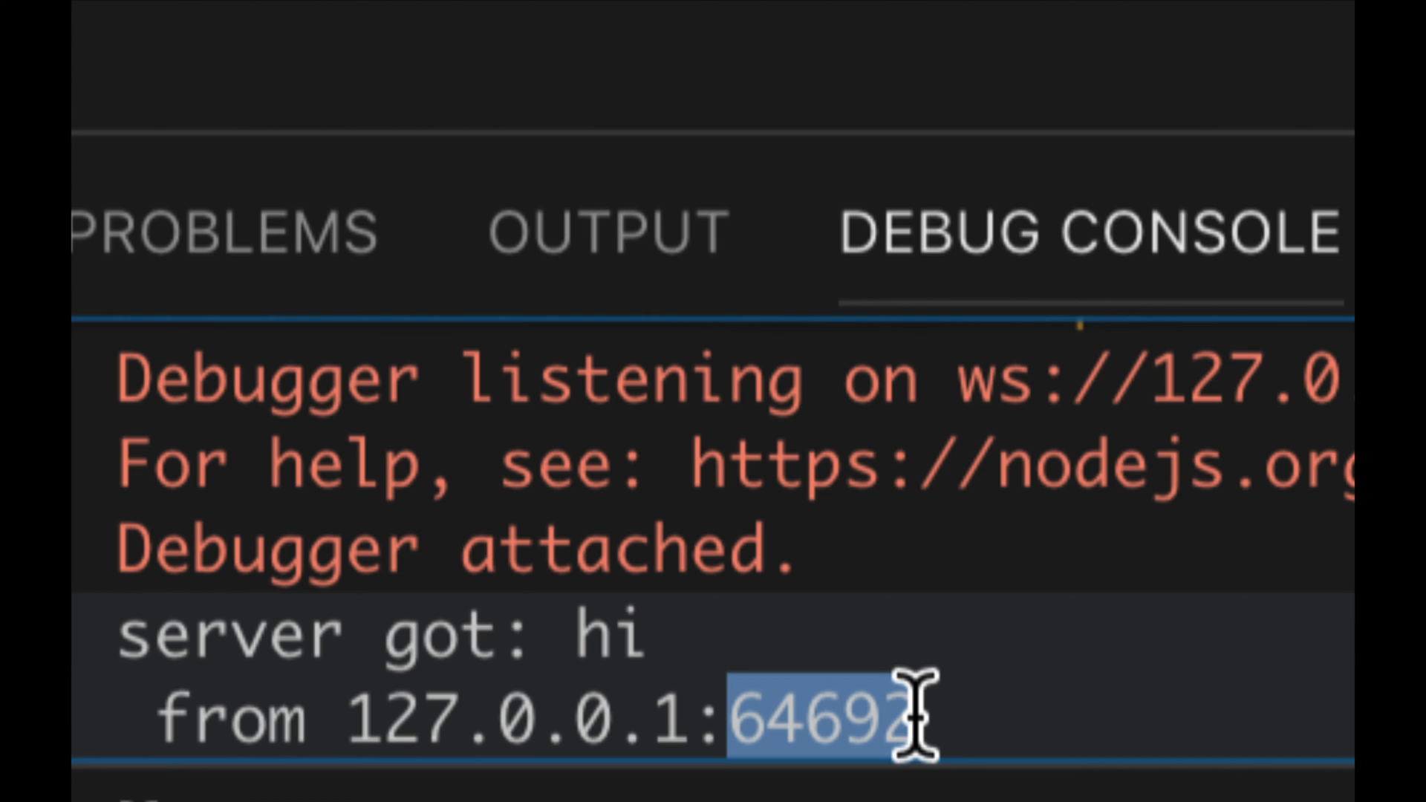
mouse_move(918, 627)
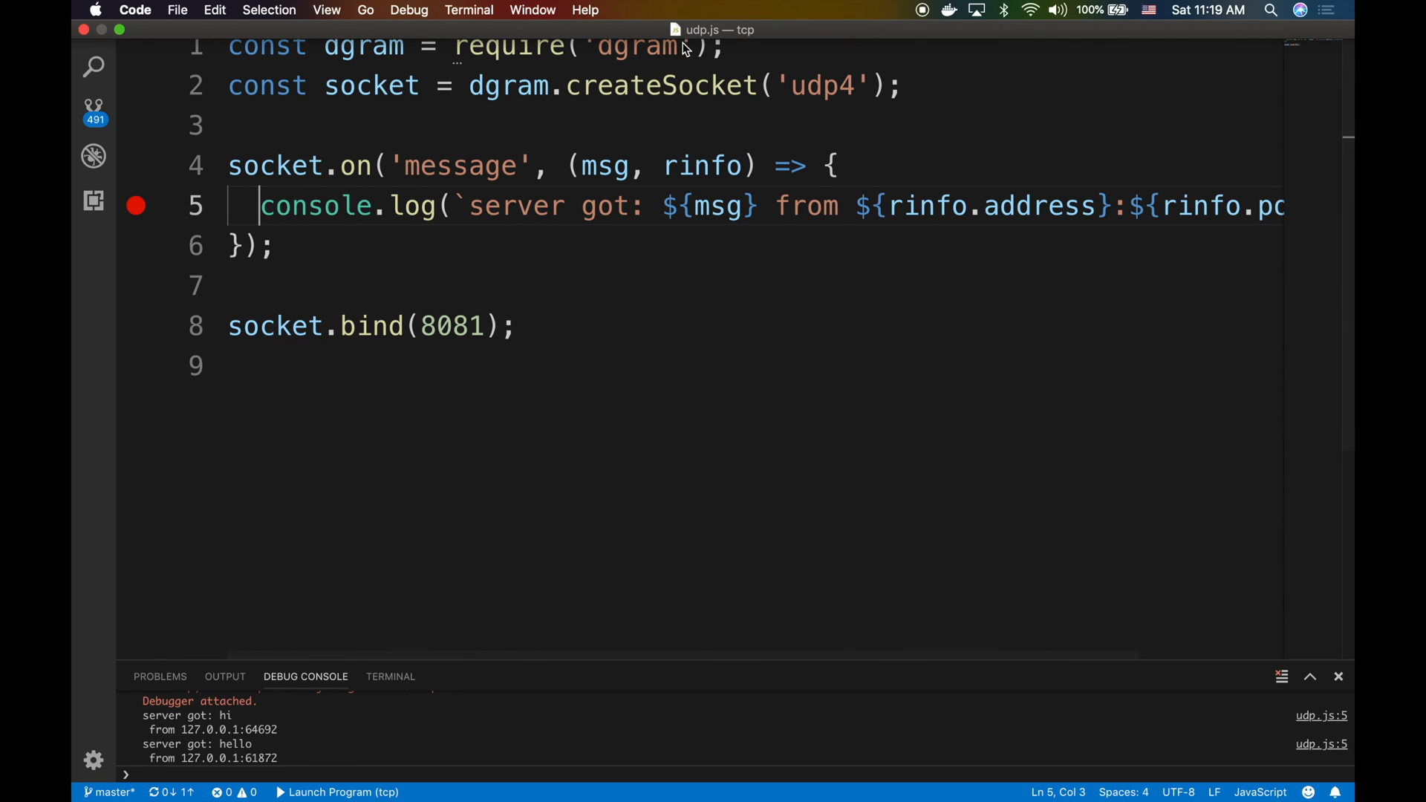
- Continue past the breakpoint so 'hello' from 127.0.0.1:61728 is logged, then show the Explorer file list
left_click(92, 156)
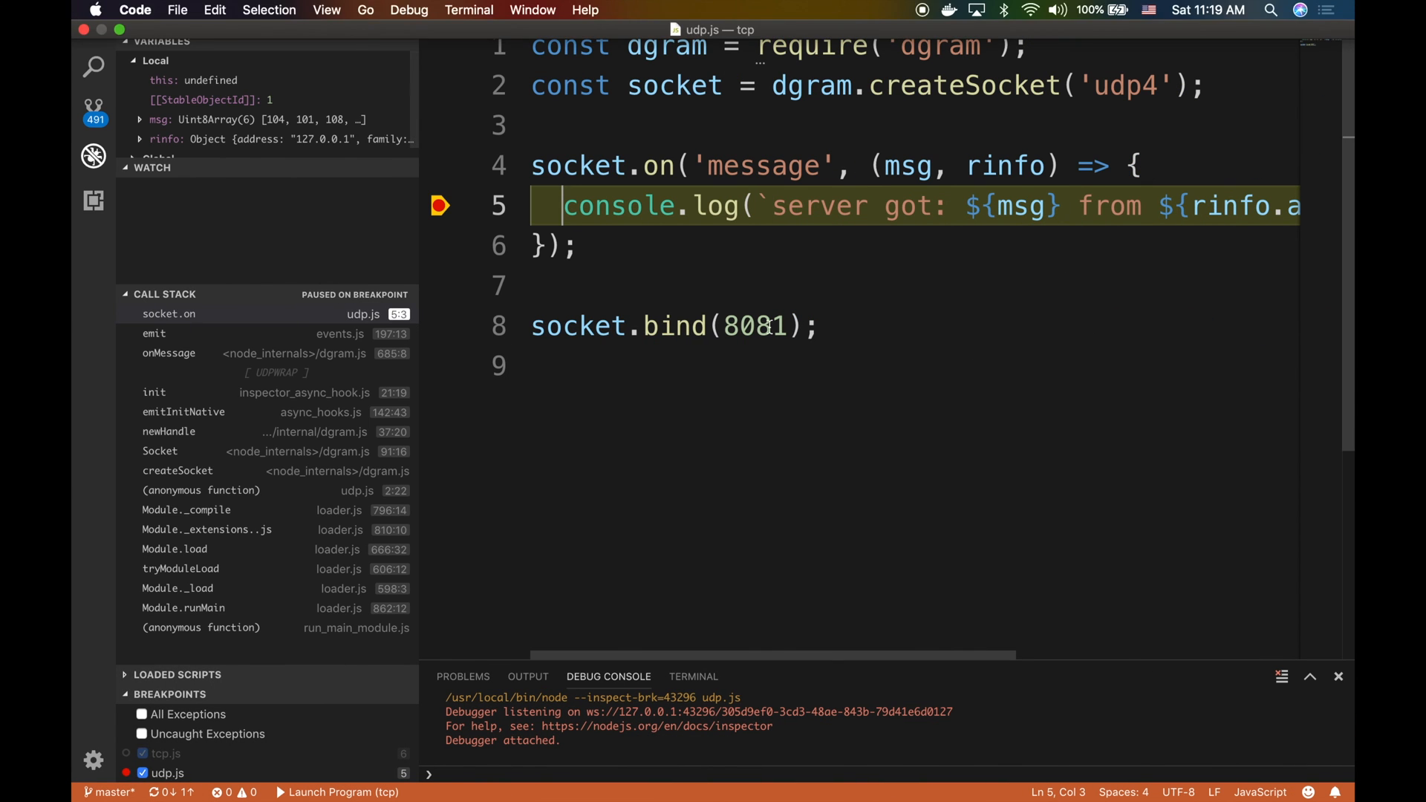
left_click(695, 15)
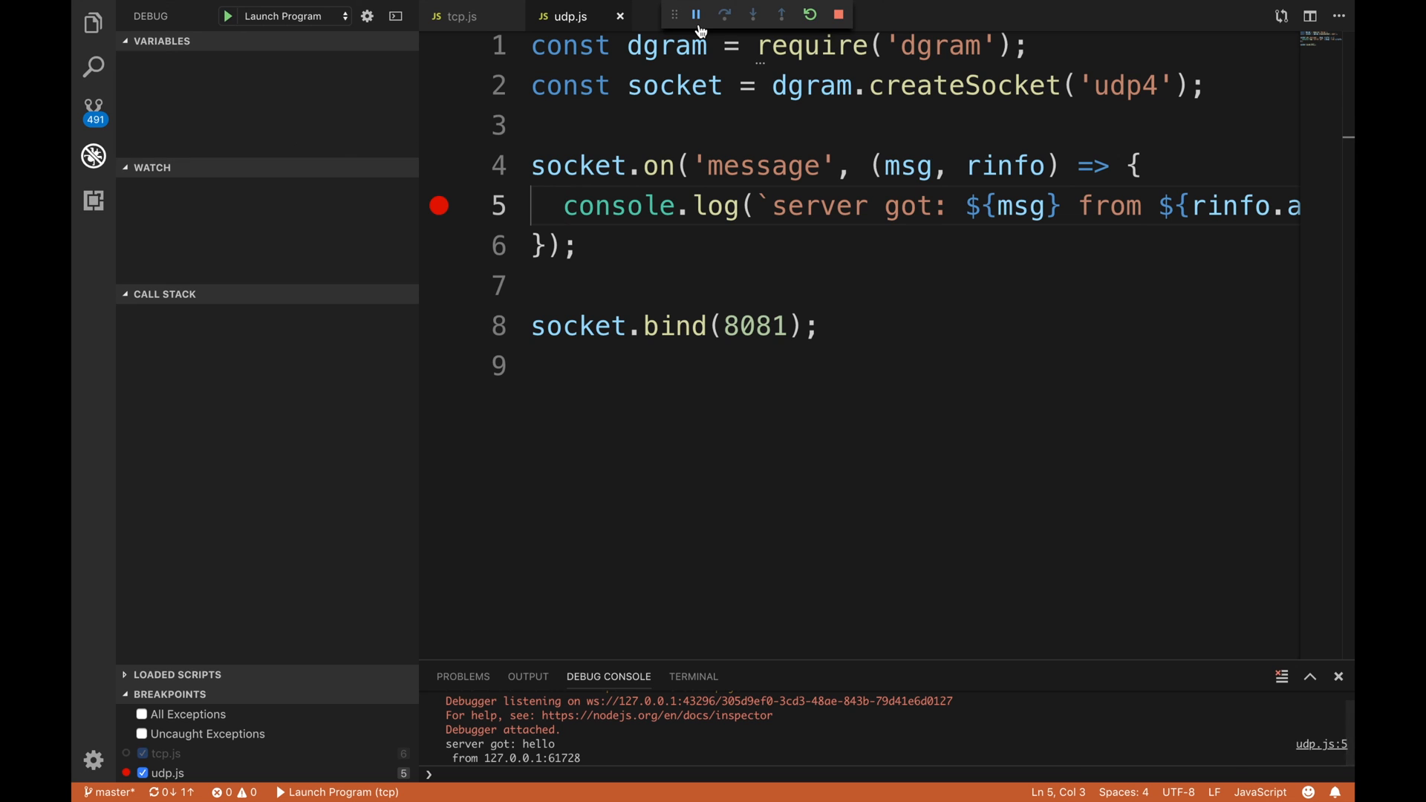
left_click(93, 22)
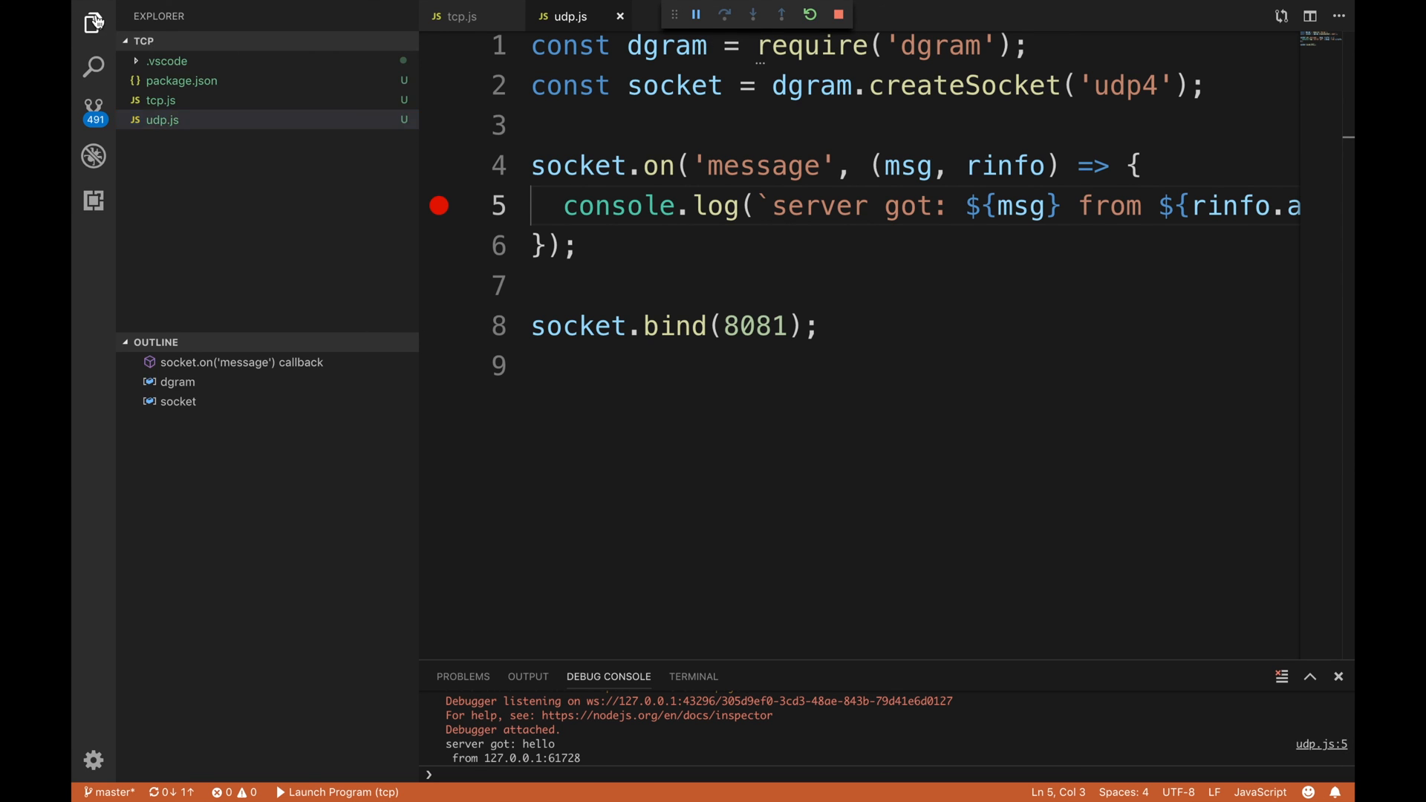